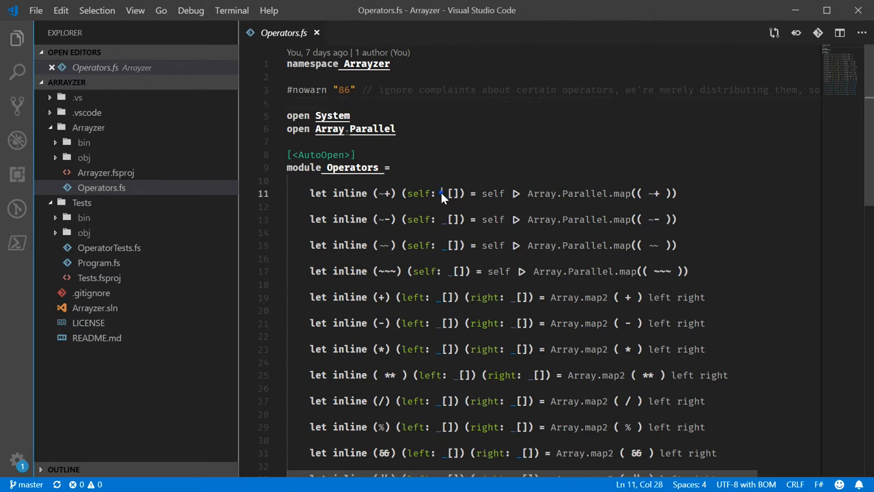
Step: Open Int32Array.cs in the Arrayzer repository and scroll through its struct fields and properties
{"action": "double_click", "coordinate": [445, 193]}
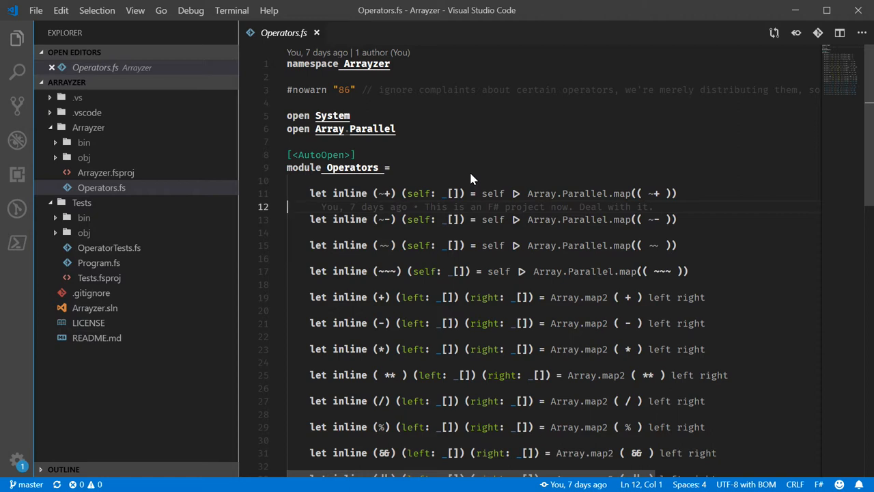
{"action": "mouse_move", "coordinate": [277, 300]}
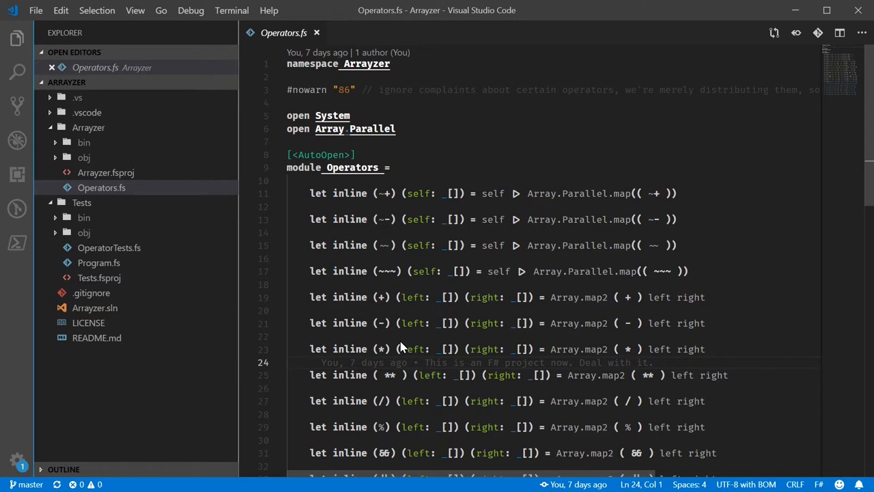
{"action": "mouse_move", "coordinate": [369, 284]}
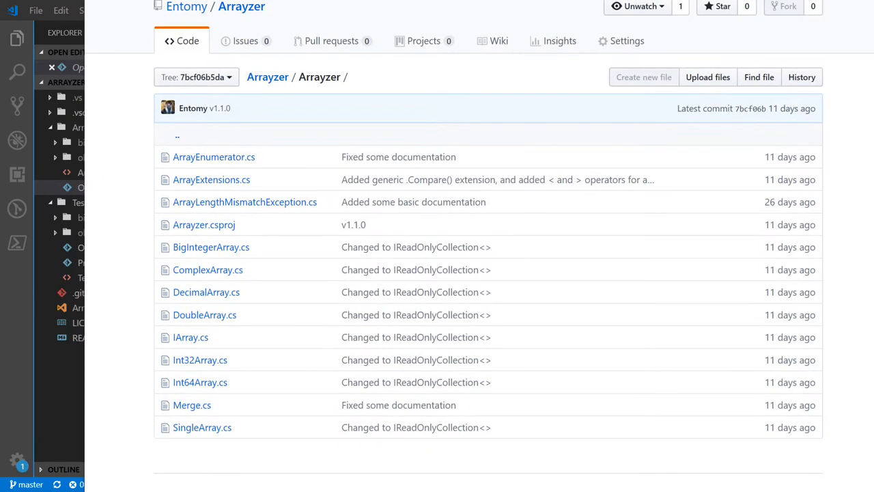
{"action": "mouse_move", "coordinate": [270, 195]}
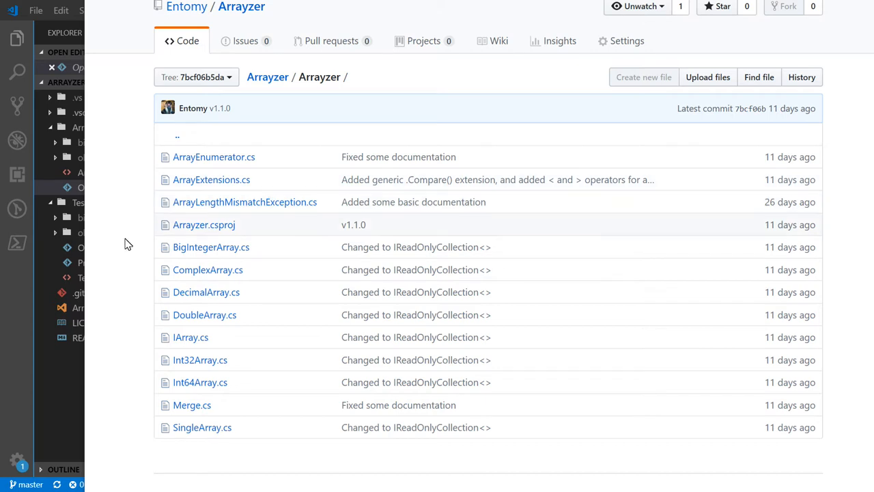
{"action": "mouse_move", "coordinate": [108, 219]}
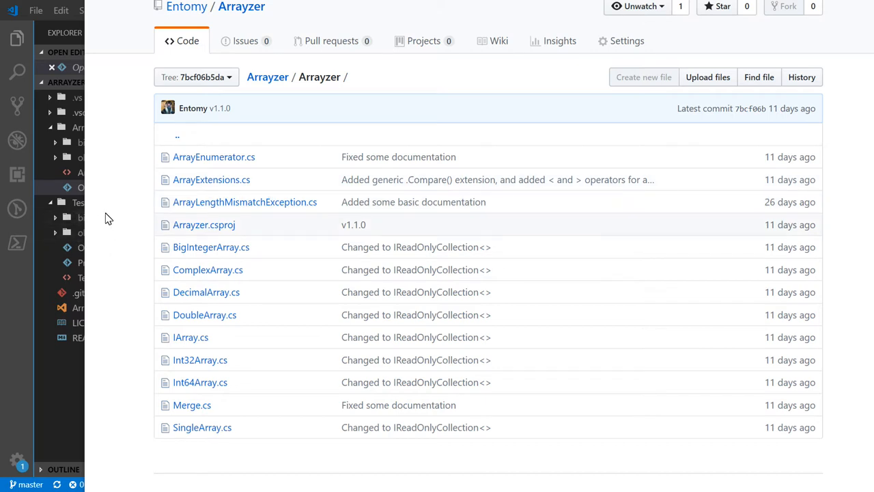
{"action": "mouse_move", "coordinate": [108, 198]}
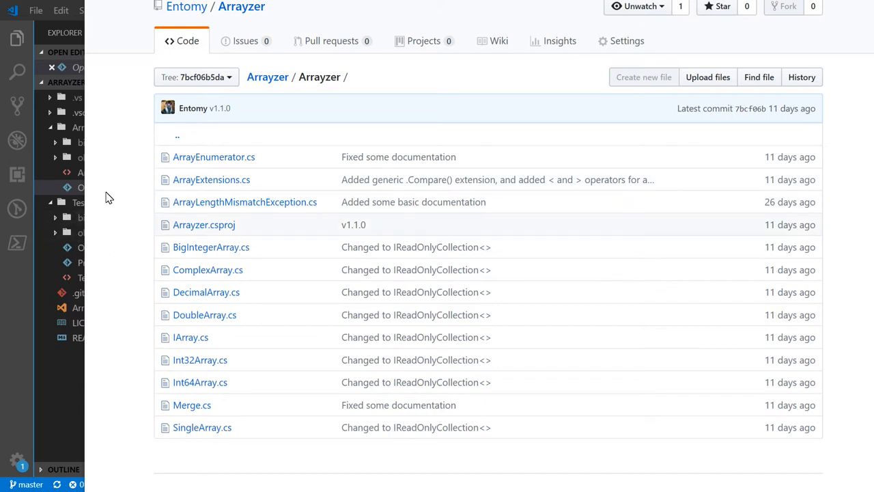
{"action": "mouse_move", "coordinate": [86, 187]}
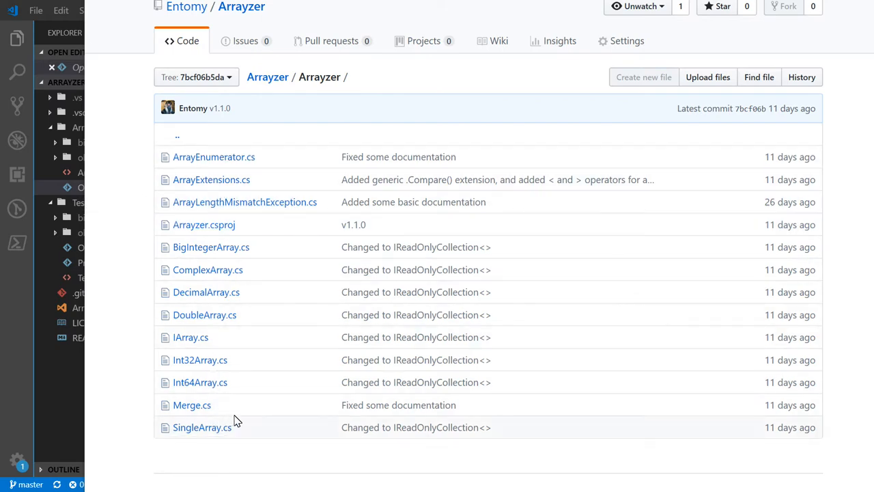
{"action": "mouse_move", "coordinate": [253, 379]}
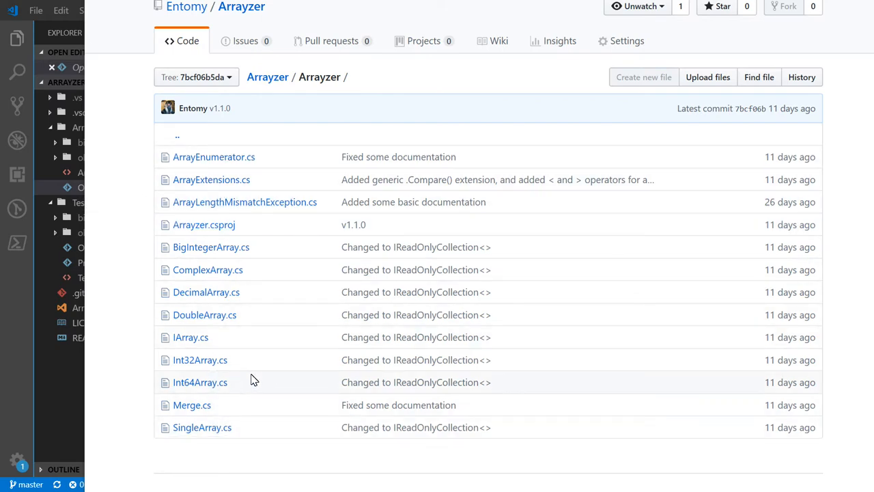
{"action": "mouse_move", "coordinate": [200, 359]}
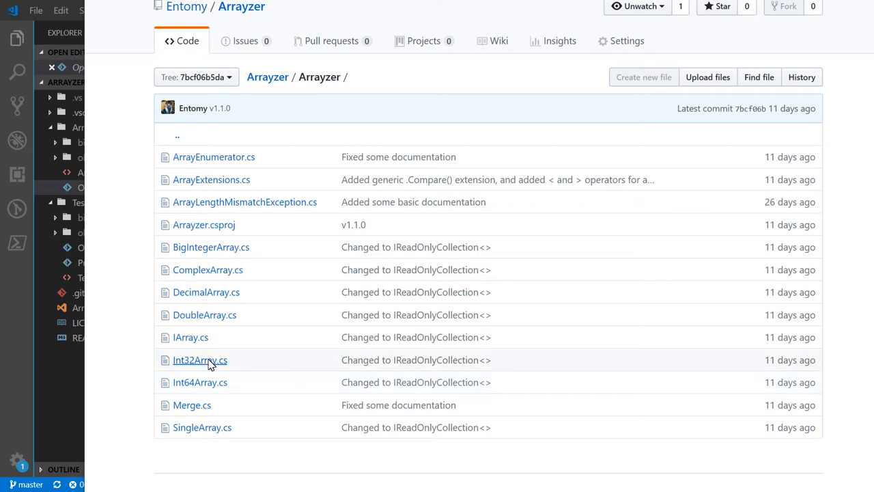
{"action": "left_click", "coordinate": [199, 360]}
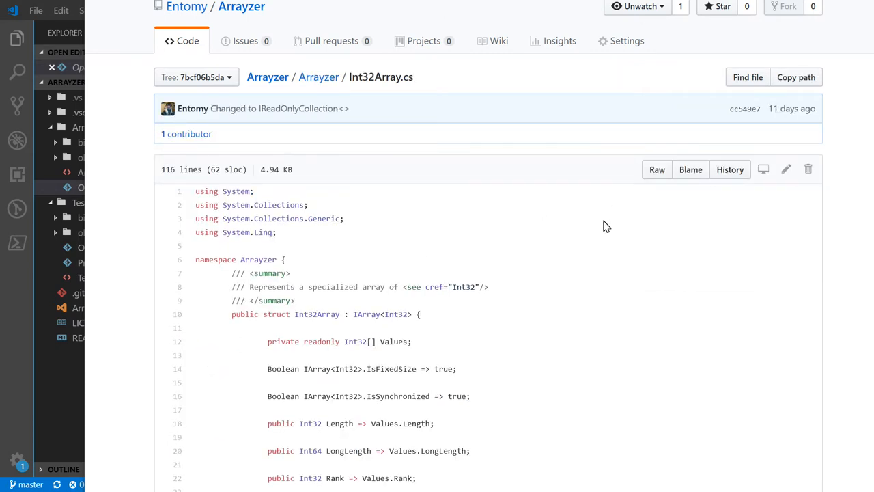
{"action": "scroll", "scroll_direction": "down", "scroll_amount": 3}
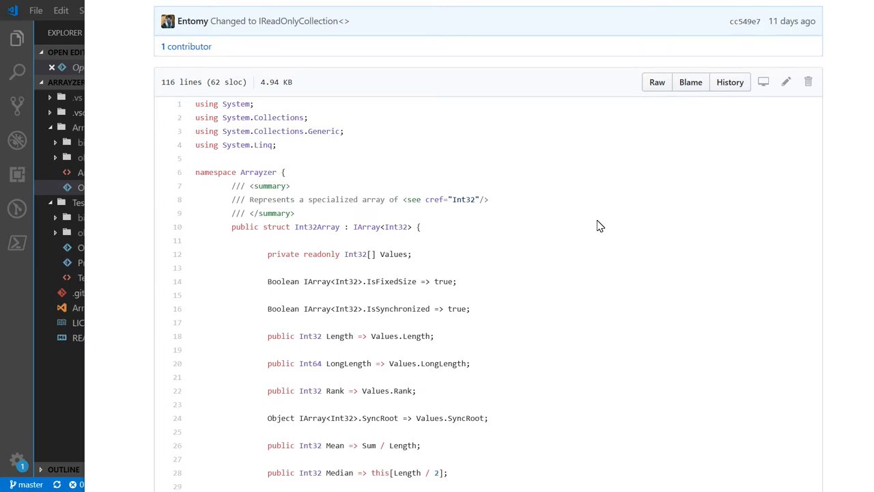
{"action": "mouse_move", "coordinate": [595, 228]}
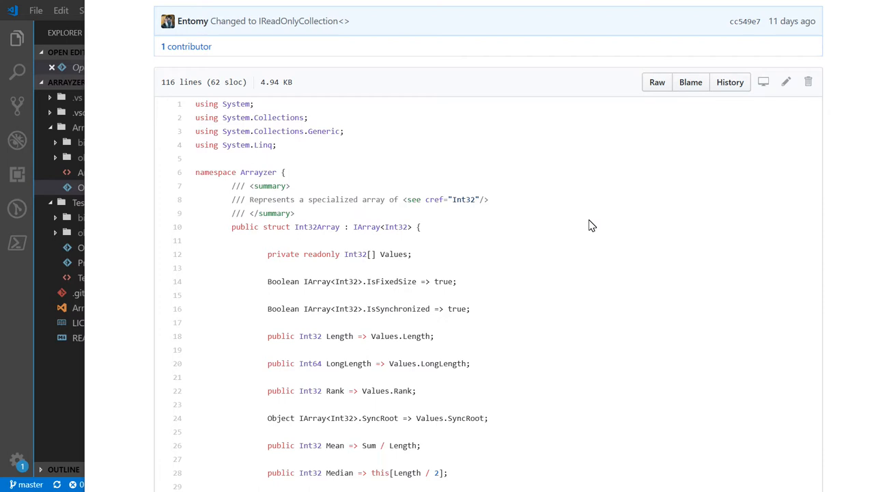
{"action": "mouse_move", "coordinate": [583, 226]}
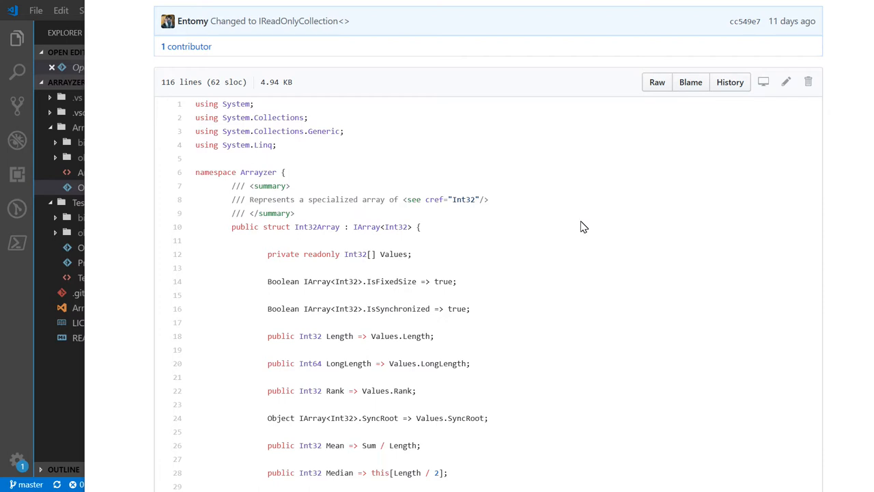
{"action": "mouse_move", "coordinate": [581, 220]}
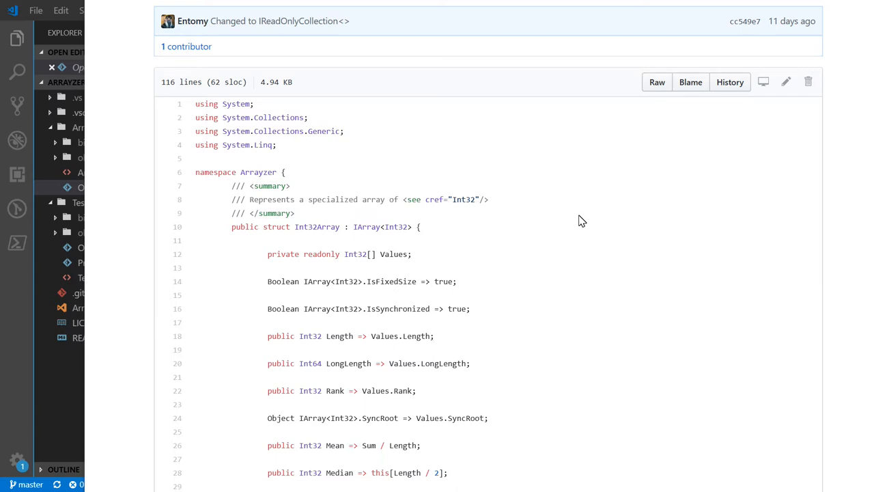
{"action": "mouse_move", "coordinate": [579, 224]}
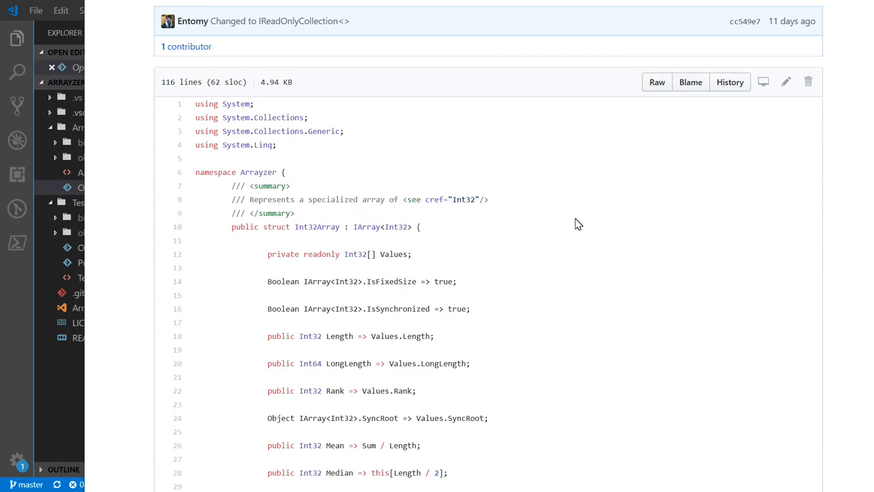
{"action": "mouse_move", "coordinate": [570, 219]}
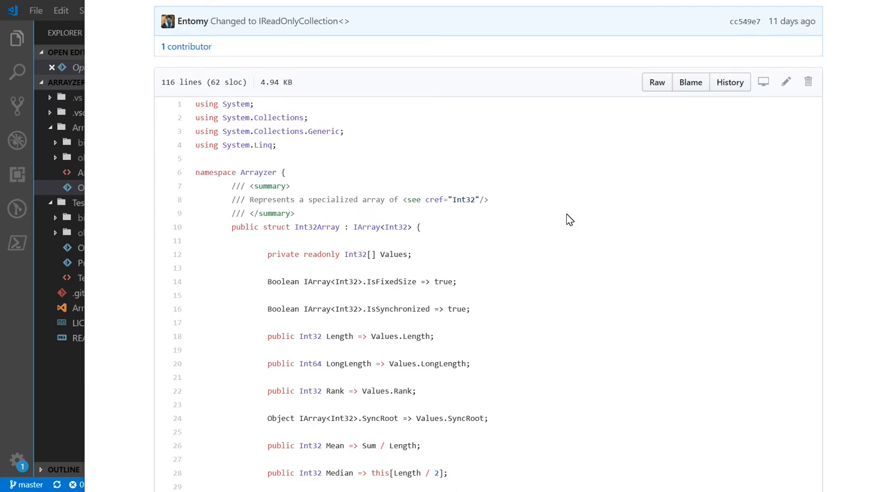
{"action": "mouse_move", "coordinate": [566, 218]}
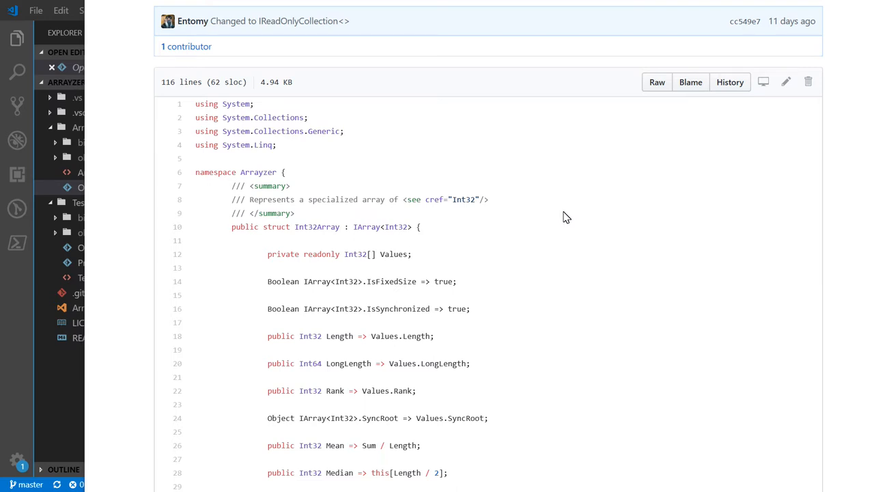
{"action": "mouse_move", "coordinate": [564, 217]}
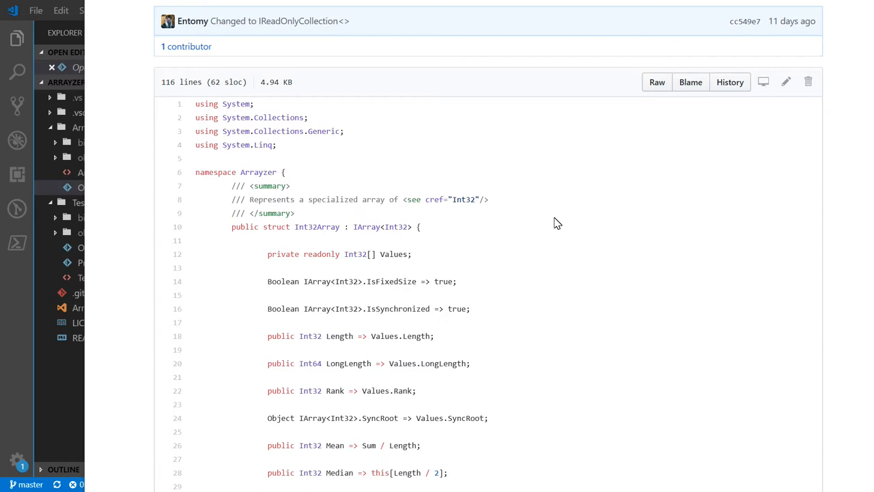
{"action": "mouse_move", "coordinate": [587, 231]}
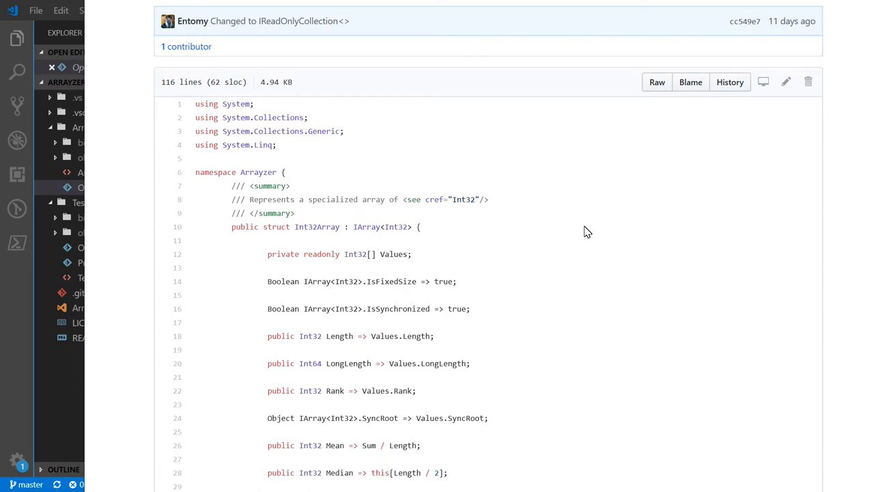
{"action": "double_click", "coordinate": [317, 226]}
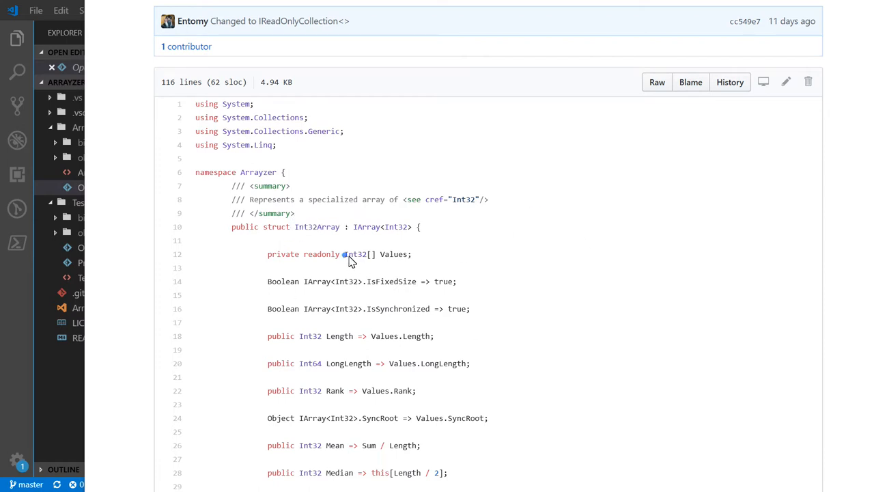
{"action": "mouse_move", "coordinate": [591, 226]}
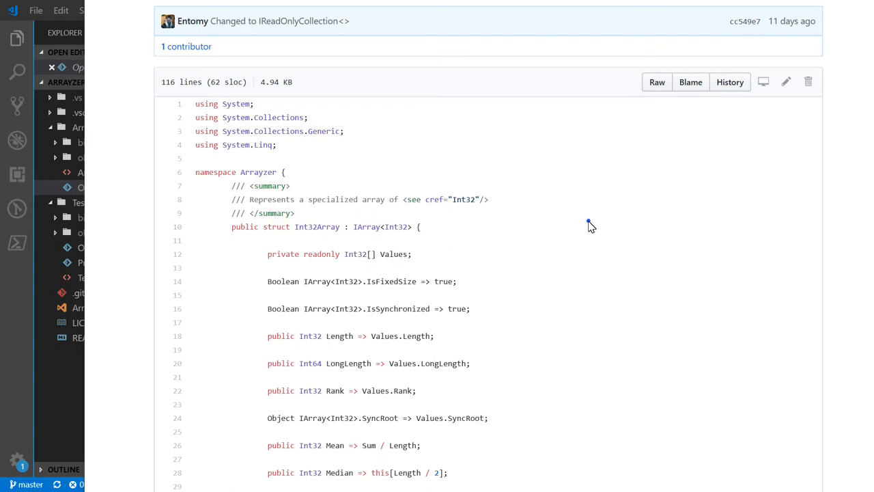
{"action": "scroll", "scroll_direction": "down", "scroll_amount": 3}
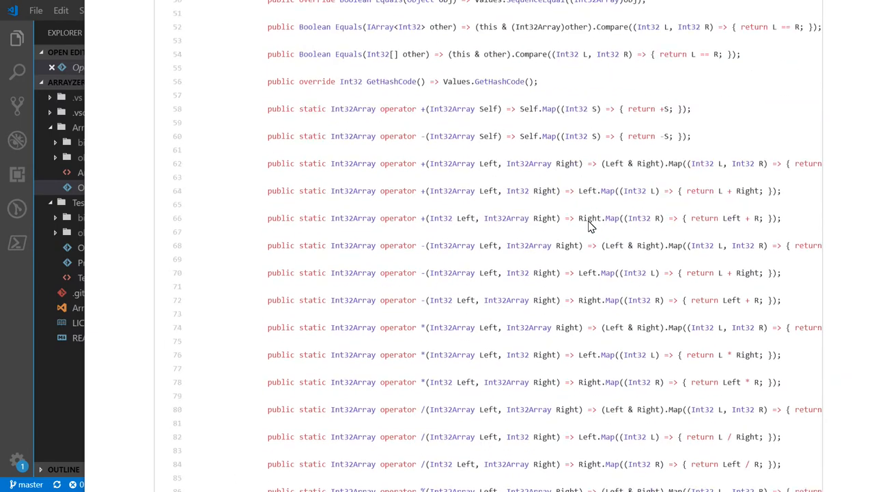
{"action": "scroll", "scroll_direction": "down", "scroll_amount": 3}
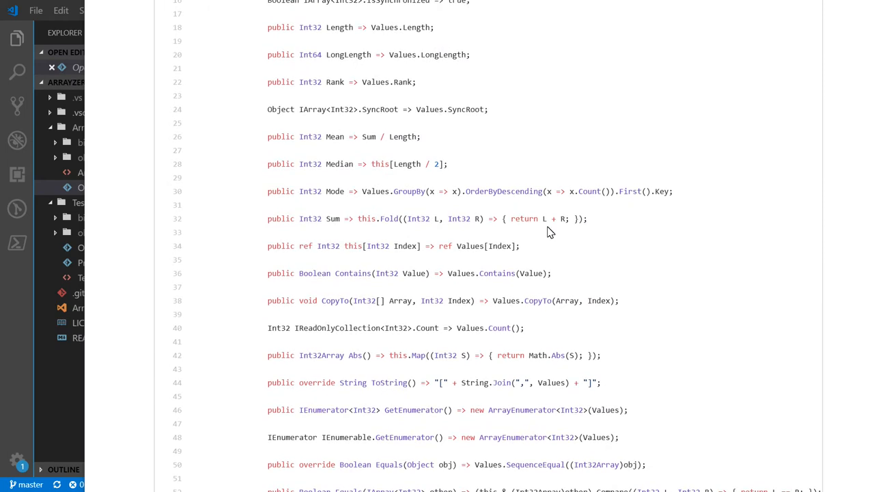
{"action": "mouse_move", "coordinate": [344, 177]}
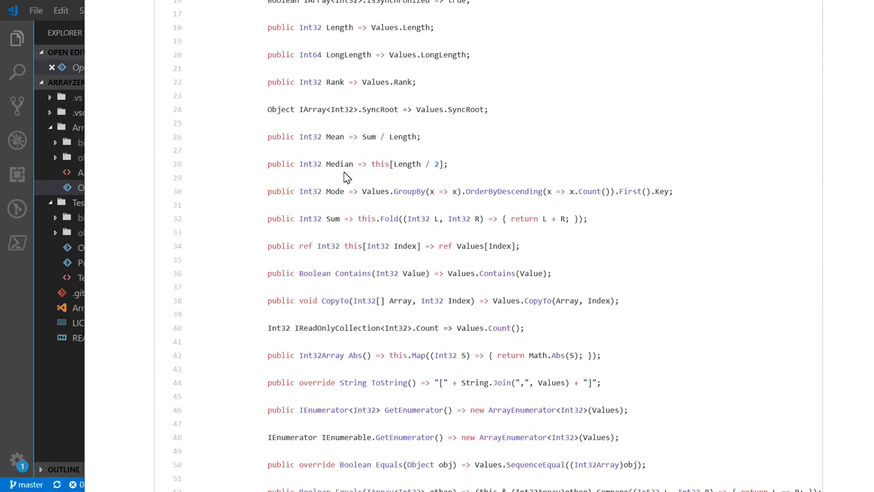
{"action": "mouse_move", "coordinate": [335, 223]}
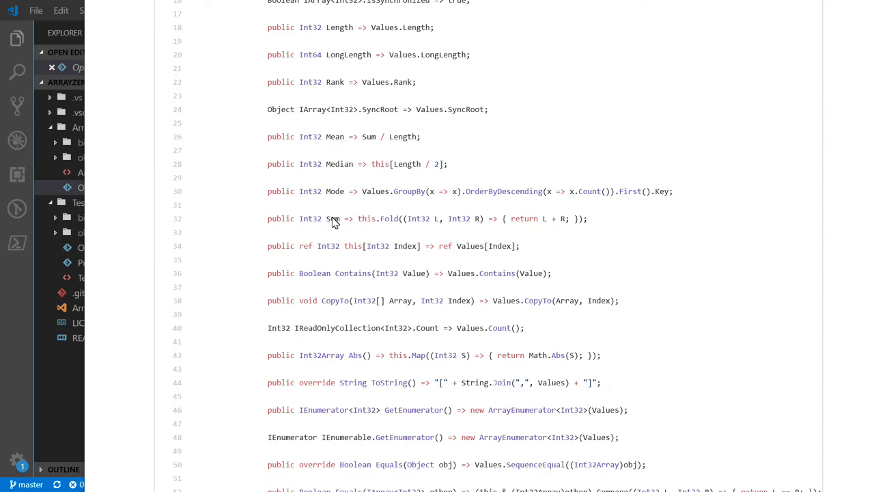
{"action": "mouse_move", "coordinate": [271, 210]}
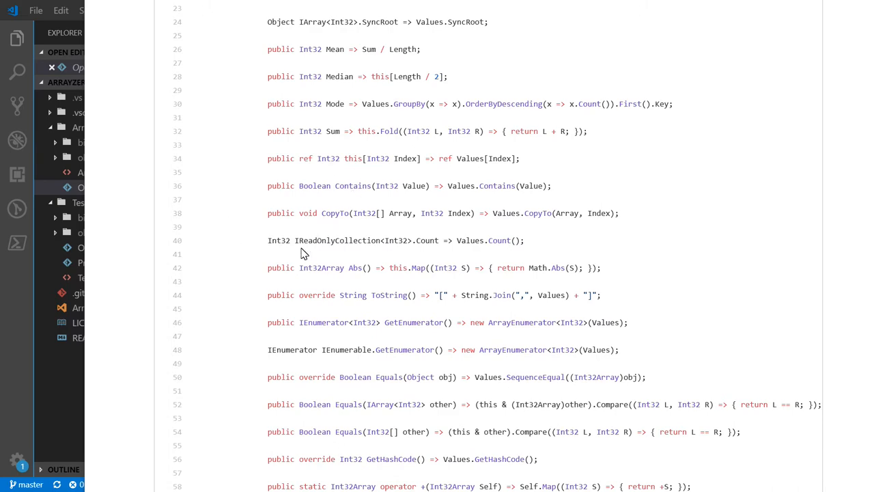
{"action": "mouse_move", "coordinate": [348, 273]}
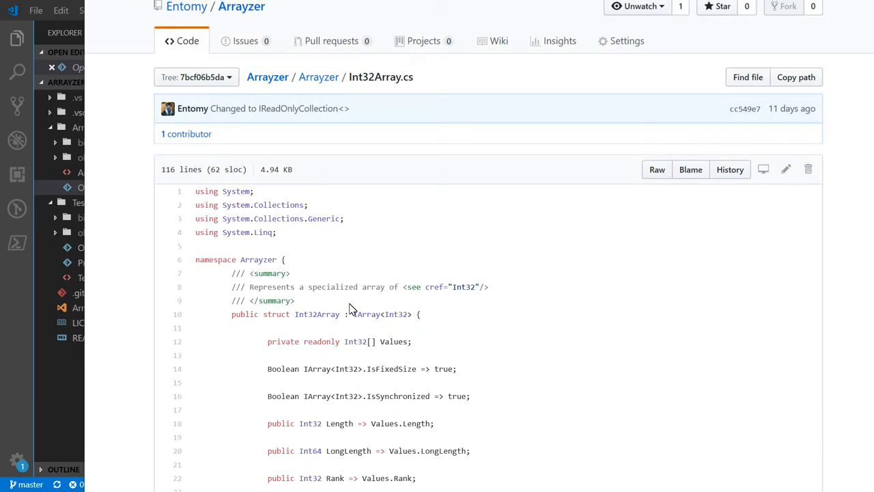
{"action": "mouse_move", "coordinate": [328, 314]}
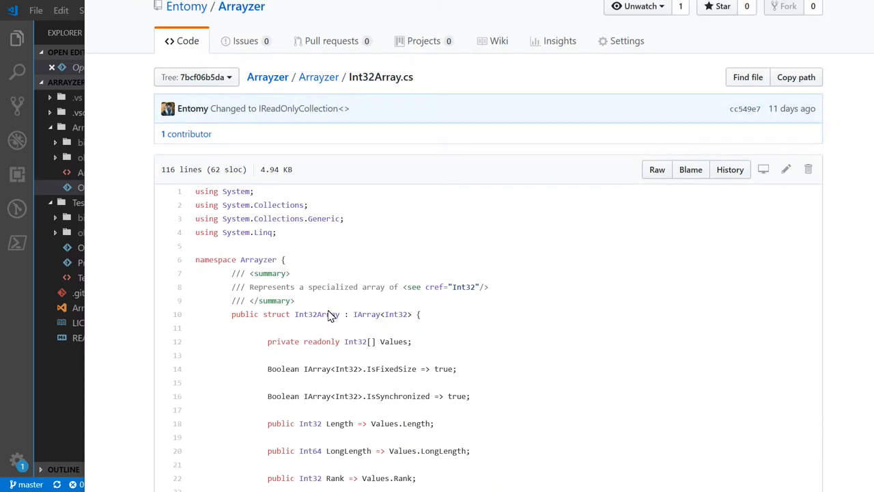
{"action": "scroll", "scroll_direction": "down", "scroll_amount": 3}
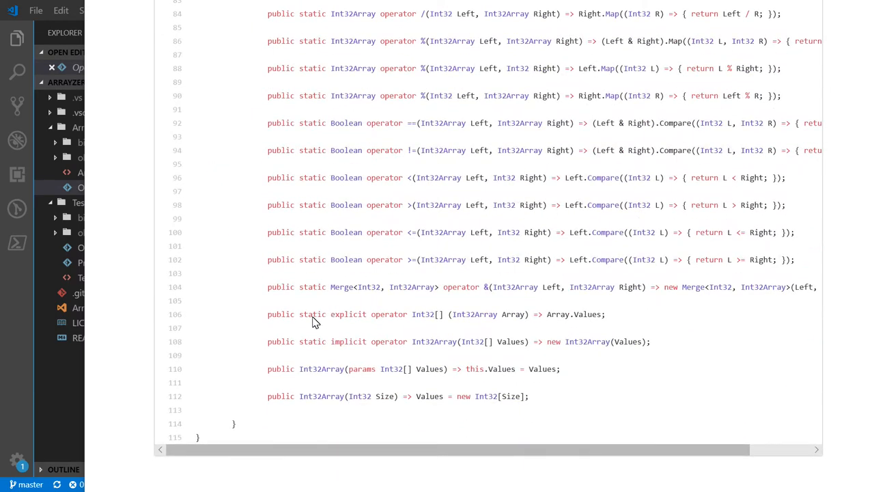
{"action": "mouse_move", "coordinate": [440, 321]}
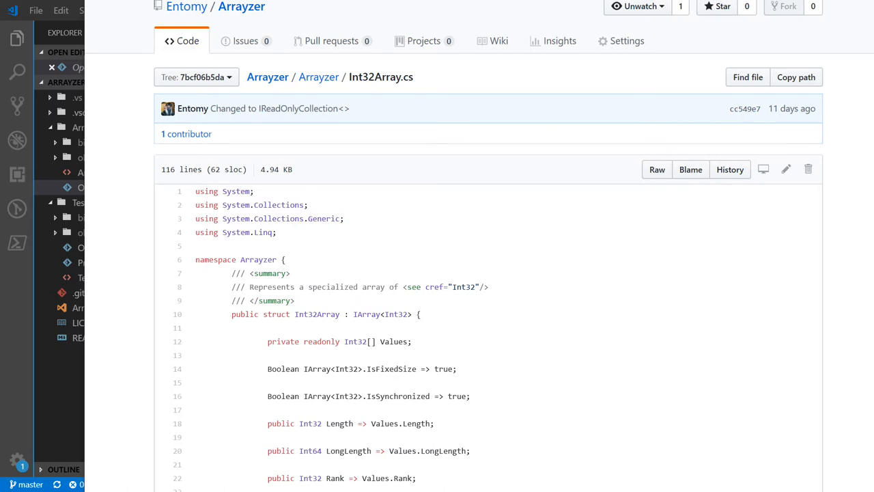
{"action": "left_click", "coordinate": [319, 77]}
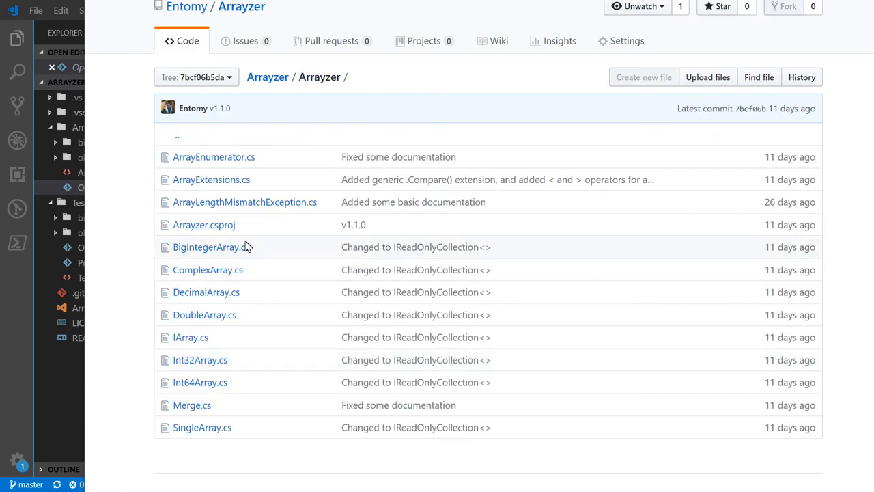
{"action": "mouse_move", "coordinate": [247, 244]}
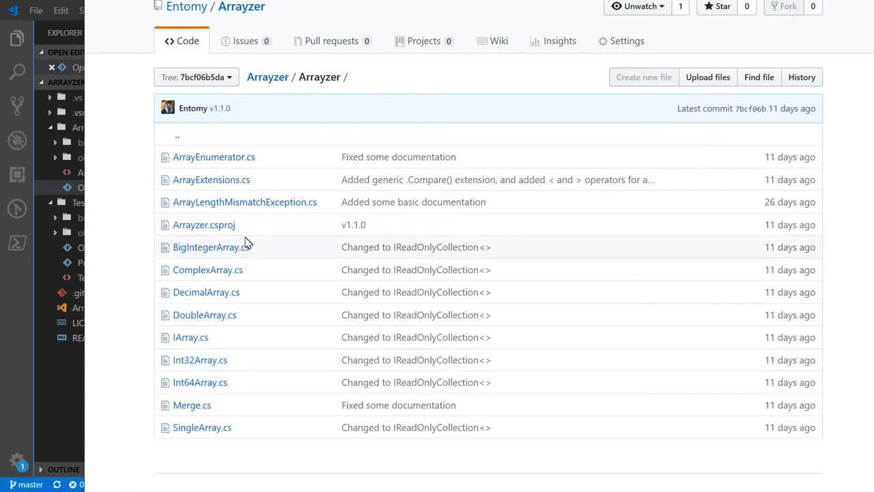
{"action": "mouse_move", "coordinate": [250, 241]}
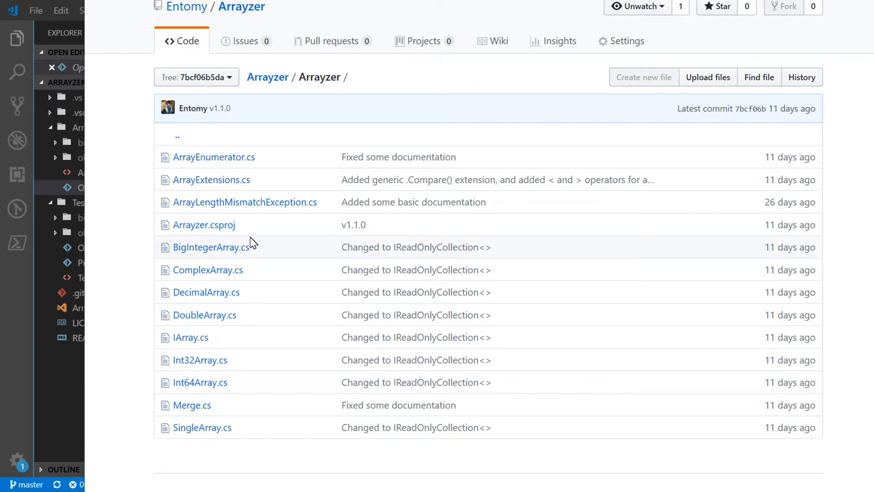
{"action": "mouse_move", "coordinate": [286, 243]}
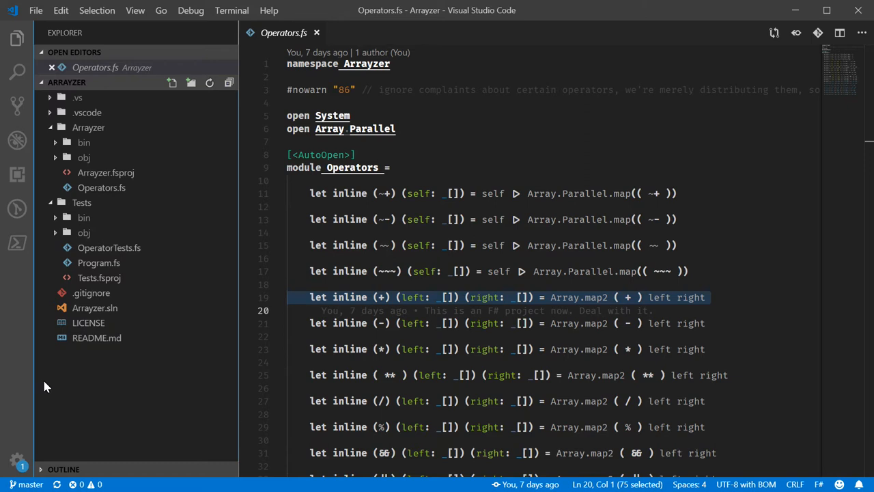
{"action": "mouse_move", "coordinate": [126, 363]}
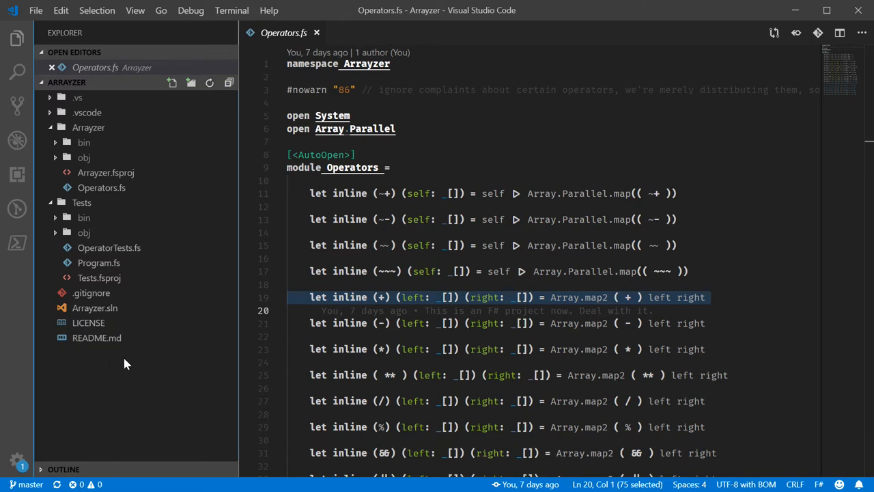
Step: Open the Mathematics folder from source/repos as the VS Code workspace
{"action": "left_click", "coordinate": [36, 10]}
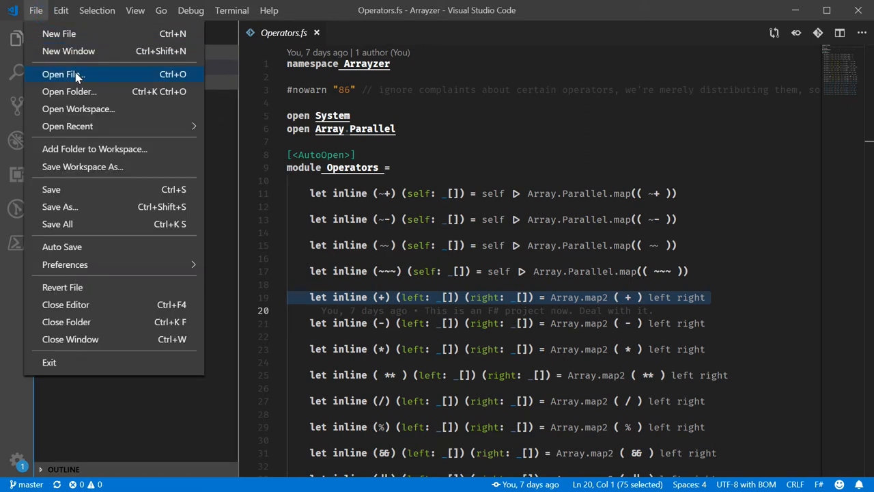
{"action": "left_click", "coordinate": [69, 90]}
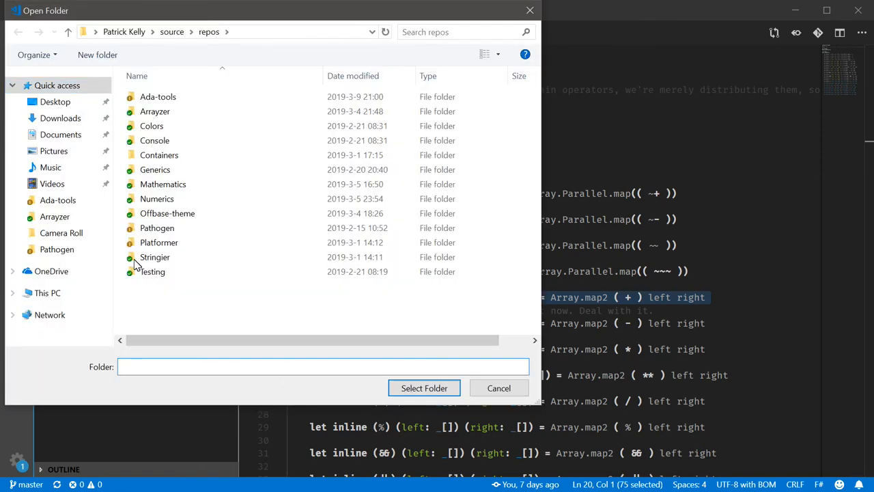
{"action": "double_click", "coordinate": [162, 184]}
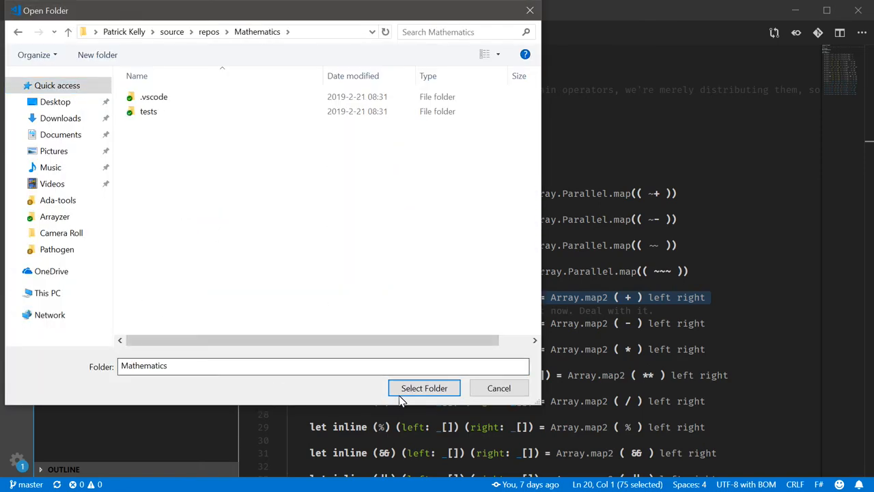
{"action": "left_click", "coordinate": [424, 388]}
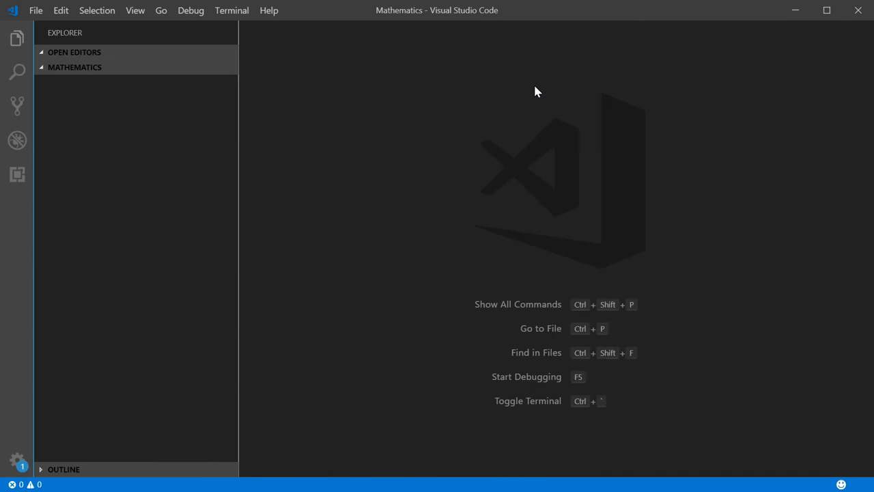
{"action": "left_click", "coordinate": [75, 67]}
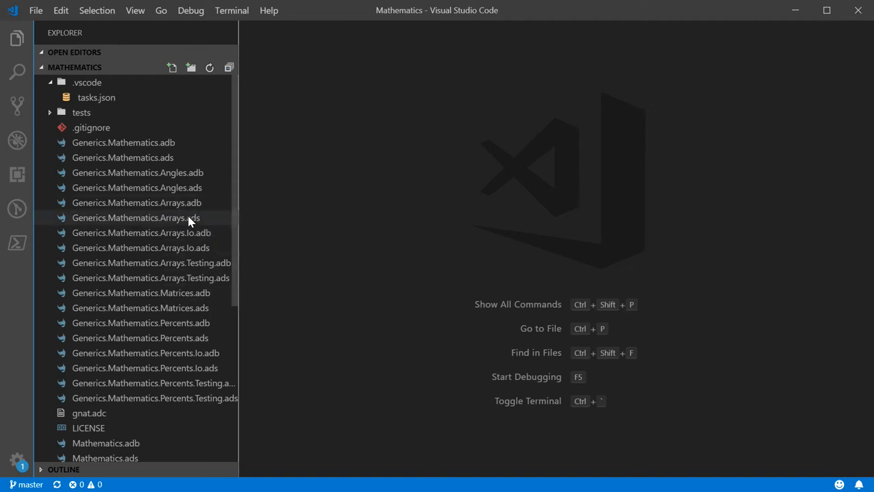
Step: Open Generics.Mathematics.Arrays.ads and scroll down to its Fixed Array declarations
{"action": "double_click", "coordinate": [135, 217]}
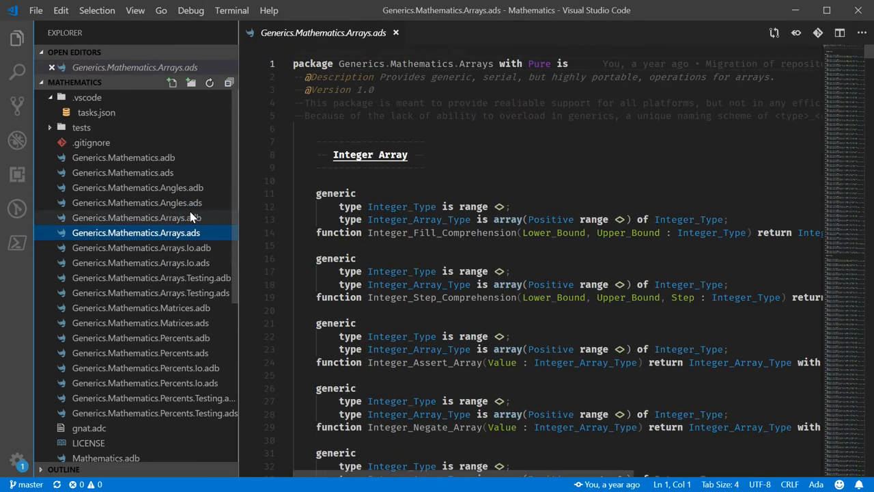
{"action": "scroll", "scroll_direction": "down", "scroll_amount": 3}
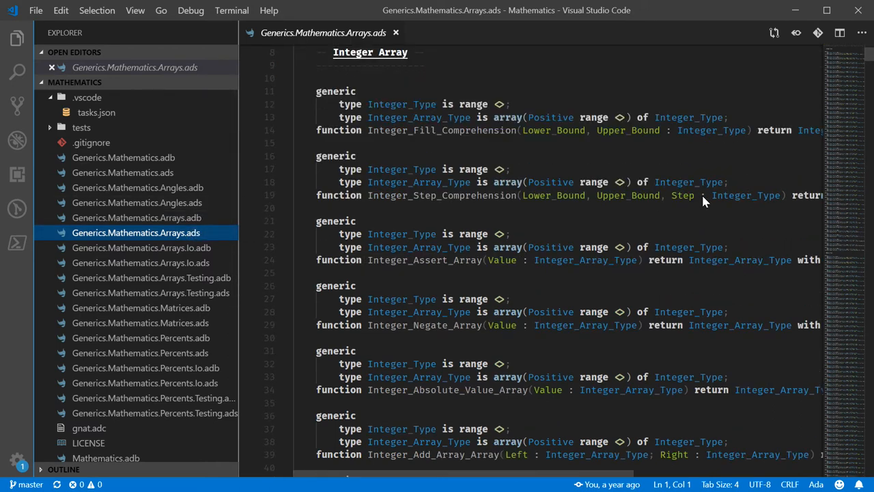
{"action": "scroll", "scroll_direction": "down", "scroll_amount": 3}
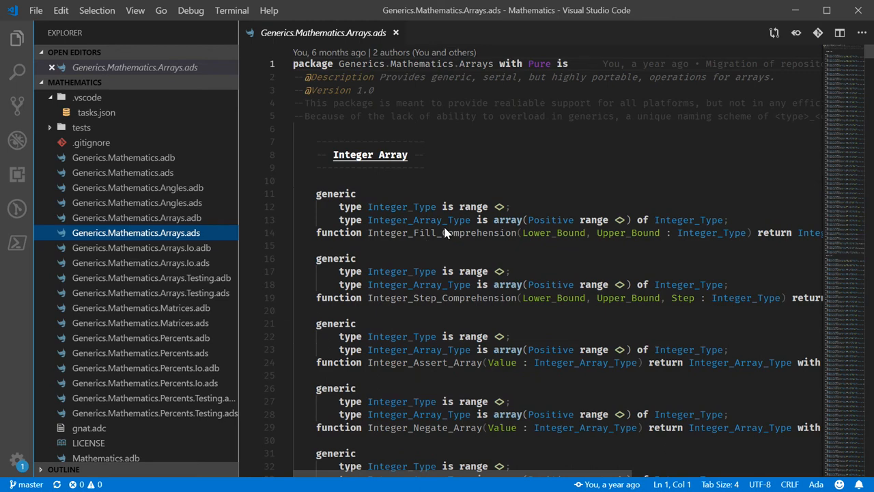
{"action": "scroll", "scroll_direction": "down", "scroll_amount": 3}
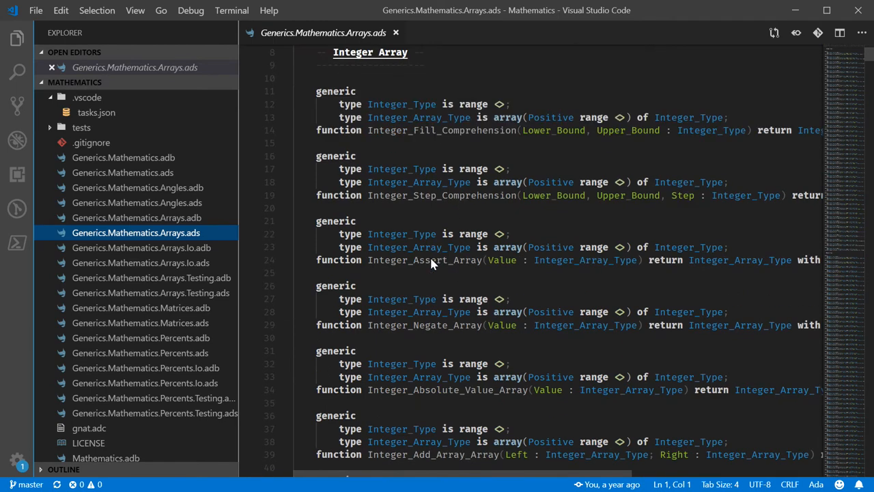
{"action": "scroll", "scroll_direction": "down", "scroll_amount": 3}
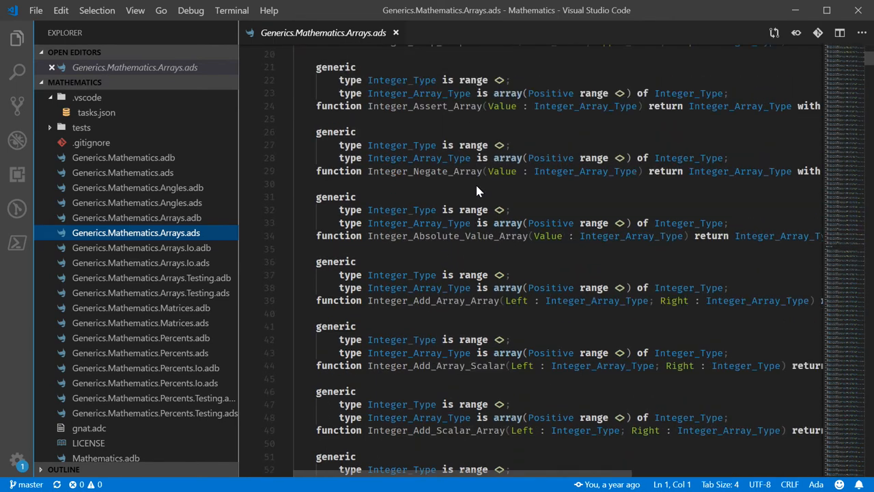
{"action": "scroll", "scroll_direction": "down", "scroll_amount": 3}
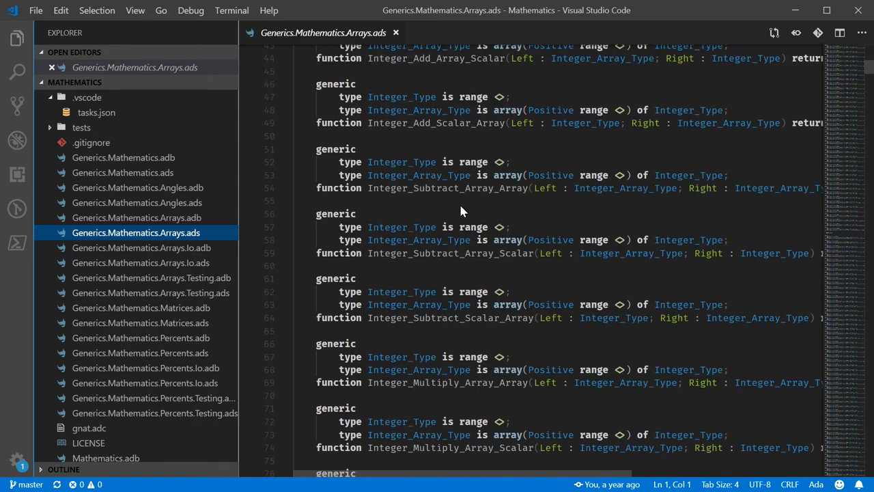
{"action": "scroll", "scroll_direction": "down", "scroll_amount": 3}
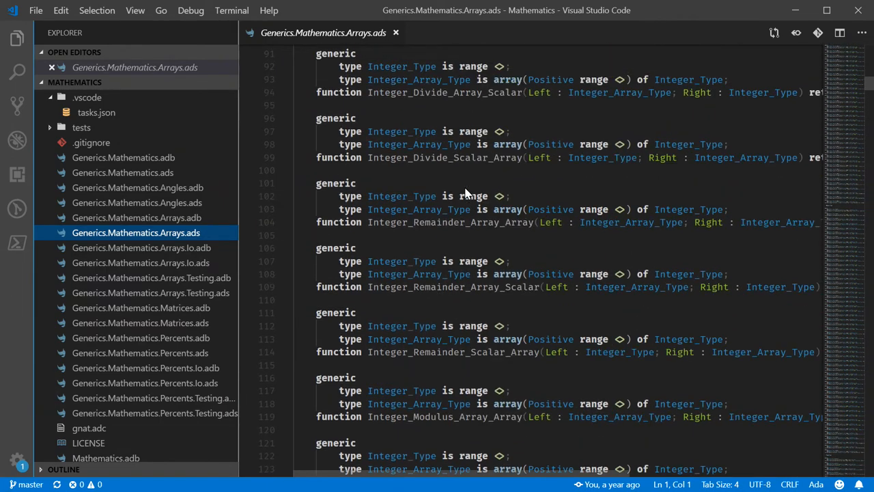
{"action": "scroll", "scroll_direction": "down", "scroll_amount": 3}
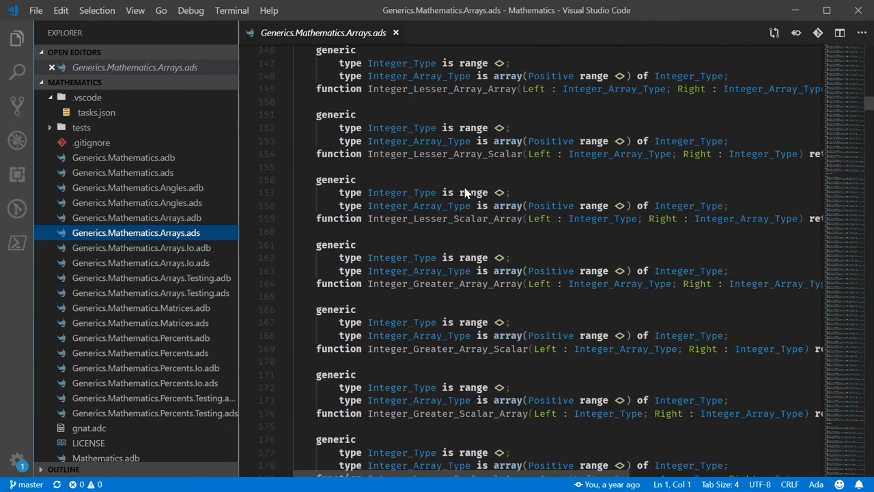
{"action": "scroll", "scroll_direction": "down", "scroll_amount": 3}
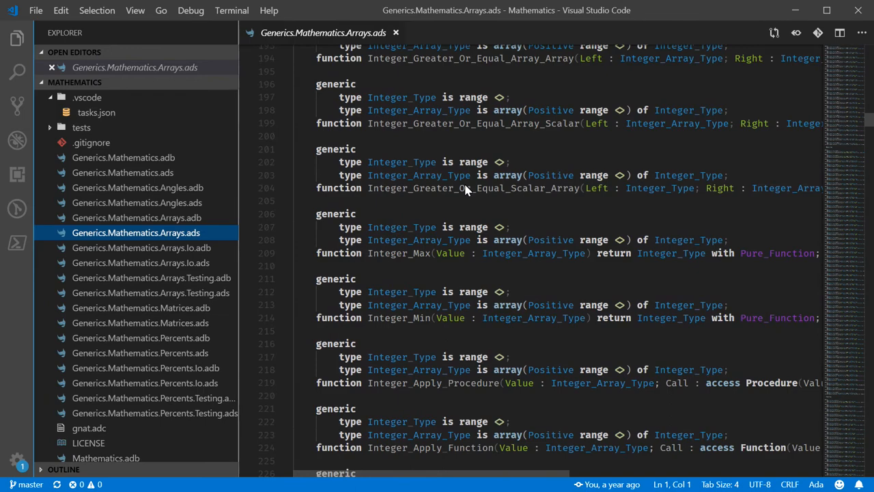
{"action": "scroll", "scroll_direction": "down", "scroll_amount": 3}
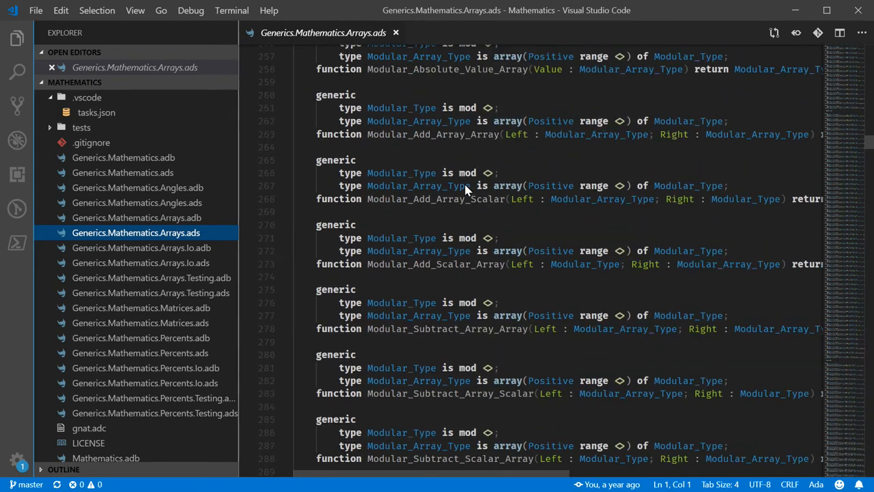
{"action": "scroll", "scroll_direction": "down", "scroll_amount": 3}
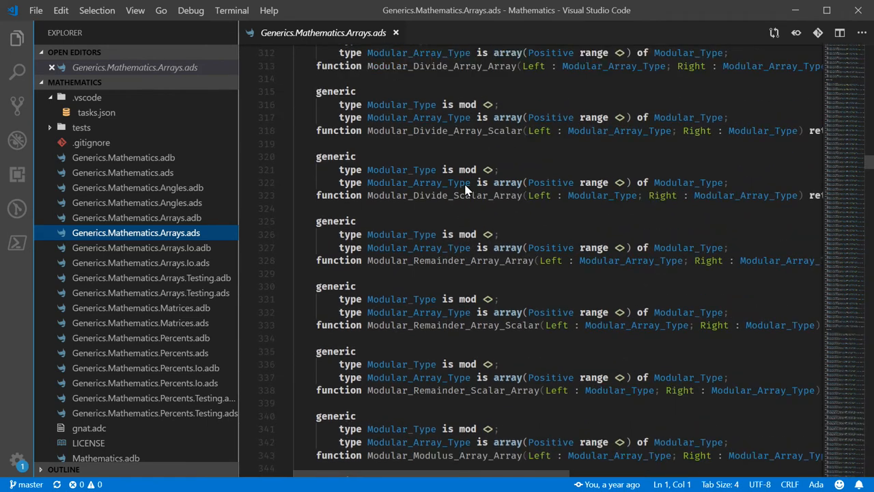
{"action": "scroll", "scroll_direction": "down", "scroll_amount": 3}
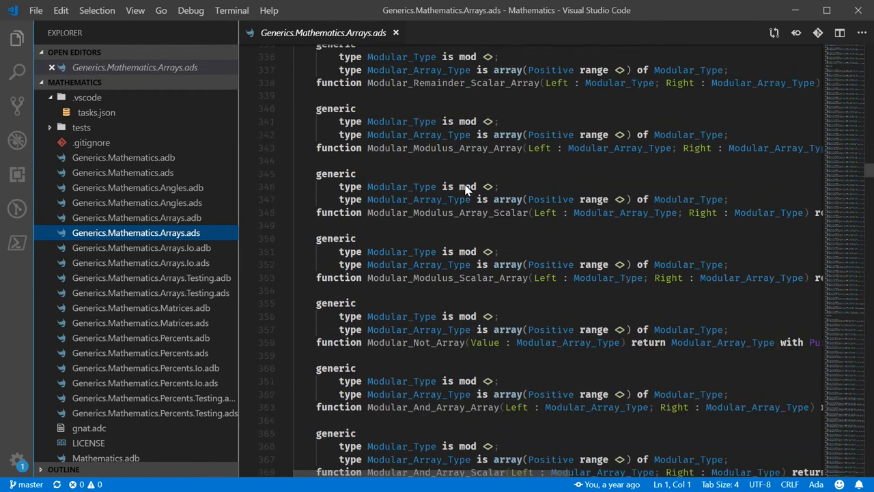
{"action": "scroll", "scroll_direction": "down", "scroll_amount": 3}
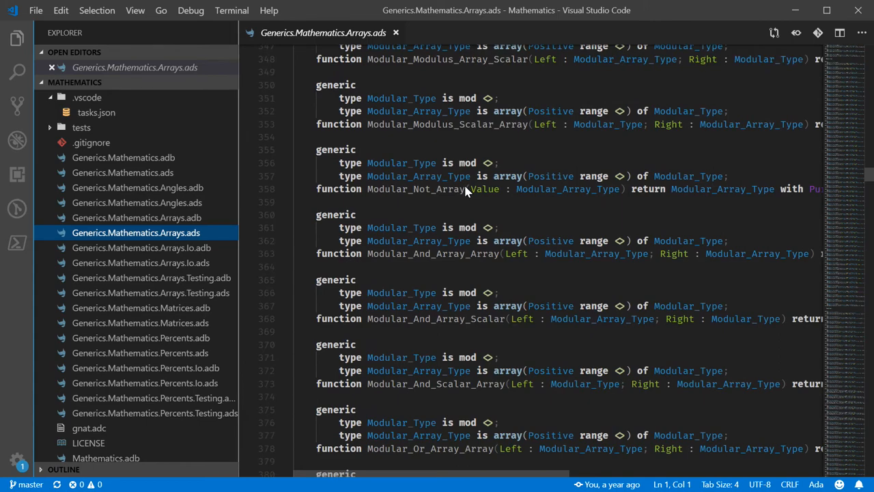
{"action": "scroll", "scroll_direction": "down", "scroll_amount": 3}
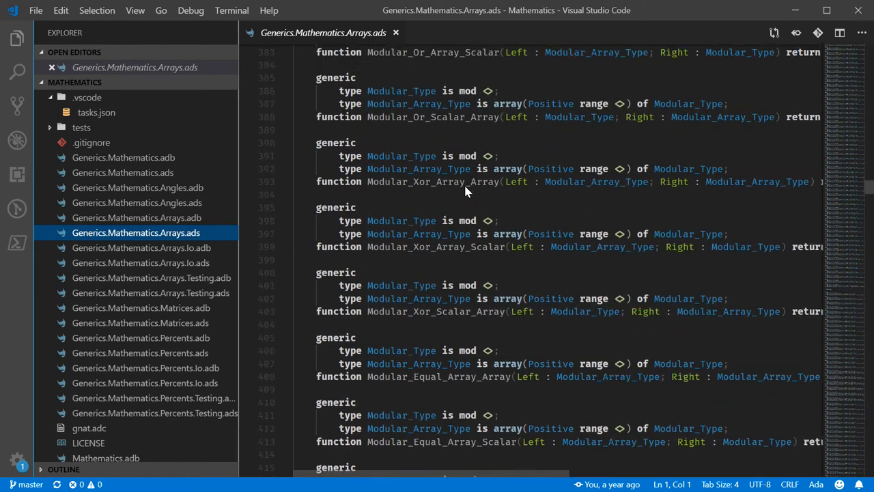
{"action": "scroll", "scroll_direction": "down", "scroll_amount": 3}
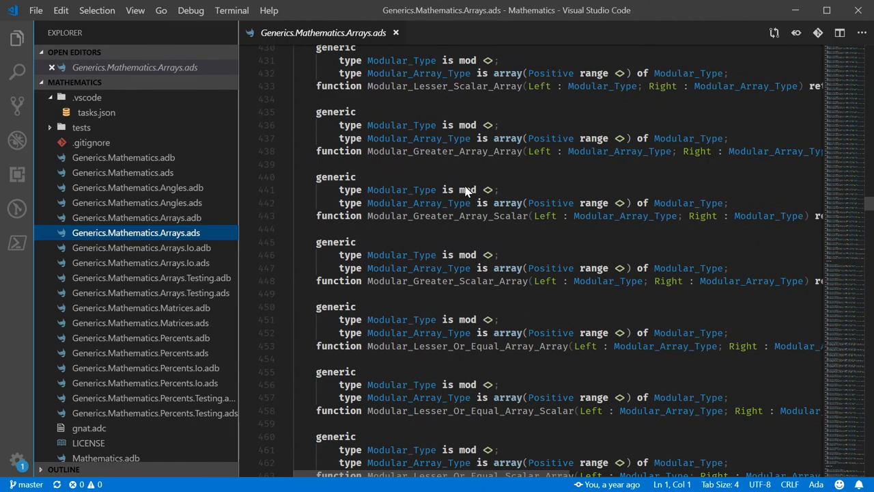
{"action": "scroll", "scroll_direction": "down", "scroll_amount": 3}
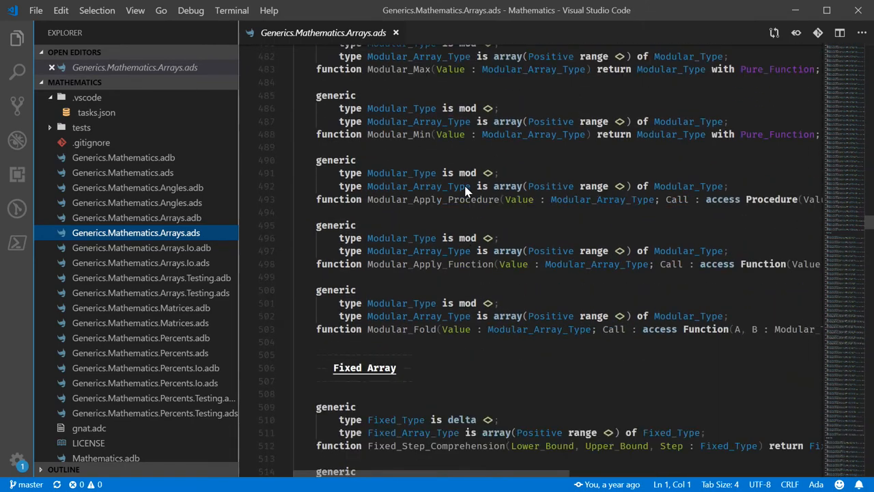
{"action": "scroll", "scroll_direction": "down", "scroll_amount": 3}
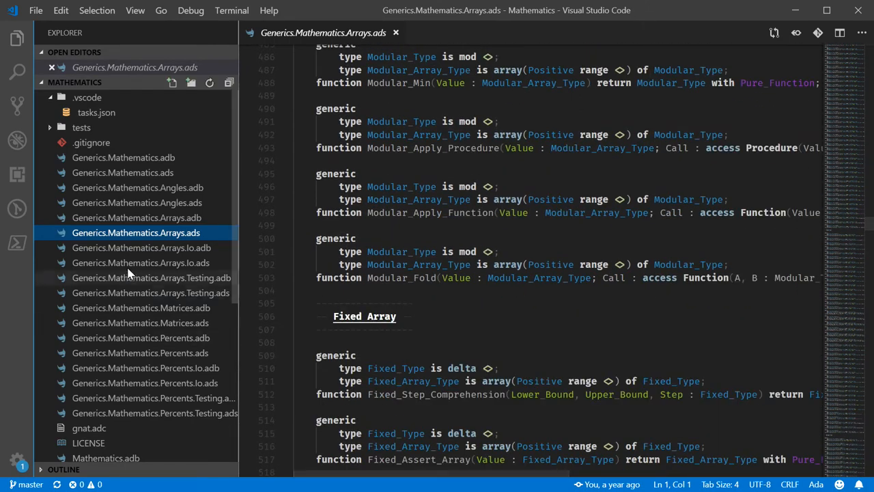
{"action": "scroll", "scroll_direction": "down", "scroll_amount": 3}
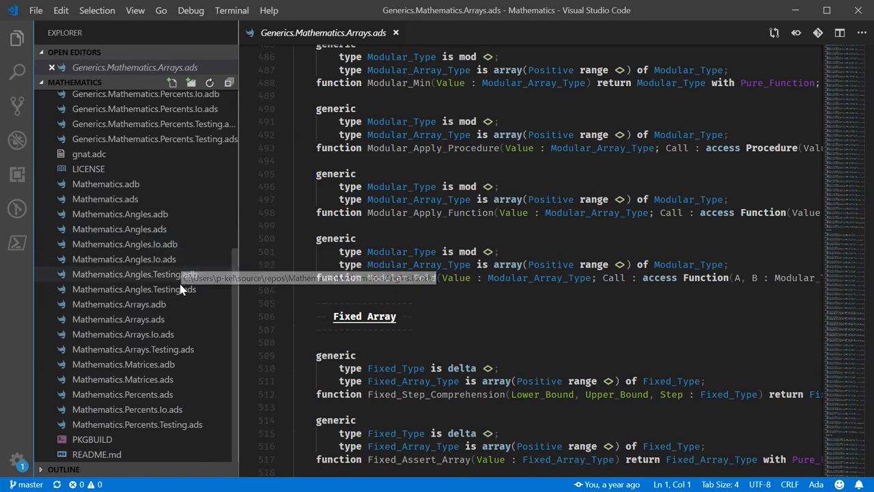
{"action": "mouse_move", "coordinate": [171, 334]}
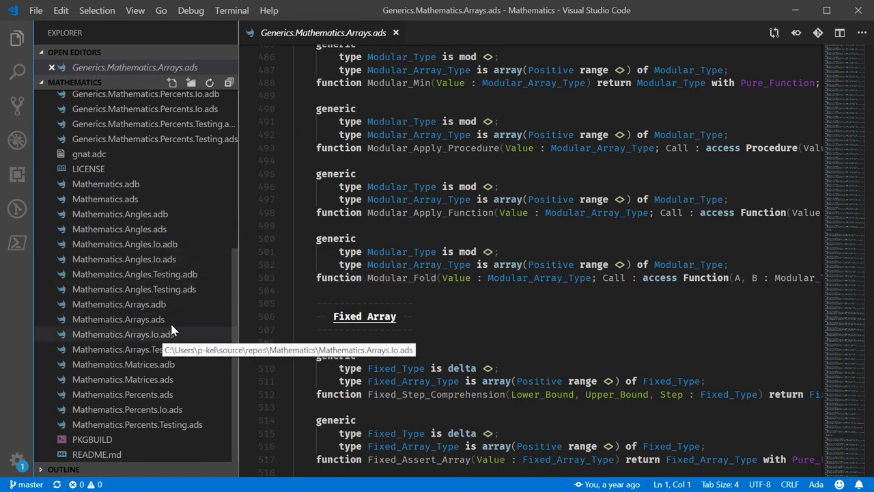
{"action": "mouse_move", "coordinate": [172, 319]}
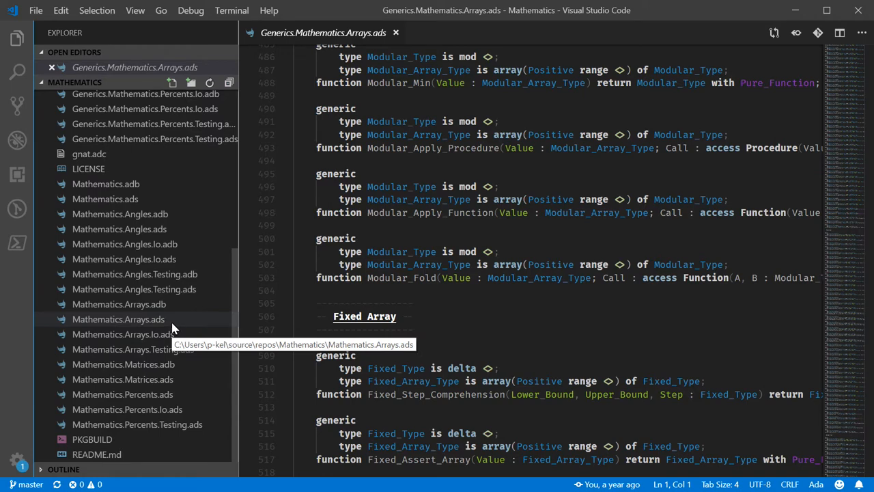
Step: View Mathematics.Arrays.ads from its Short_Short_Integer_Array operators and bring up the File menu
{"action": "left_click", "coordinate": [119, 319]}
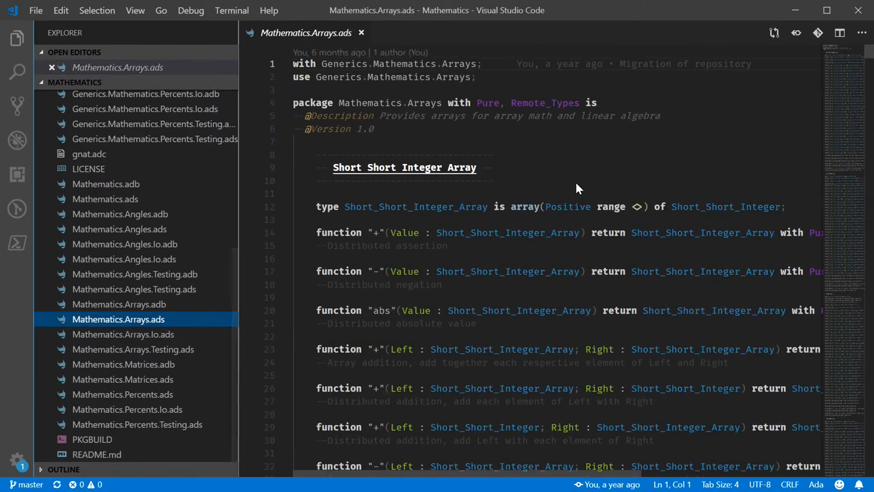
{"action": "scroll", "scroll_direction": "down", "scroll_amount": 3}
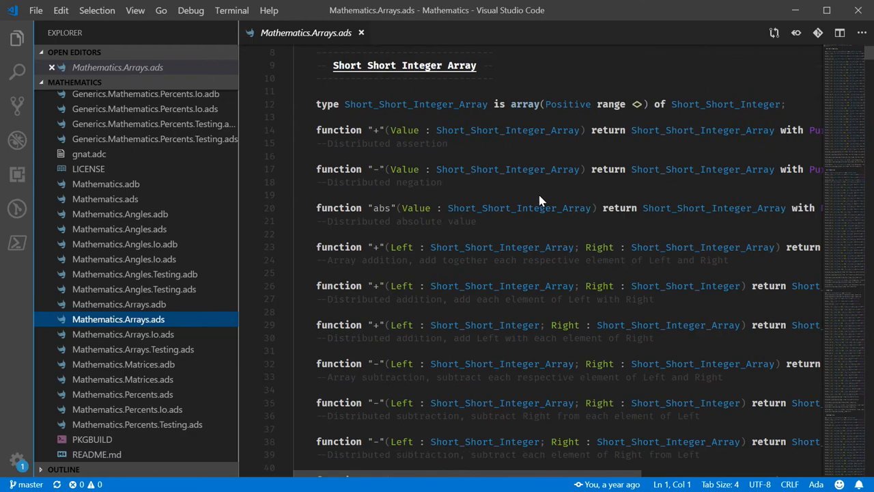
{"action": "scroll", "scroll_direction": "down", "scroll_amount": 3}
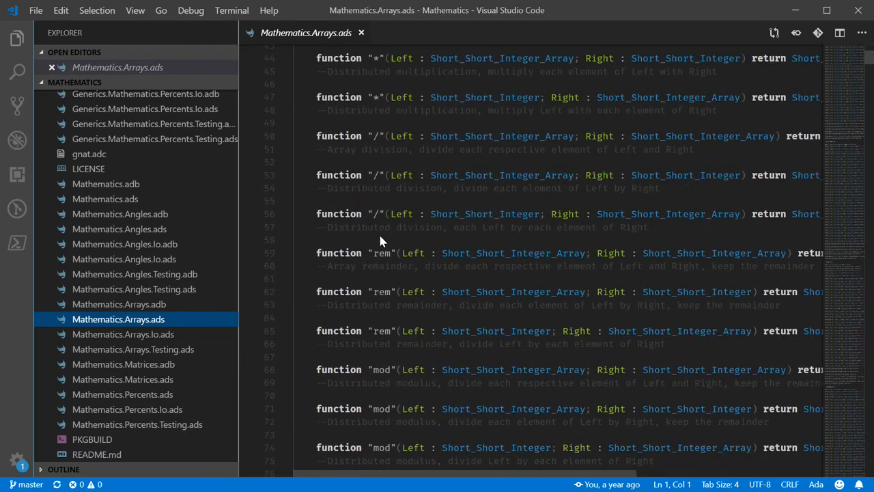
{"action": "scroll", "scroll_direction": "down", "scroll_amount": 3}
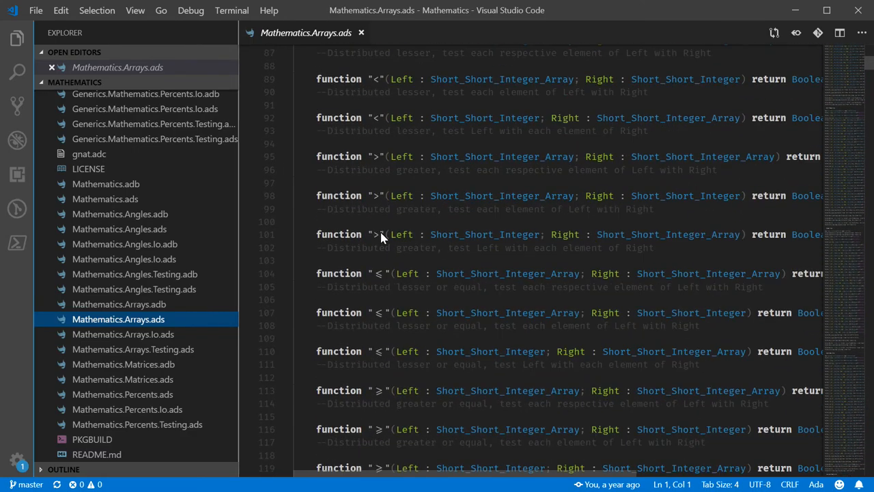
{"action": "scroll", "scroll_direction": "down", "scroll_amount": 3}
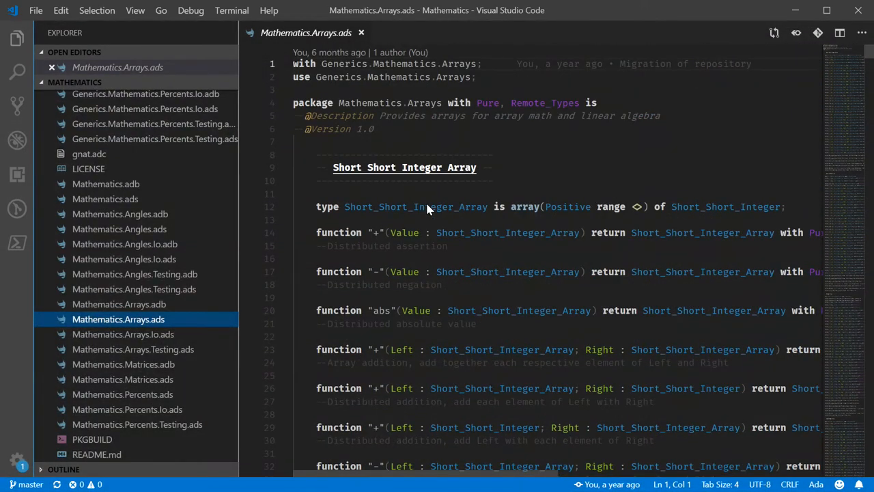
{"action": "left_click", "coordinate": [36, 10]}
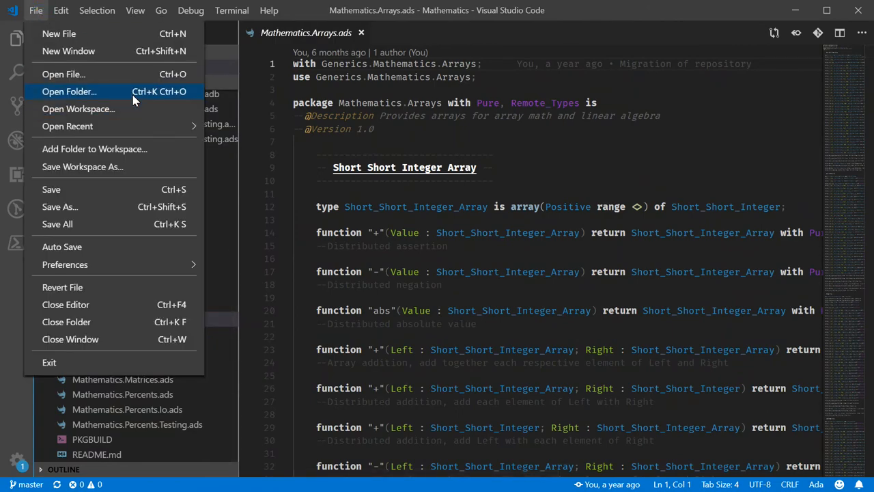
Step: Open the Desktop folder as the workspace, showing comment1.md
{"action": "left_click", "coordinate": [69, 92]}
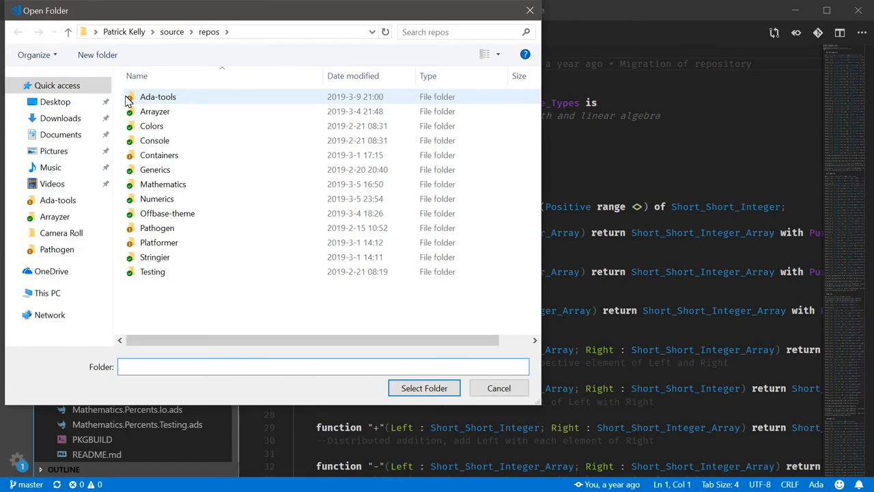
{"action": "left_click", "coordinate": [499, 388]}
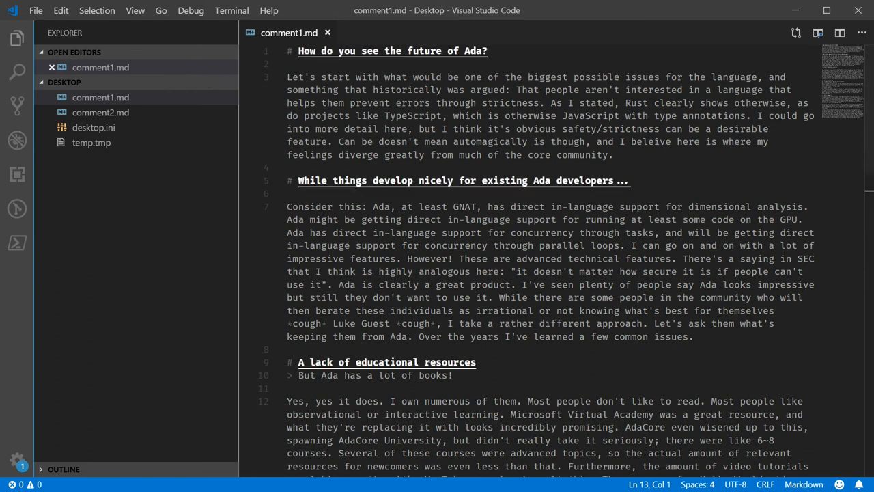
Step: Close comment1.md and create a new Desktop file named f#example.fs
{"action": "left_click", "coordinate": [327, 32]}
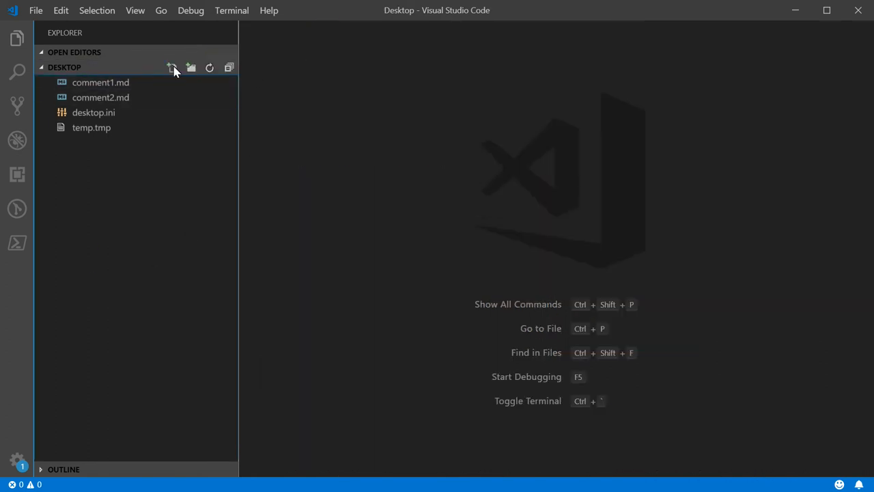
{"action": "left_click", "coordinate": [172, 67]}
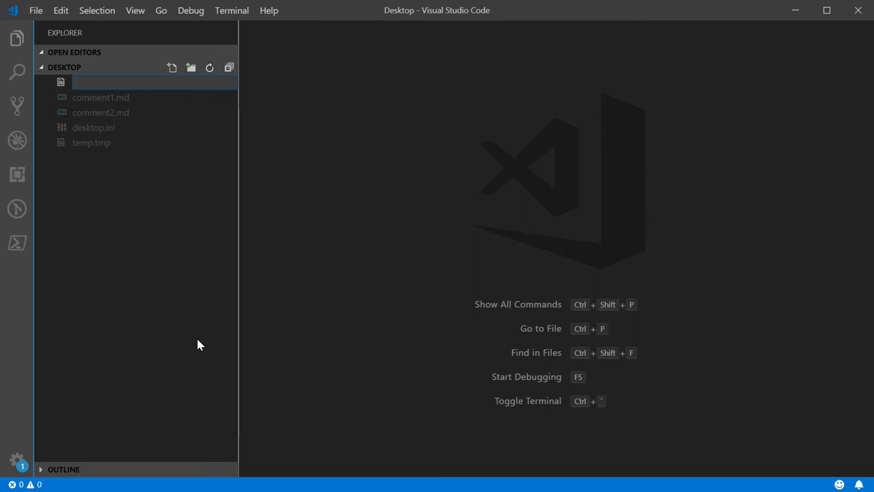
{"action": "type", "text": "f#e"}
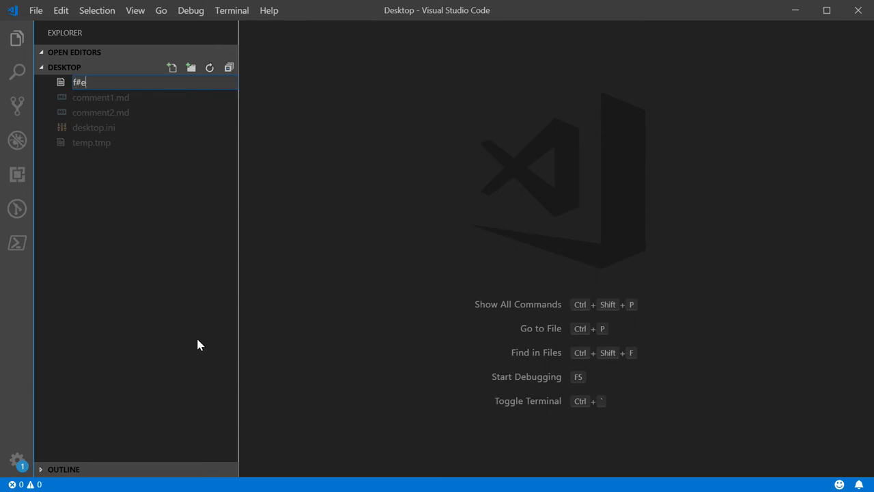
{"action": "type", "text": "xample."}
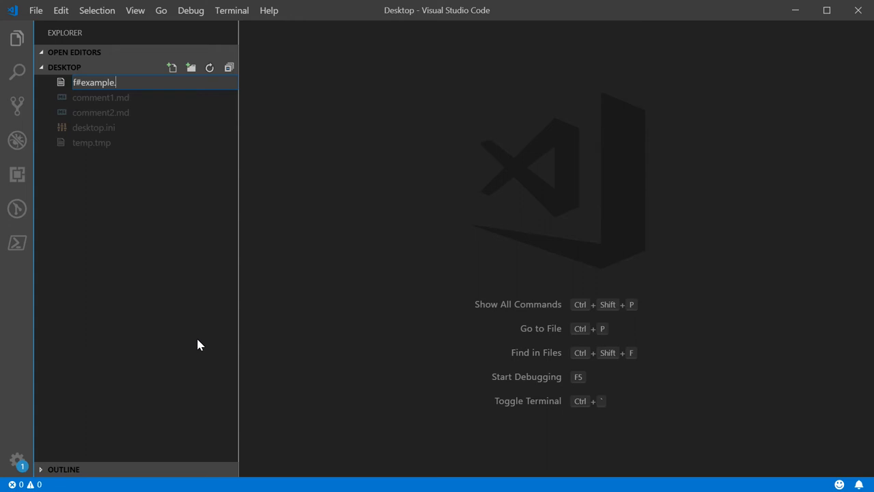
{"action": "key", "text": "Enter"}
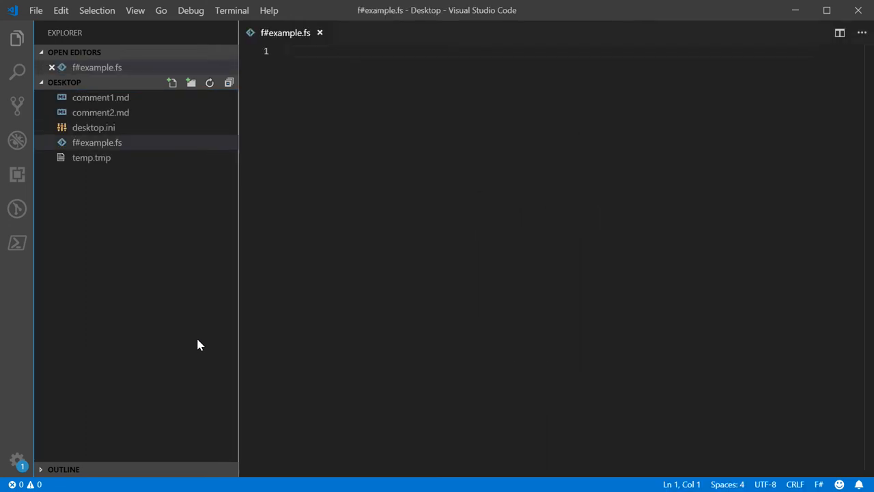
{"action": "mouse_move", "coordinate": [526, 176]}
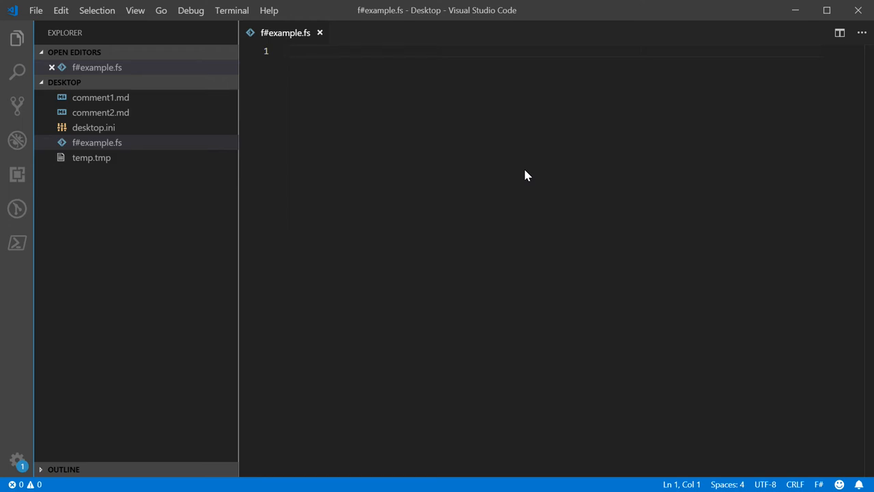
Step: Define F# arrays a and b as [|1;2;3;4|]
{"action": "type", "text": "lets"}
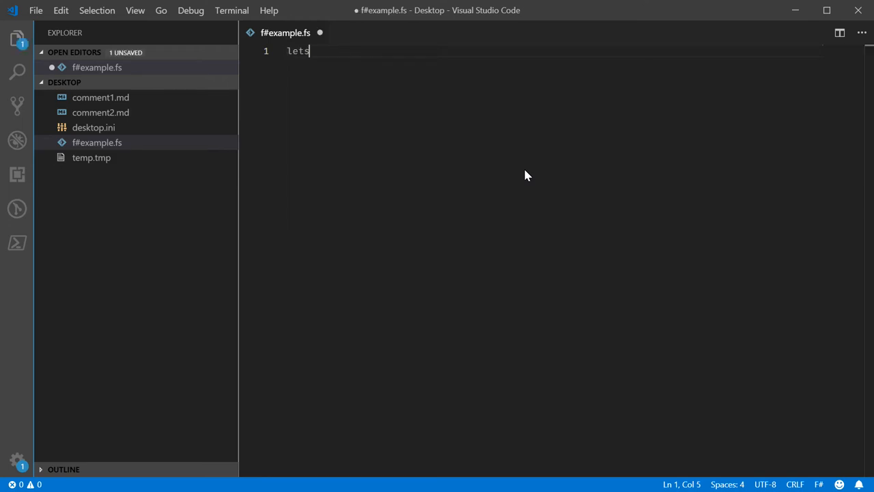
{"action": "type", "text": "\" a =\""}
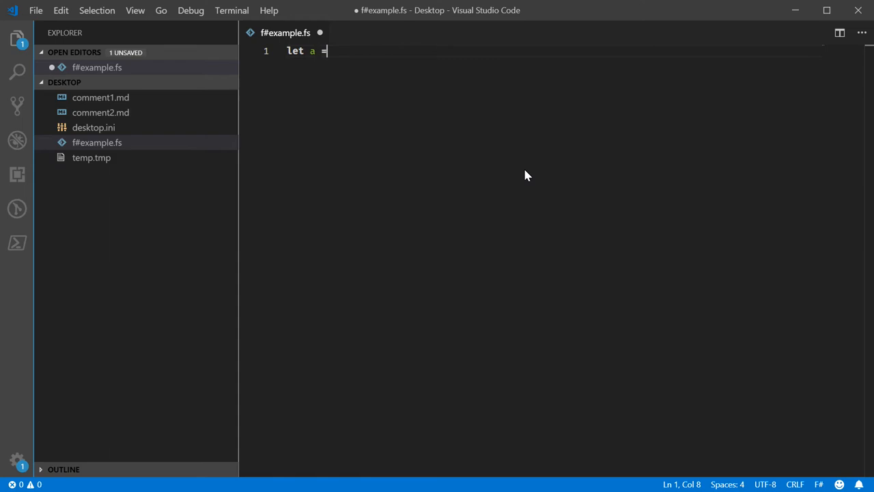
{"action": "type", "text": "[]"}
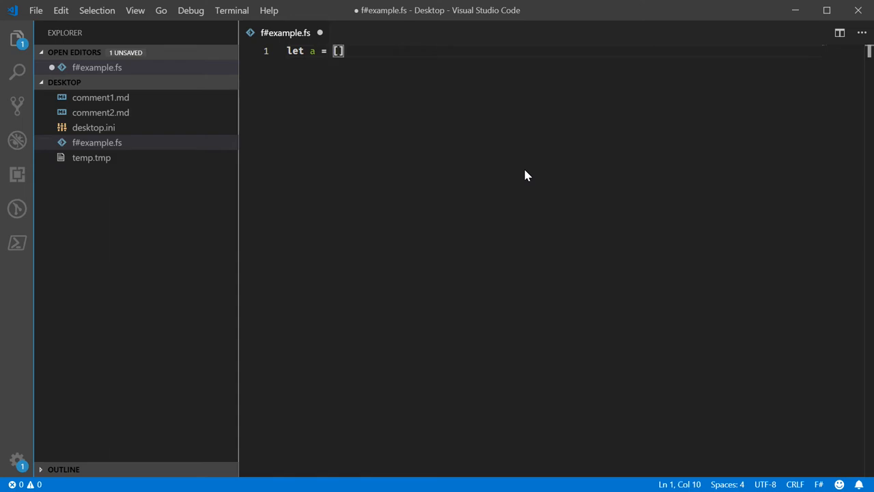
{"action": "type", "text": "1;2;3;4|"}
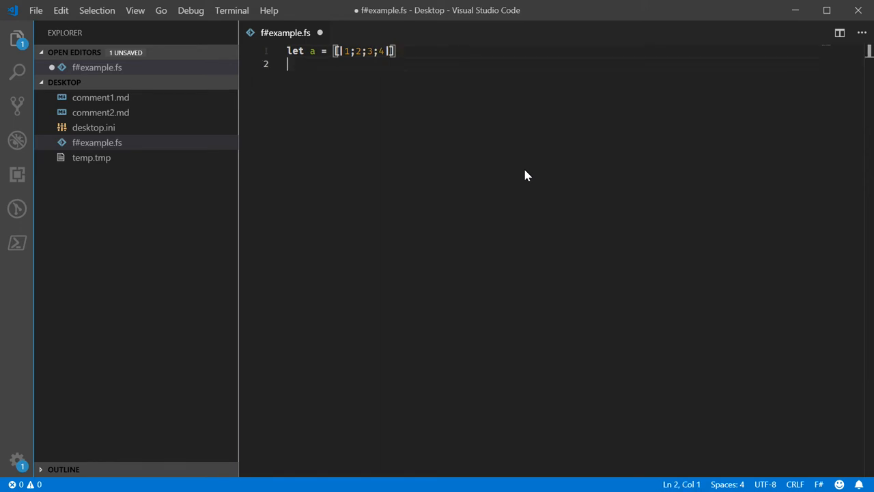
{"action": "type", "text": "let b ="}
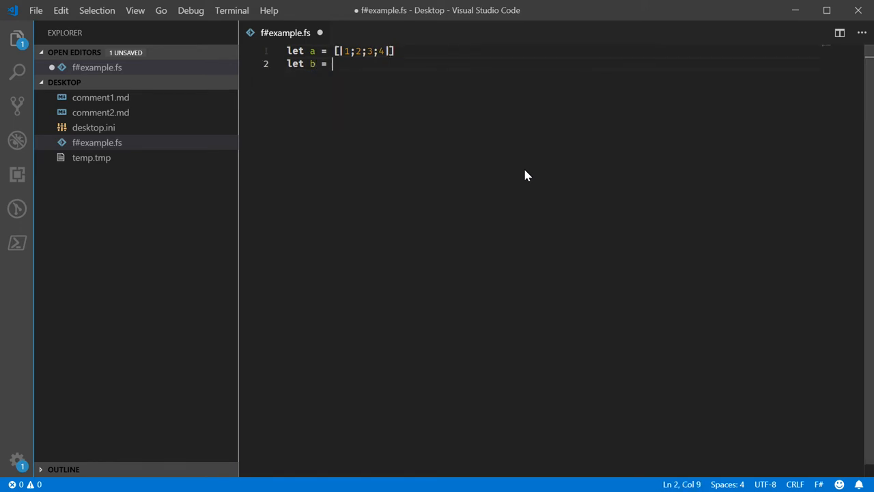
{"action": "type", "text": "[|"}
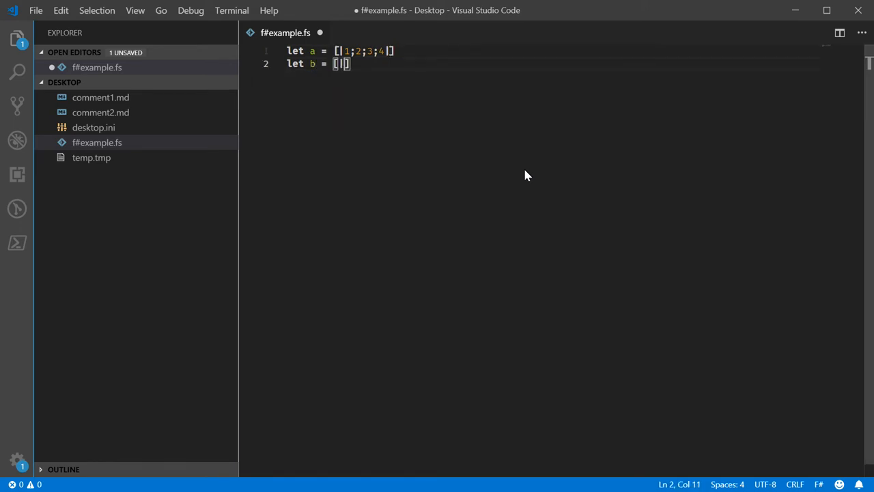
{"action": "type", "text": "1;2;3;4"}
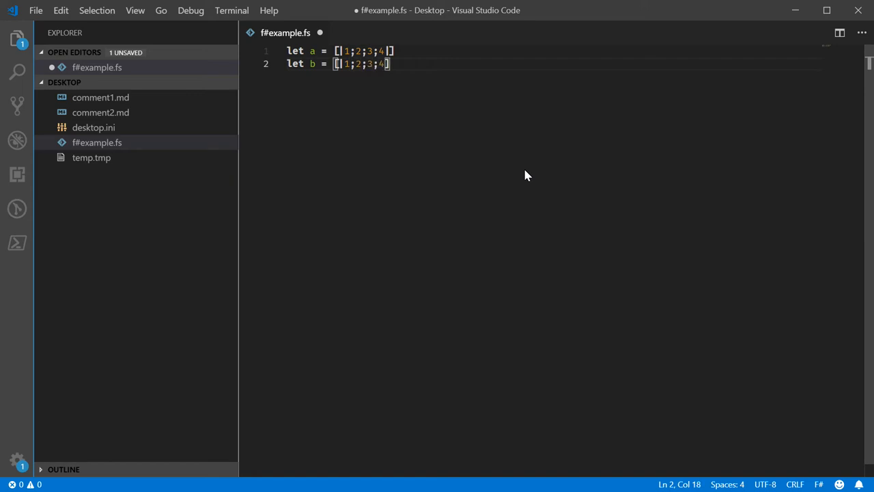
Step: Add a third line defining c = a + b * [|3;5;9;2|]
{"action": "key", "text": "Enter"}
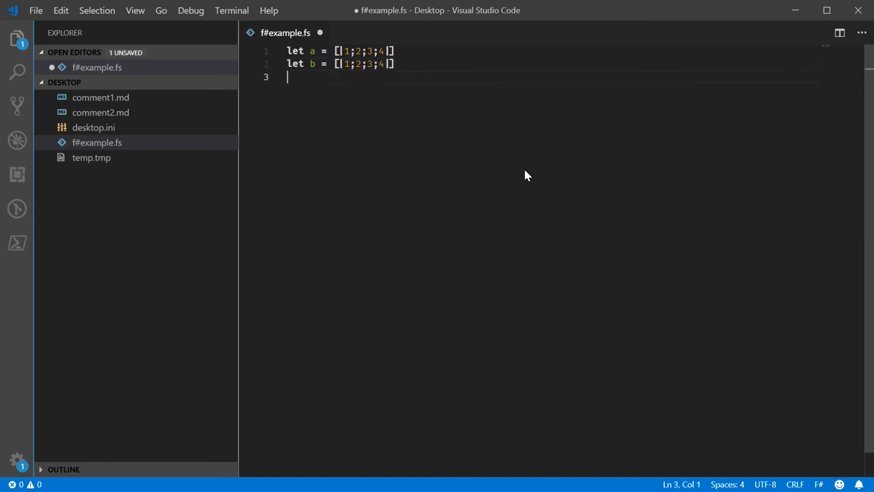
{"action": "type", "text": "let c = a +"}
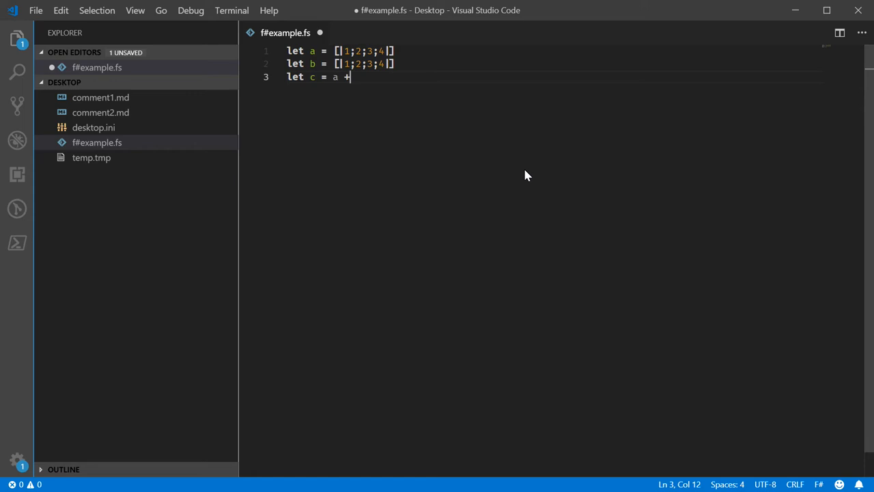
{"action": "type", "text": "b +"}
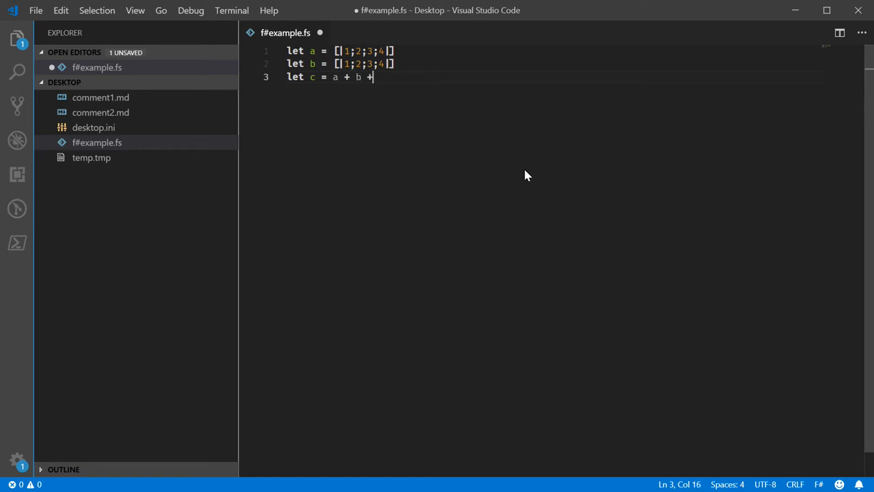
{"action": "key", "text": "Backspace"}
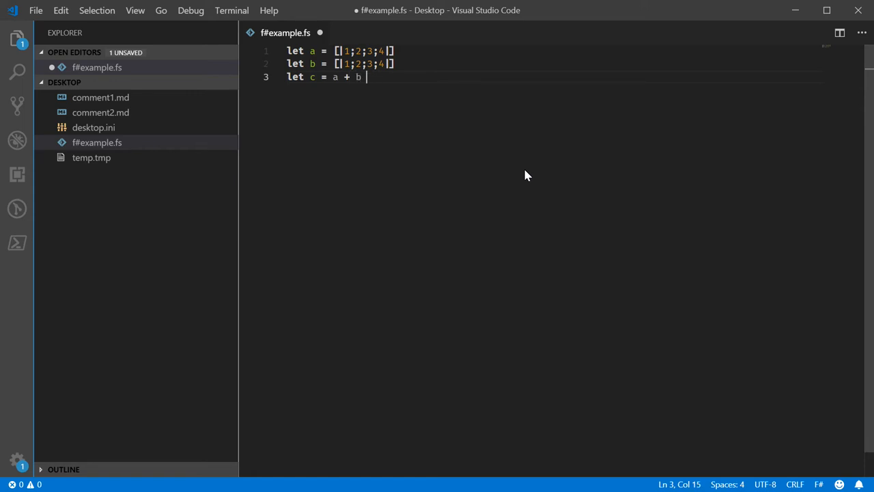
{"action": "type", "text": "* []"}
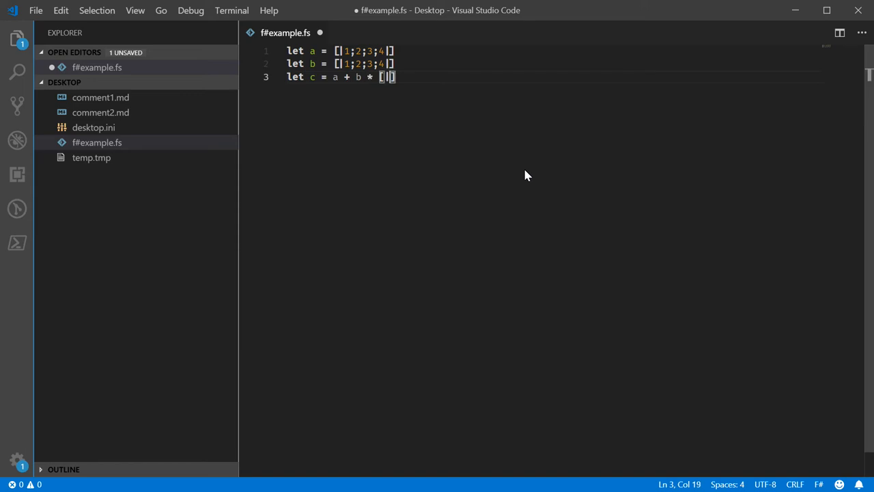
{"action": "type", "text": "3,7,1,"}
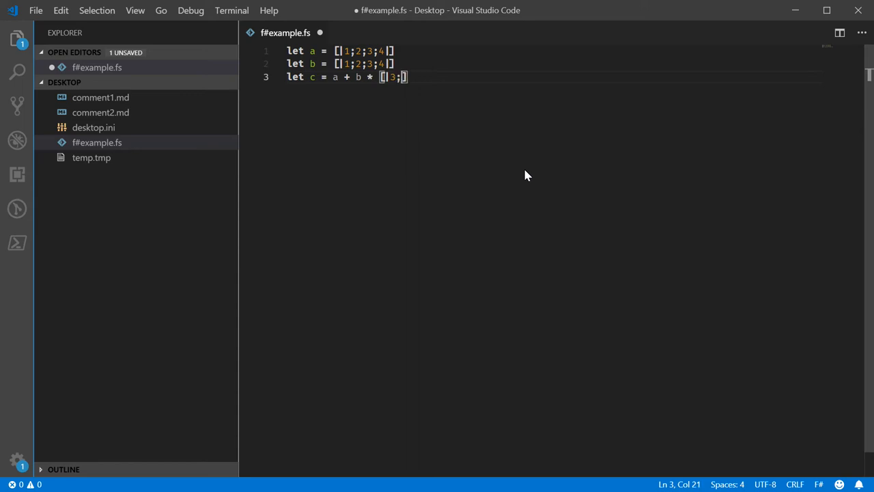
{"action": "type", "text": "5;9;"}
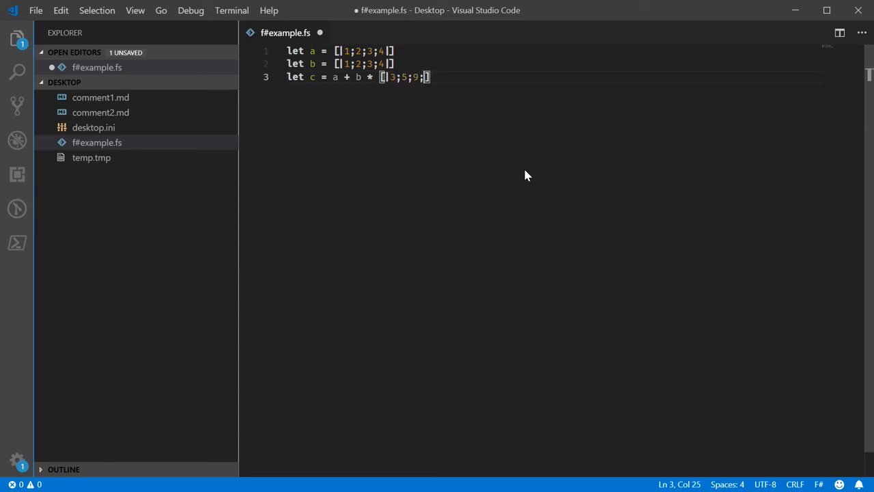
{"action": "type", "text": "2"}
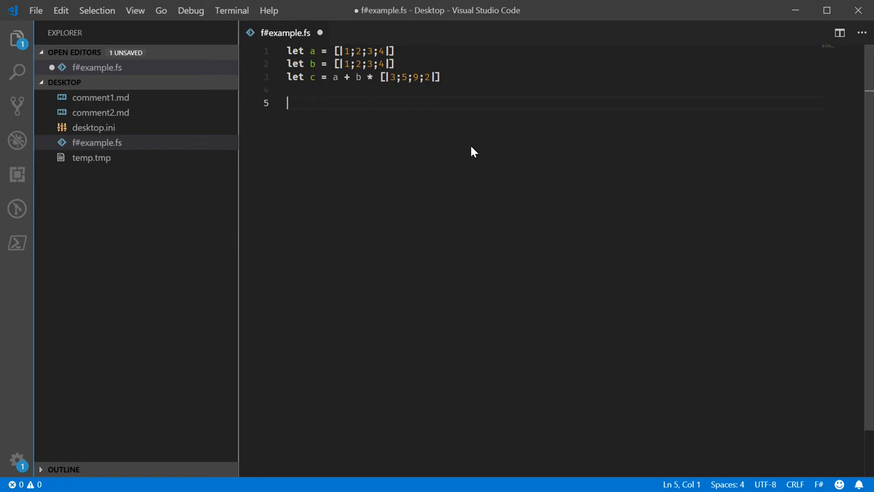
{"action": "mouse_move", "coordinate": [469, 133]}
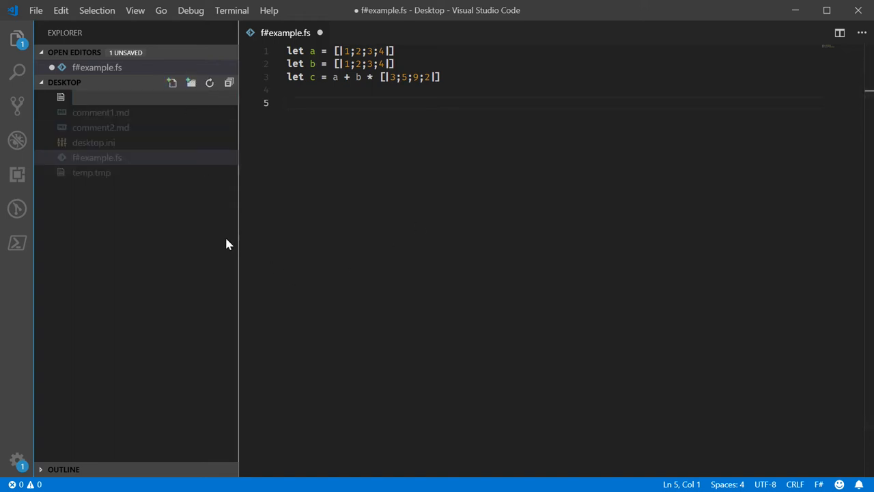
Step: Create c#example.cs with Int32Array declarations for A, B and C, replacing the type with var
{"action": "type", "text": "c#e"}
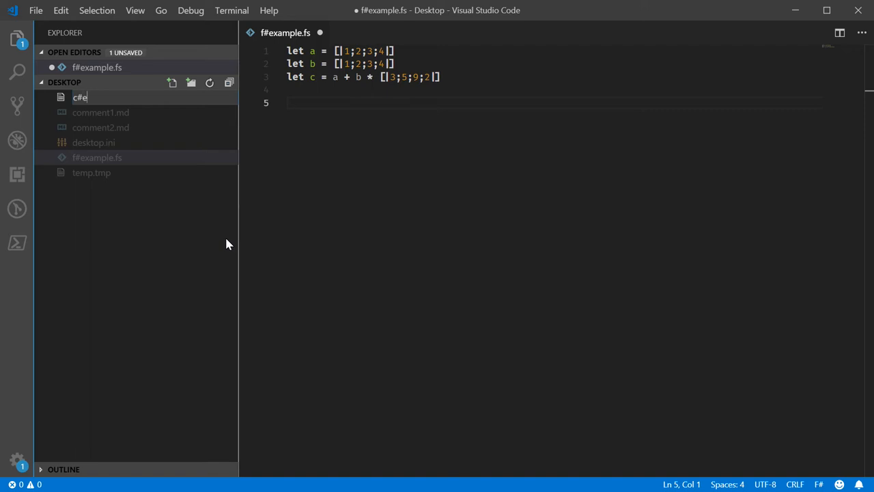
{"action": "key", "text": "Enter"}
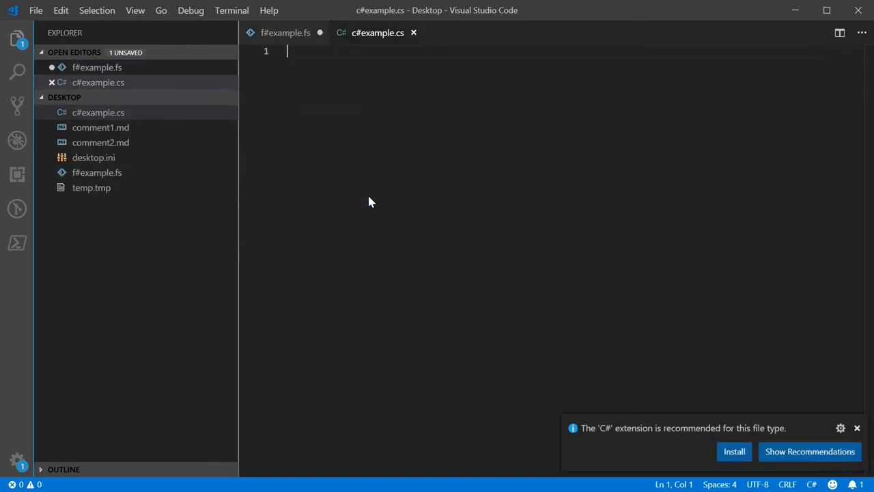
{"action": "type", "text": "Int32Array A ="}
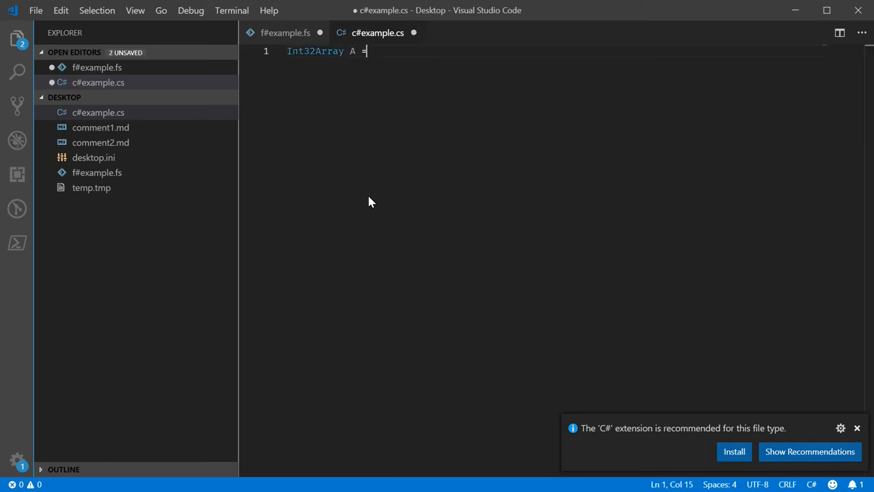
{"action": "type", "text": "new Int32Array(1,2,3,4);"}
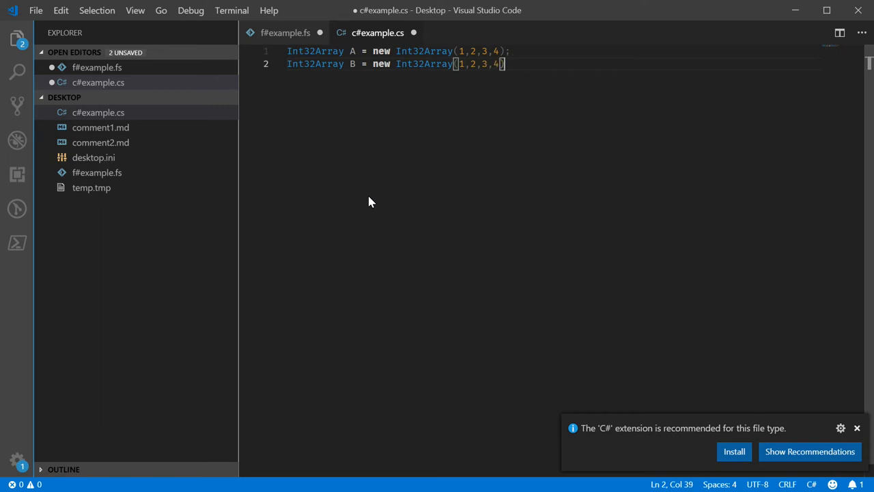
{"action": "type", "text": "Int32Ar"}
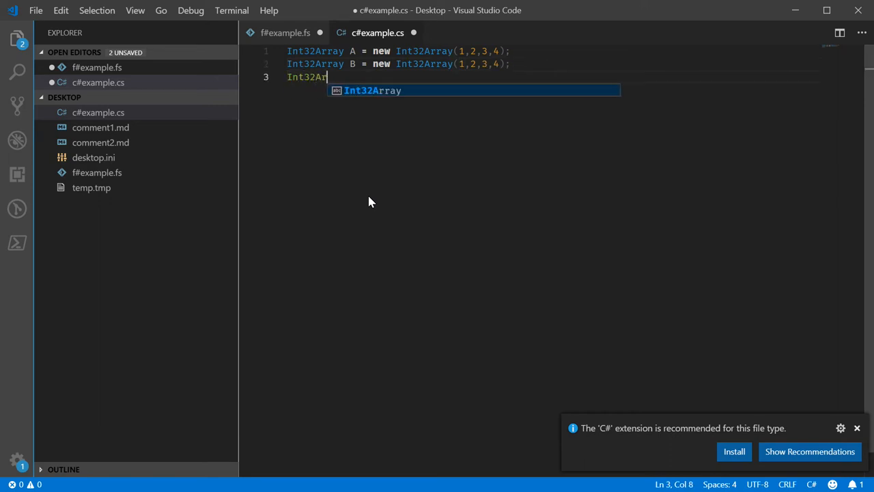
{"action": "type", "text": "ray C ="}
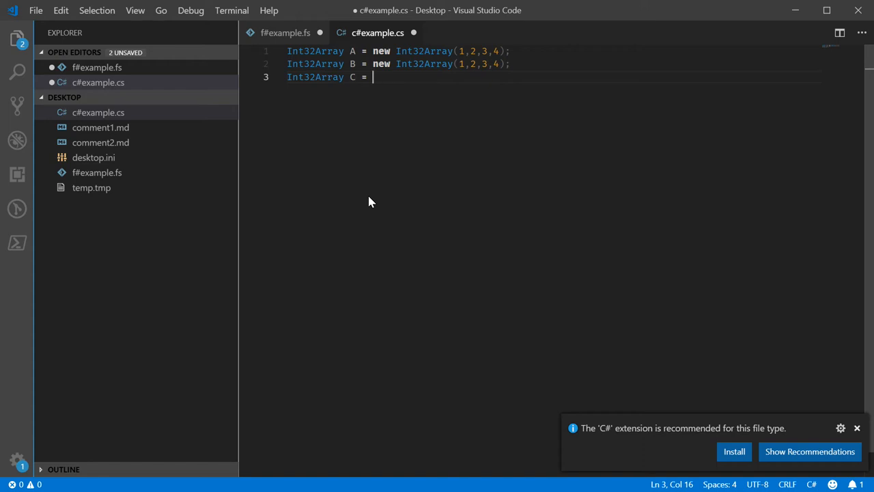
{"action": "double_click", "coordinate": [315, 51]}
{"action": "type", "text": "var"}
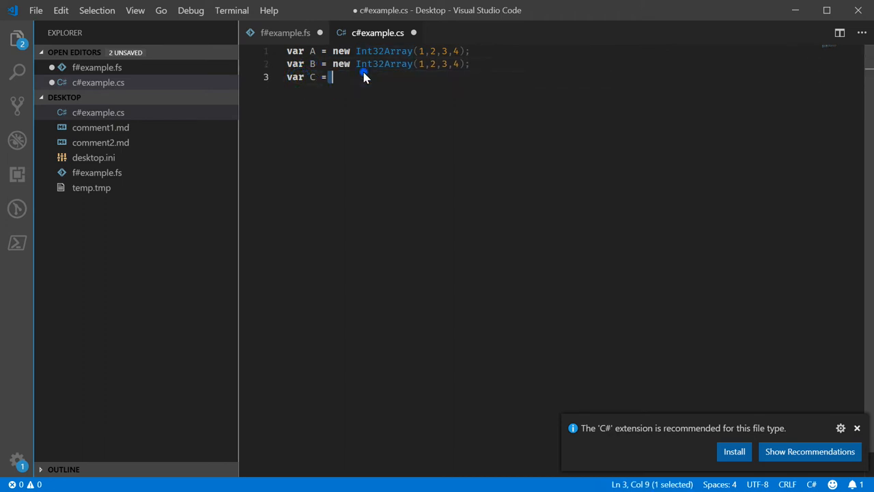
{"action": "mouse_move", "coordinate": [418, 110]}
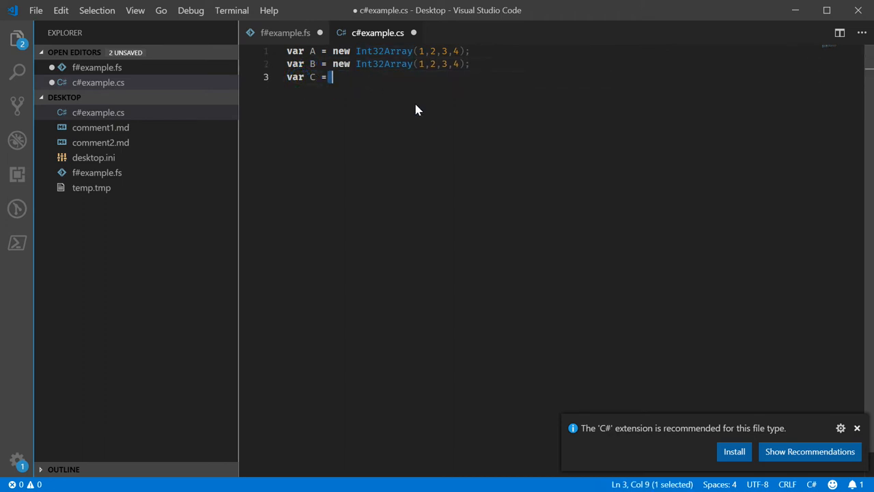
Step: Set C = A + B * new Int32Array(2,6,8,3); and save the file
{"action": "type", "text": "A + B"}
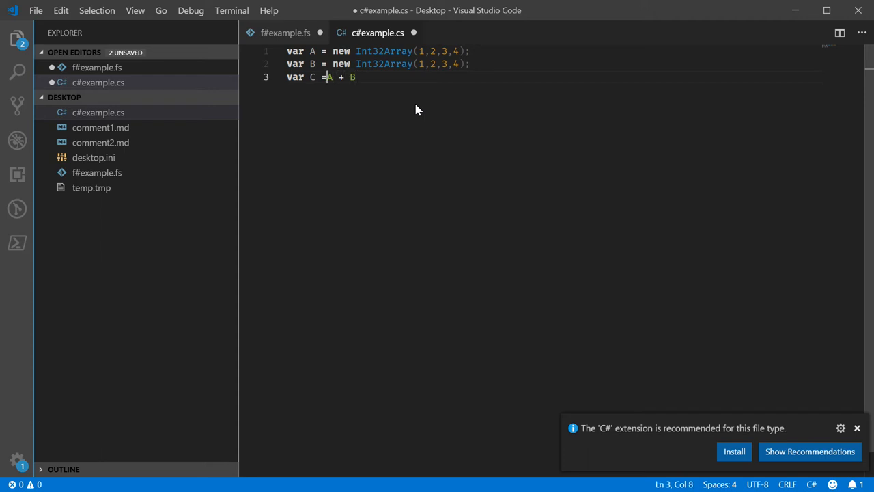
{"action": "type", "text": "*"}
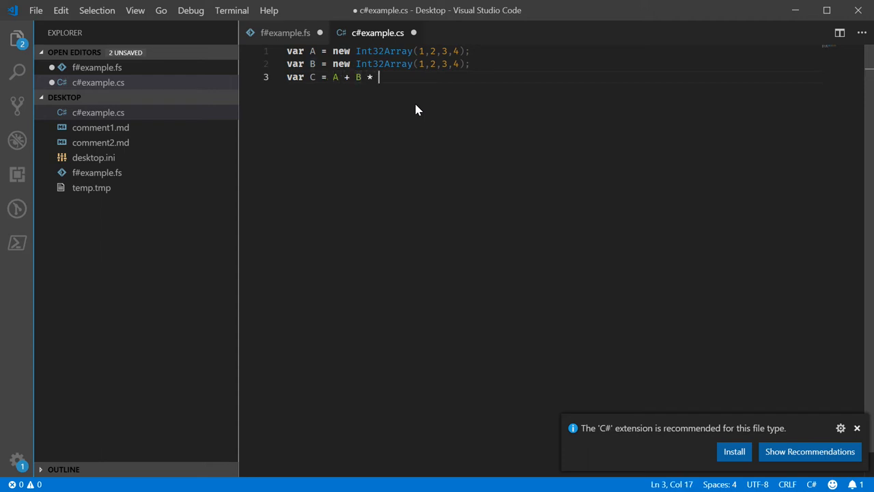
{"action": "type", "text": "new Int32Array"}
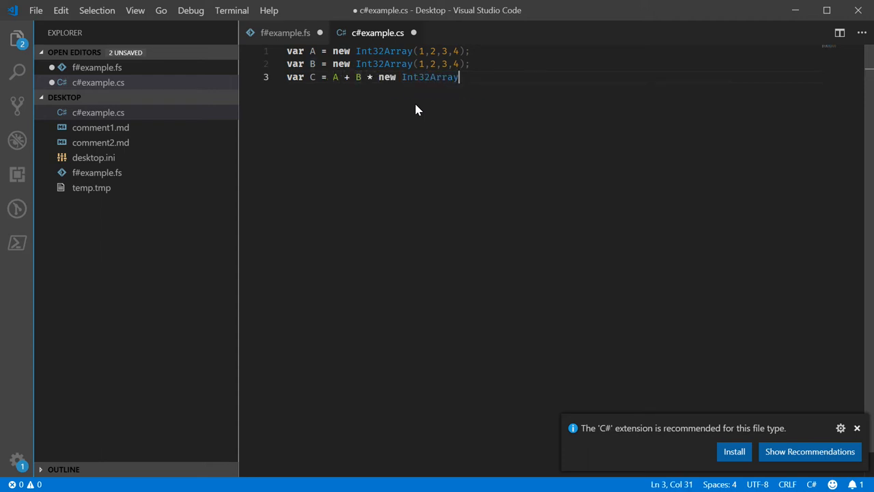
{"action": "type", "text": "[2]"}
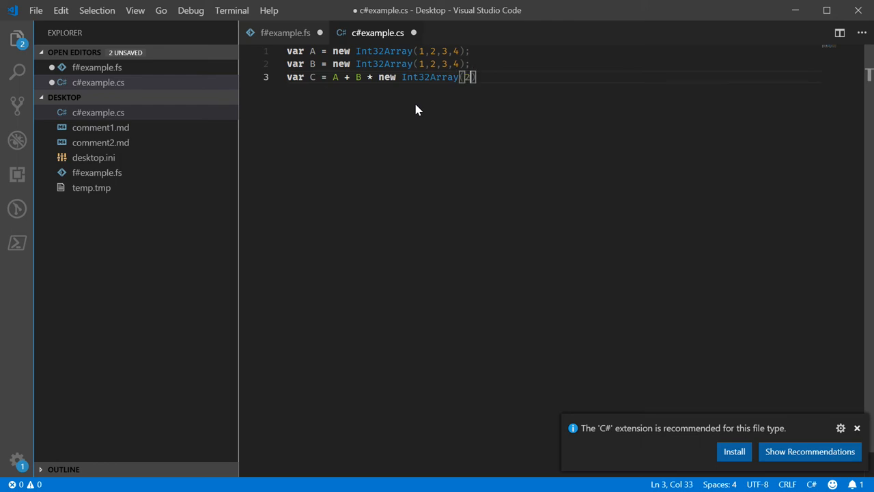
{"action": "type", "text": ",6,8"}
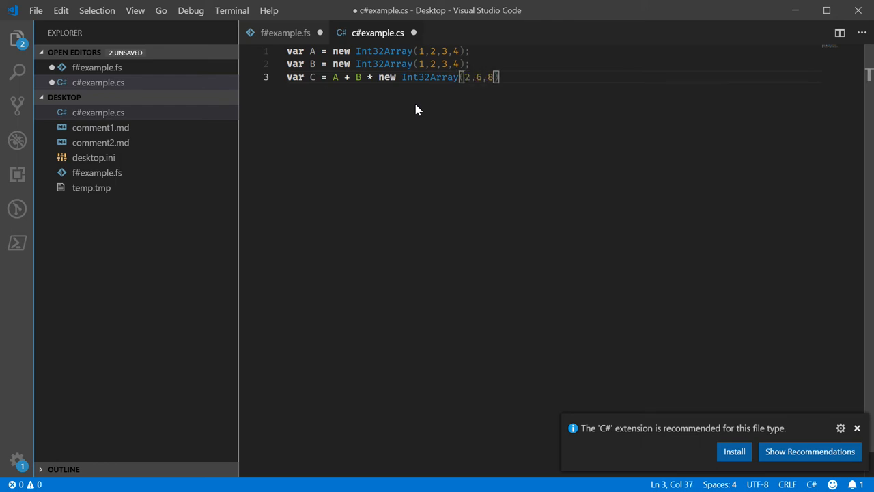
{"action": "type", "text": ",3);"}
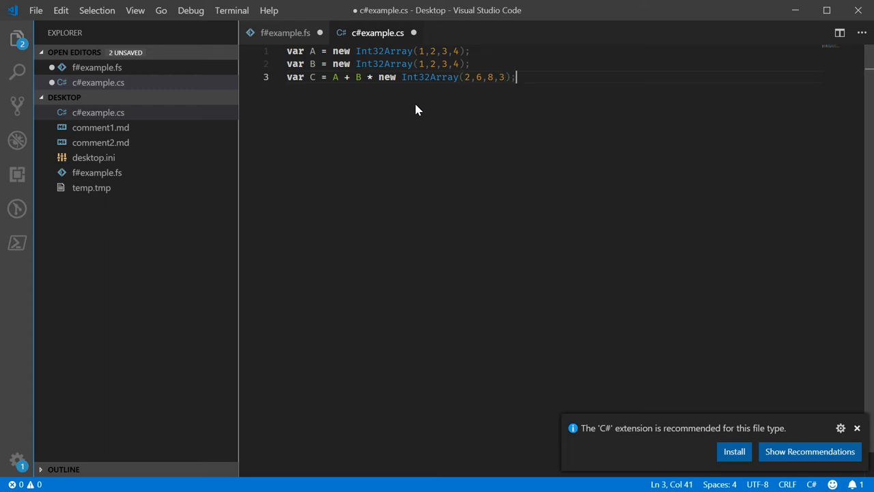
{"action": "key", "text": "ctrl+s"}
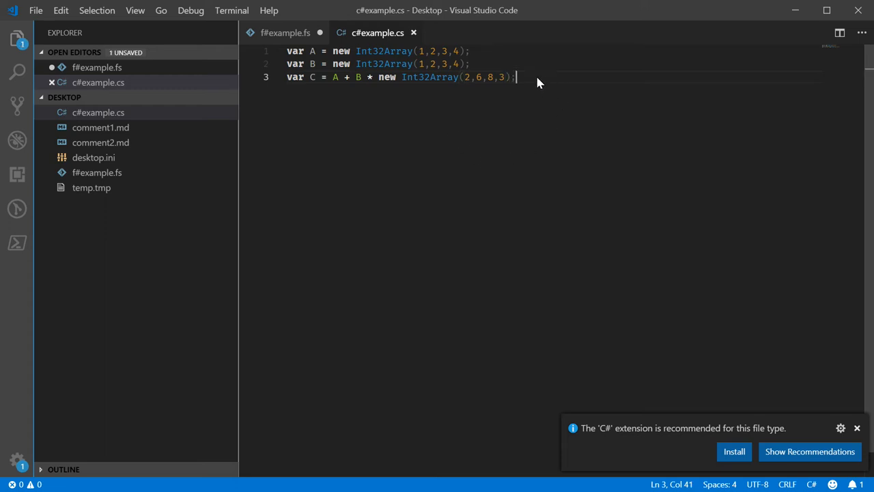
{"action": "mouse_move", "coordinate": [380, 63]}
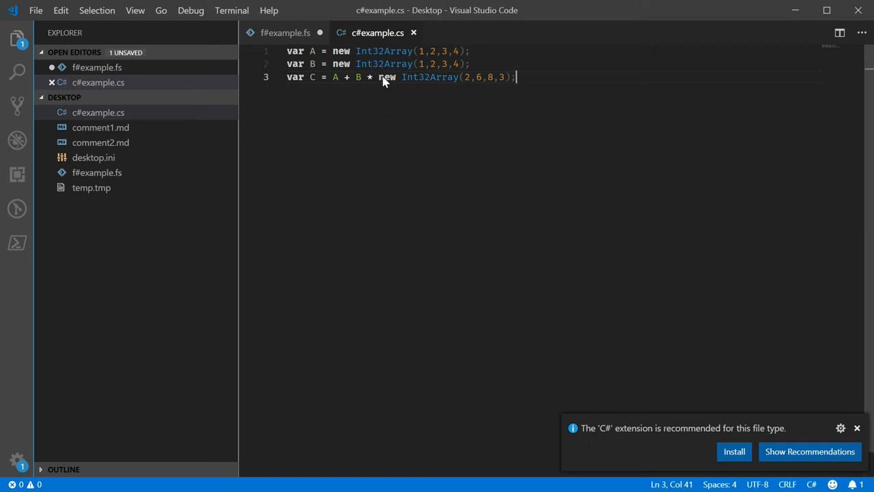
{"action": "mouse_move", "coordinate": [382, 69]}
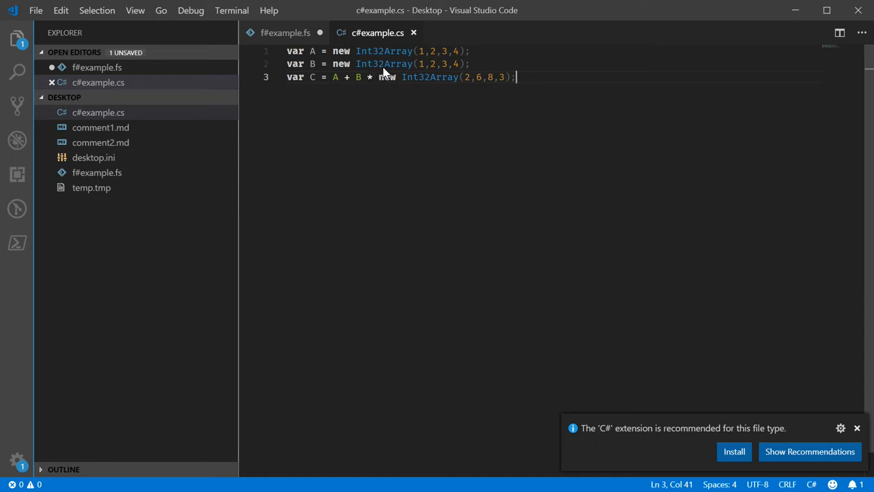
{"action": "mouse_move", "coordinate": [393, 94]}
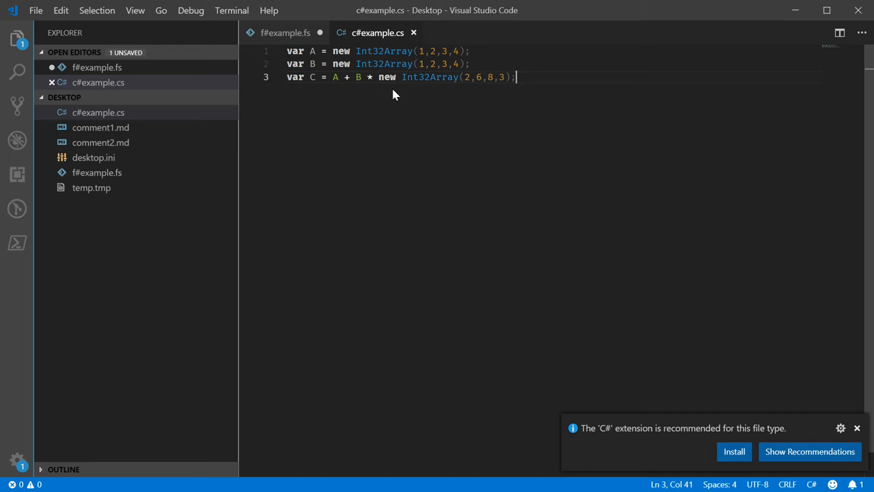
{"action": "mouse_move", "coordinate": [396, 100]}
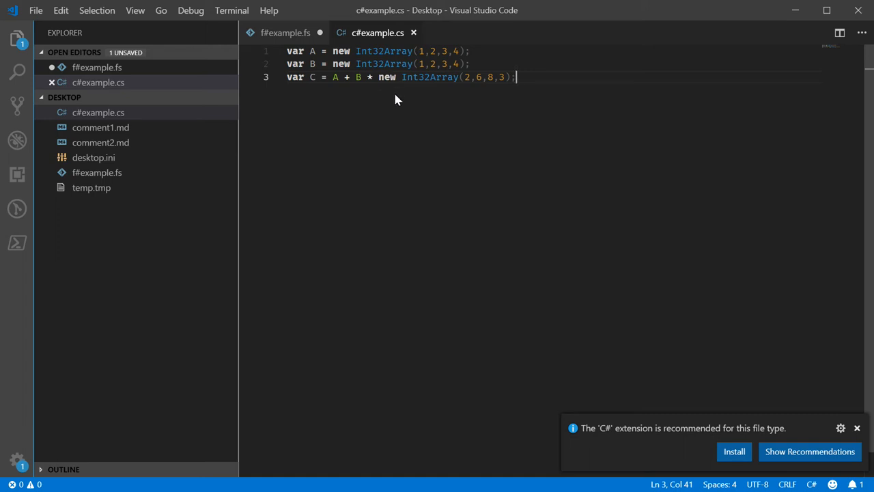
{"action": "mouse_move", "coordinate": [285, 43]}
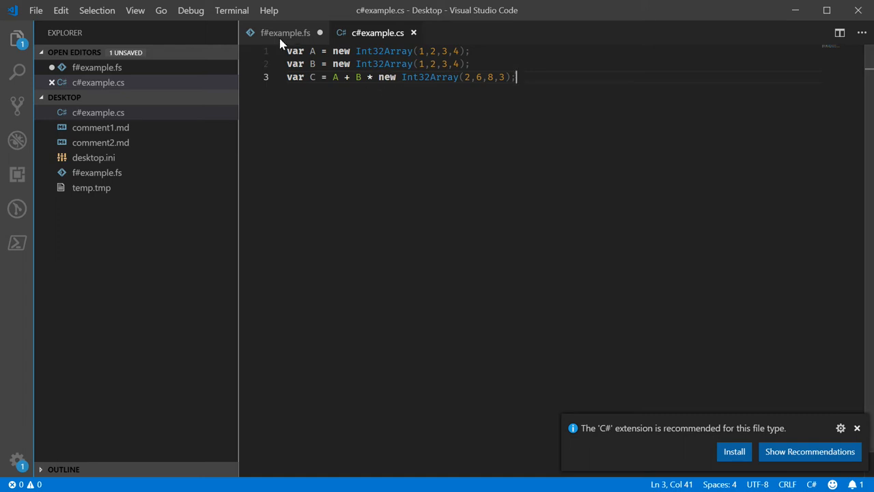
Step: Switch from f#example.fs to c#example.cs and back to f#example.fs
{"action": "left_click", "coordinate": [285, 33]}
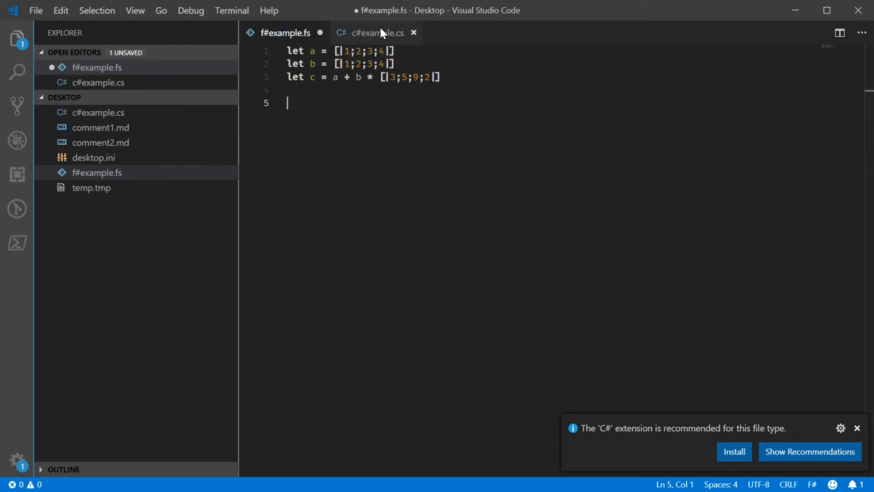
{"action": "left_click", "coordinate": [285, 32]}
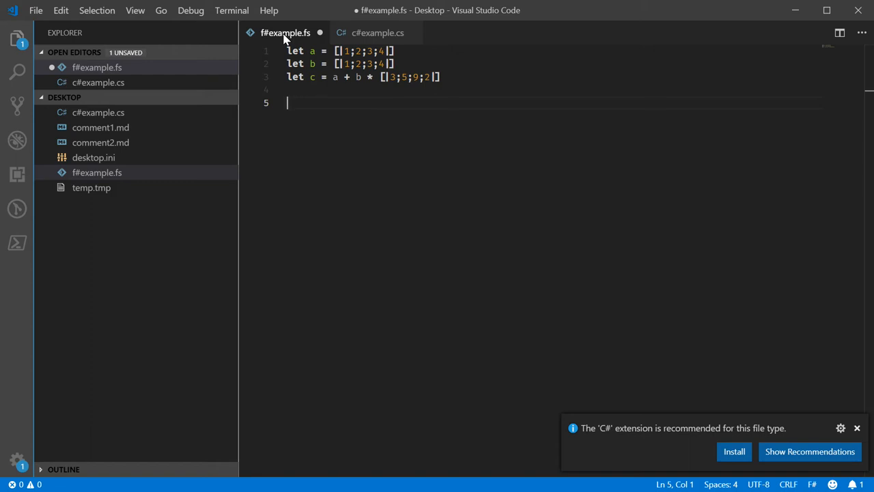
{"action": "left_click", "coordinate": [377, 32]}
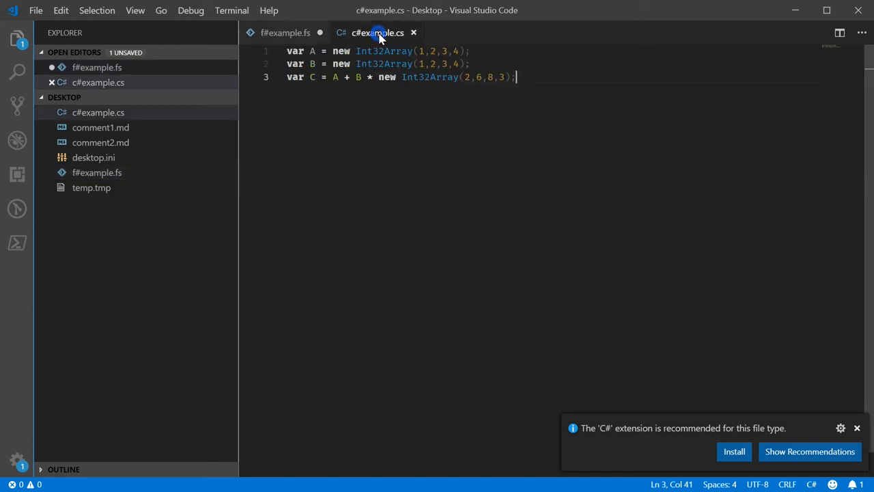
{"action": "mouse_move", "coordinate": [377, 33]}
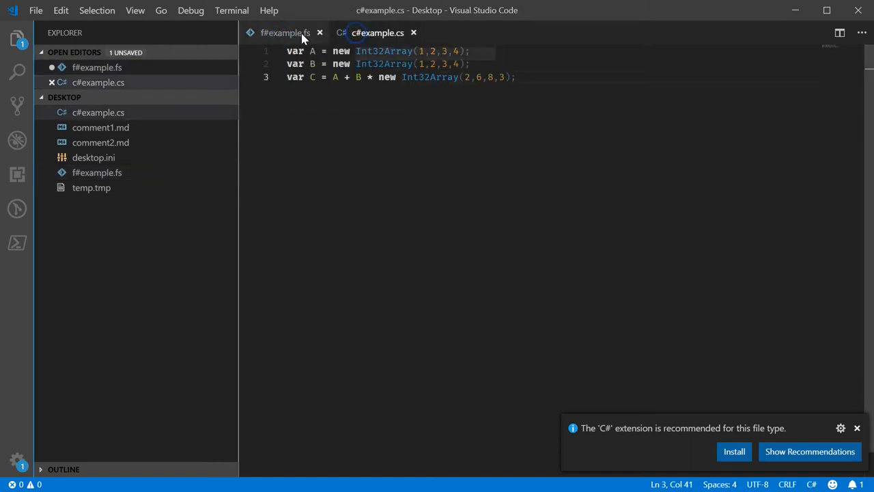
{"action": "left_click", "coordinate": [285, 32]}
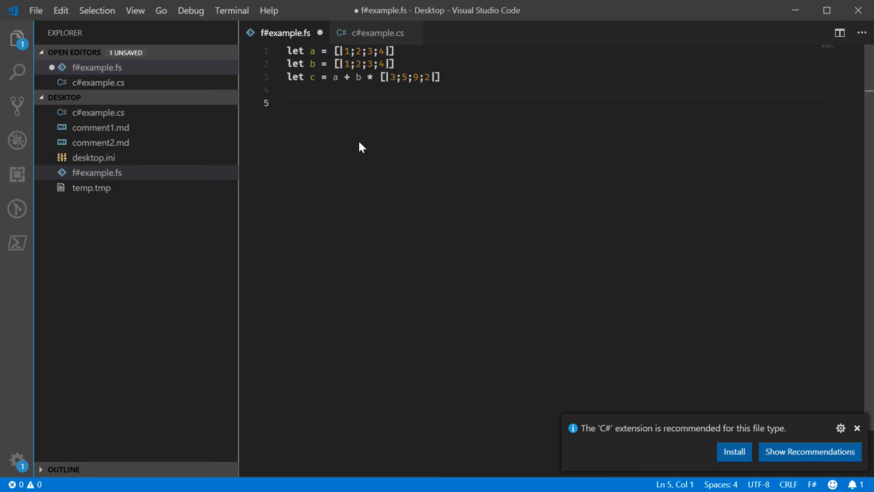
{"action": "mouse_move", "coordinate": [369, 116]}
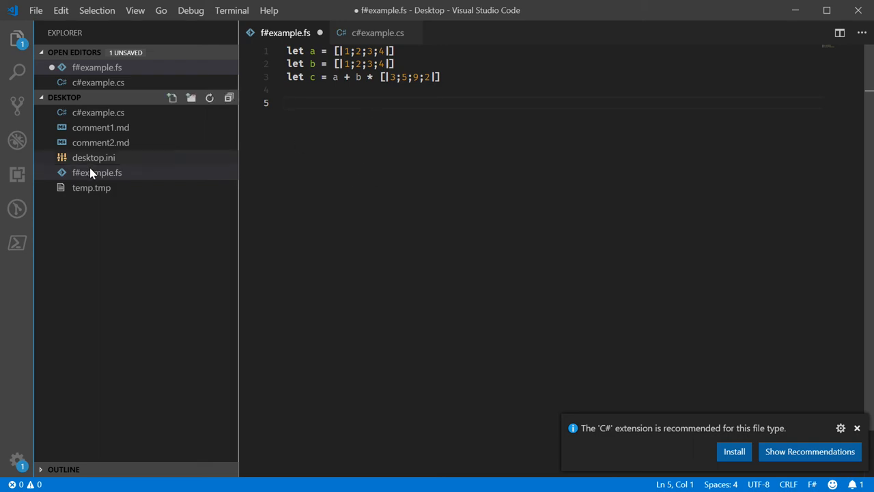
Step: Create the Ada file adaexample.adb and declare A : Integer_Array := (1,2,3,4);
{"action": "left_click", "coordinate": [172, 97]}
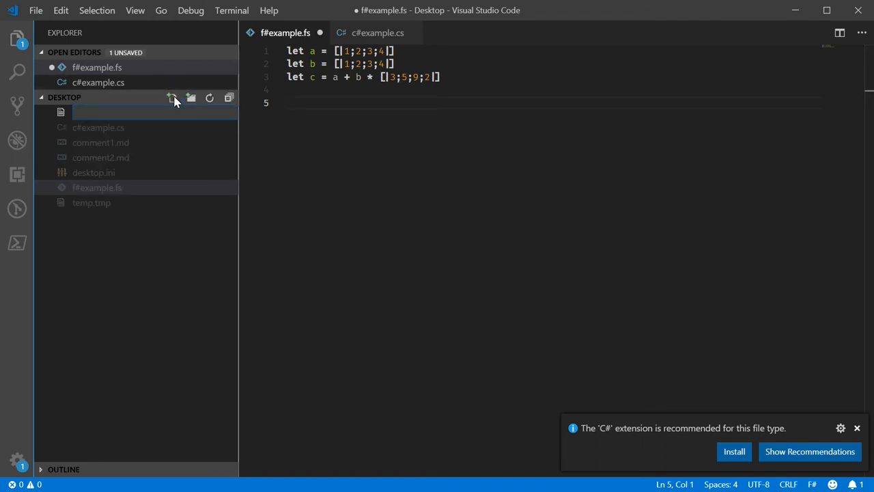
{"action": "type", "text": "adaexample3"}
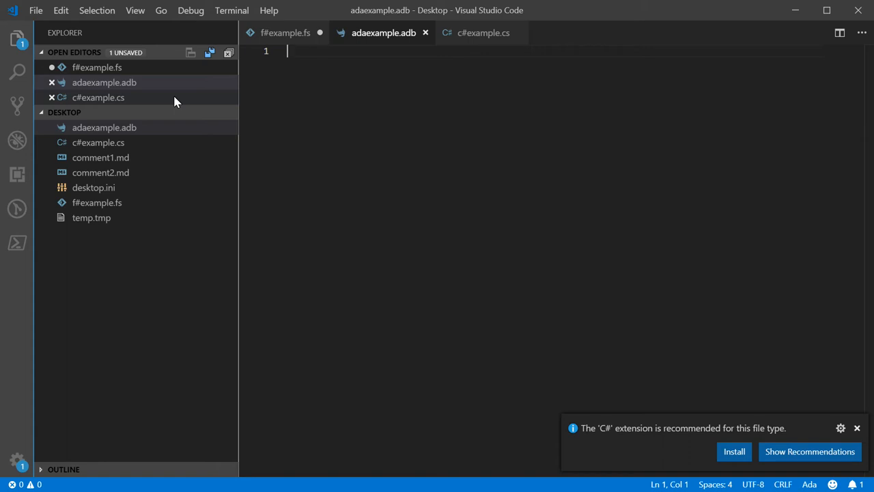
{"action": "type", "text": "A :"}
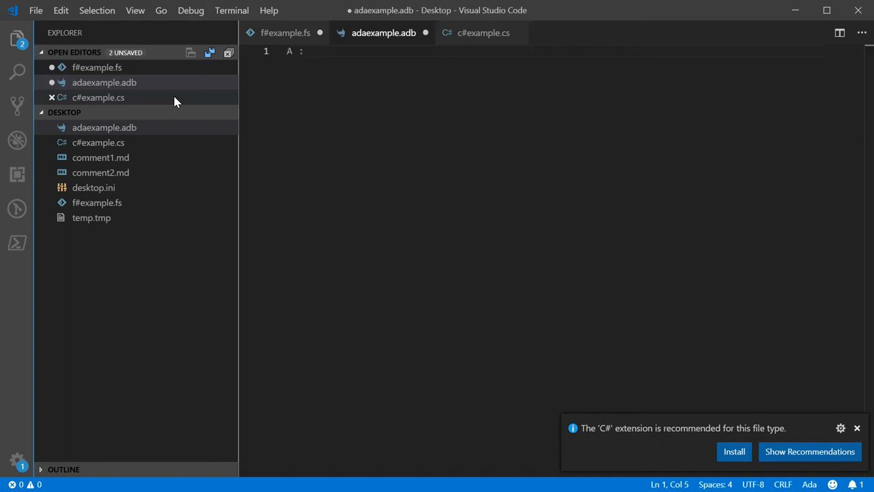
{"action": "type", "text": "Integer"}
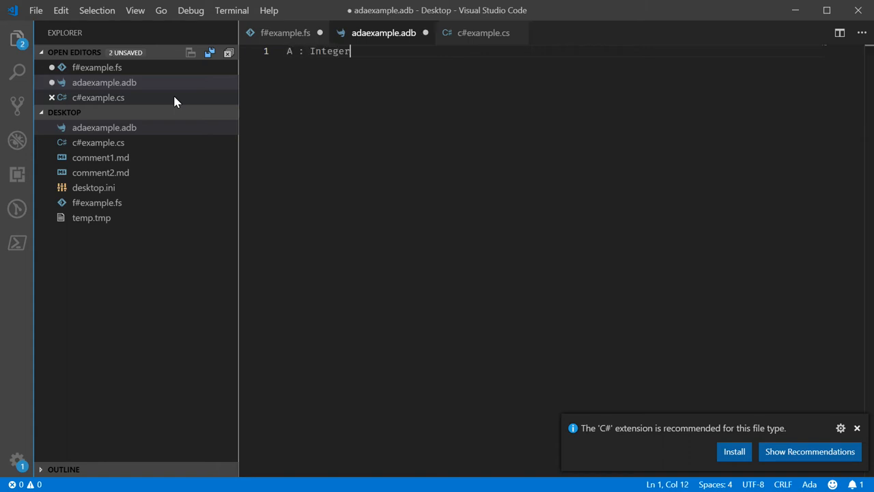
{"action": "type", "text": "_Array := []"}
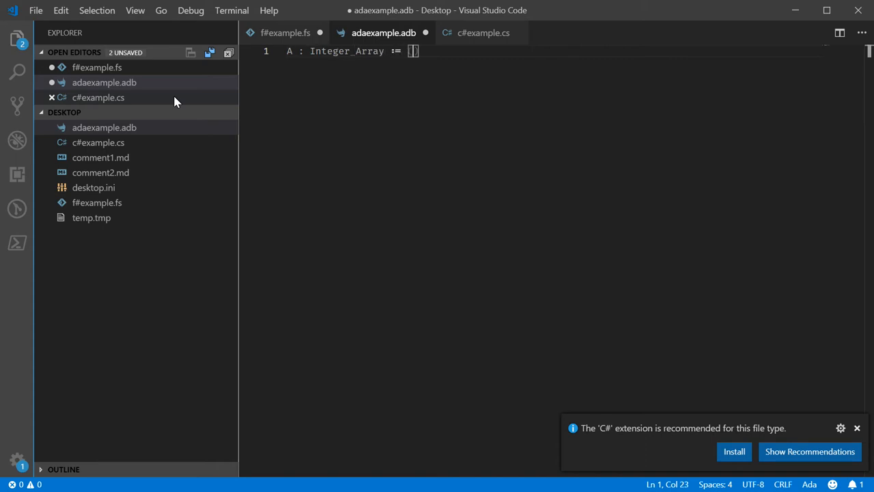
{"action": "type", "text": "(1,2,3,4);"}
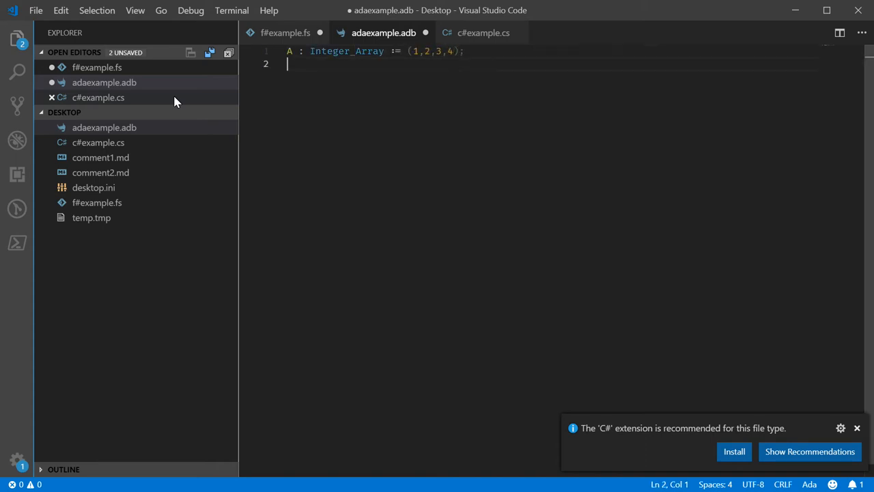
Step: Declare B as (1,2,3,4) and C : Integer_Array := A + B * (2,6,9,3);
{"action": "type", "text": "B : Integer_Array := (2,"}
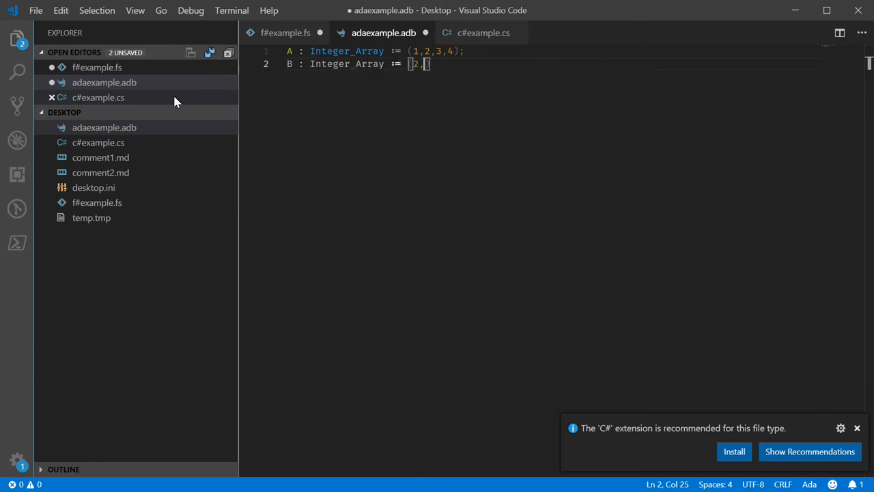
{"action": "type", "text": "1,2"}
{"action": "type", "text": "C : Integer_Array :="}
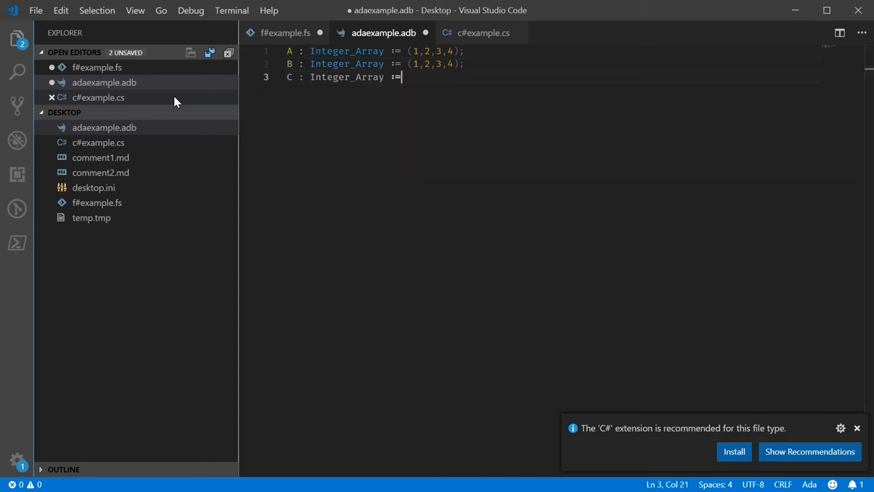
{"action": "type", "text": "A + B * ("}
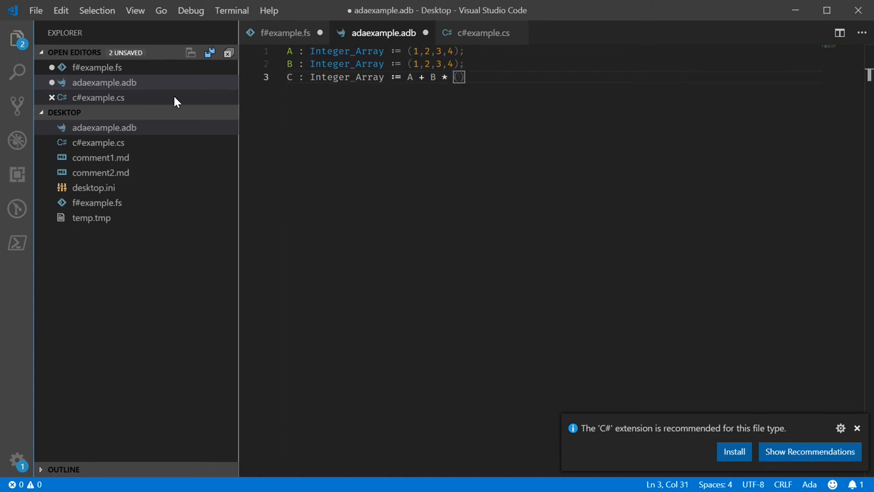
{"action": "type", "text": "2;6;9;3"}
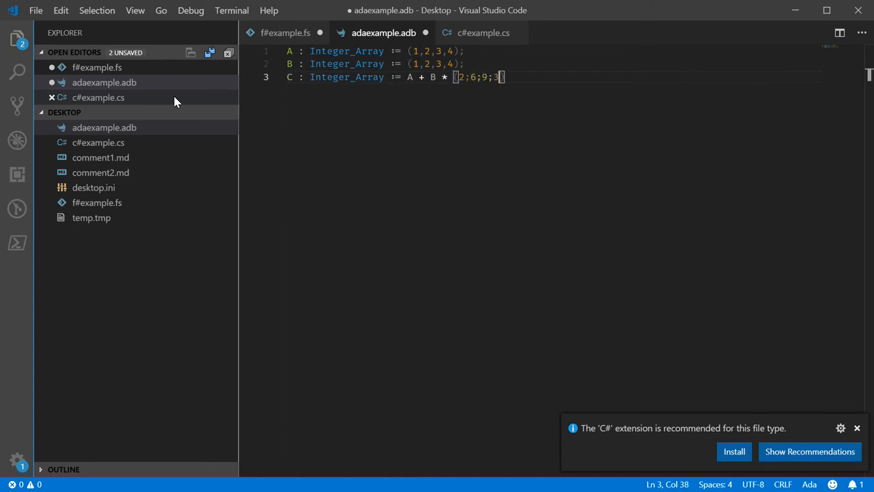
{"action": "key", "text": "BackSpace"}
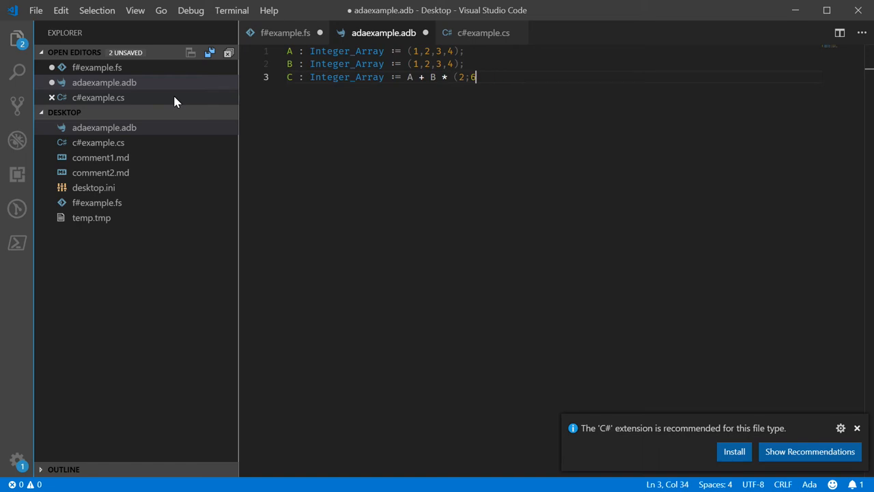
{"action": "type", "text": "6,9,"}
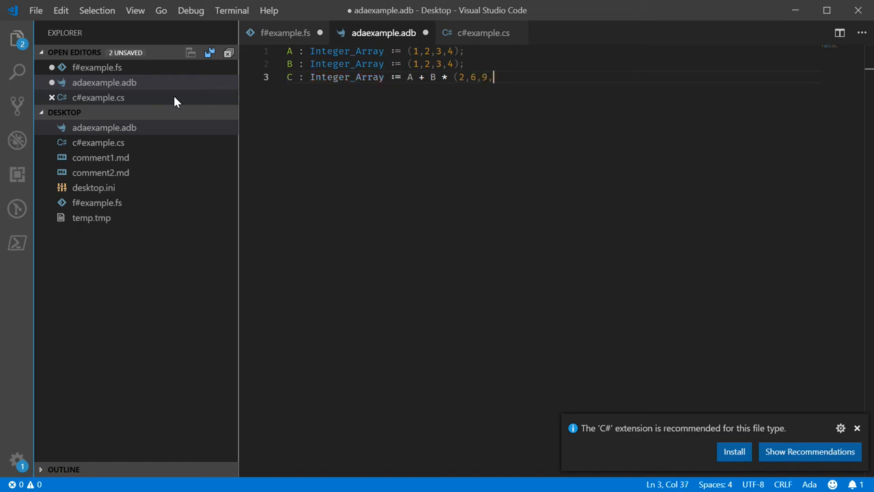
{"action": "type", "text": "3);"}
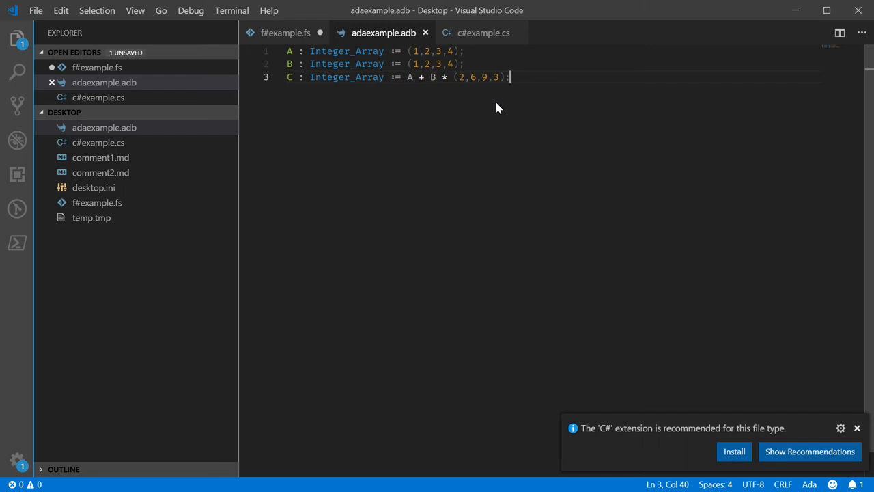
{"action": "mouse_move", "coordinate": [462, 130]}
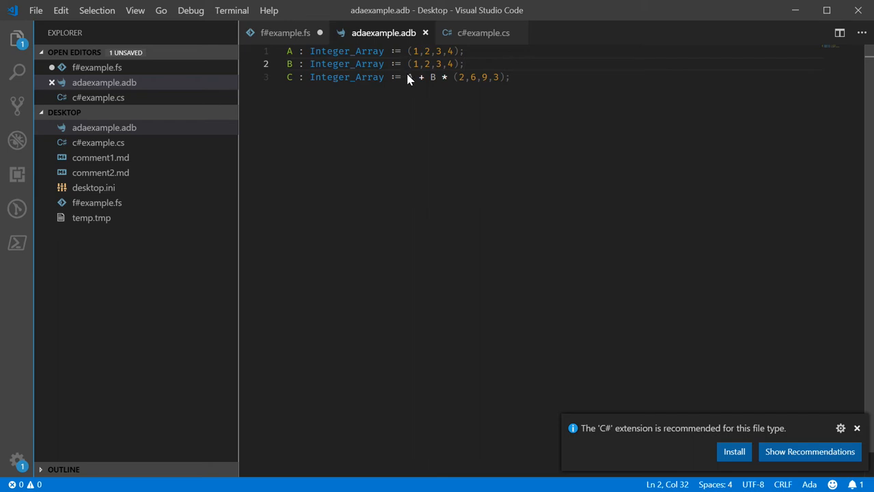
{"action": "left_click_drag", "start_coordinate": [408, 77], "coordinate": [505, 77]}
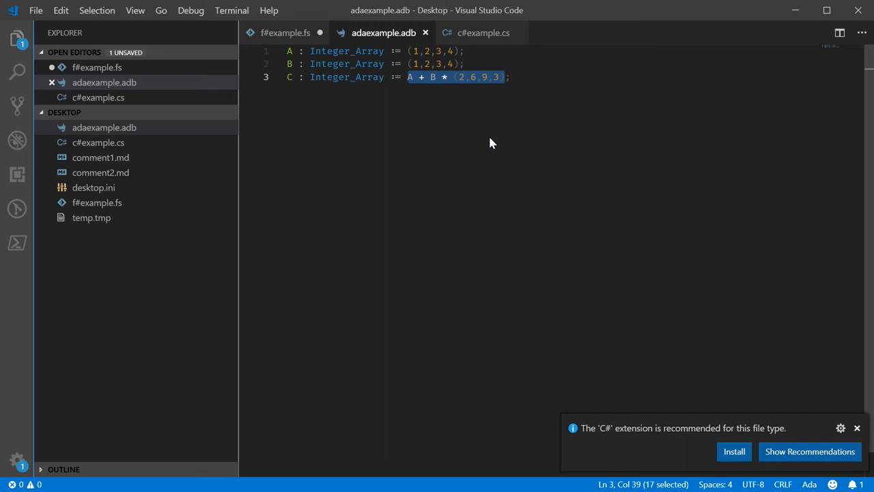
{"action": "left_click", "coordinate": [509, 77]}
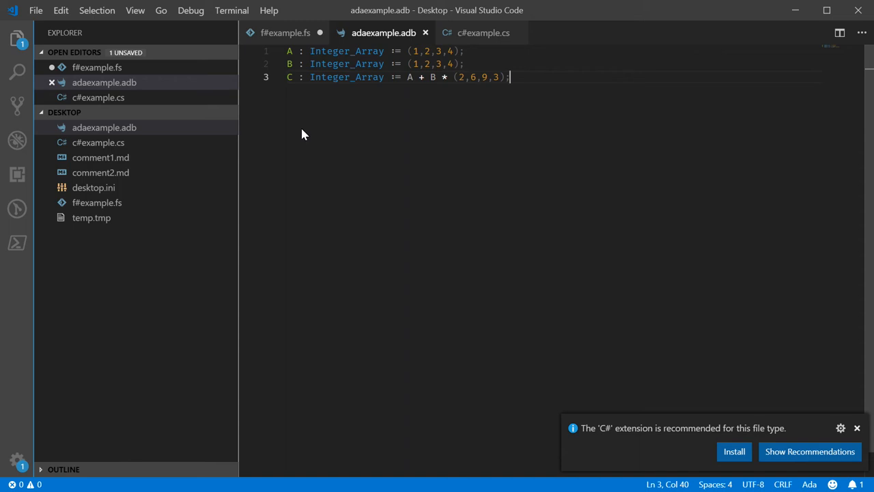
{"action": "mouse_move", "coordinate": [685, 99]}
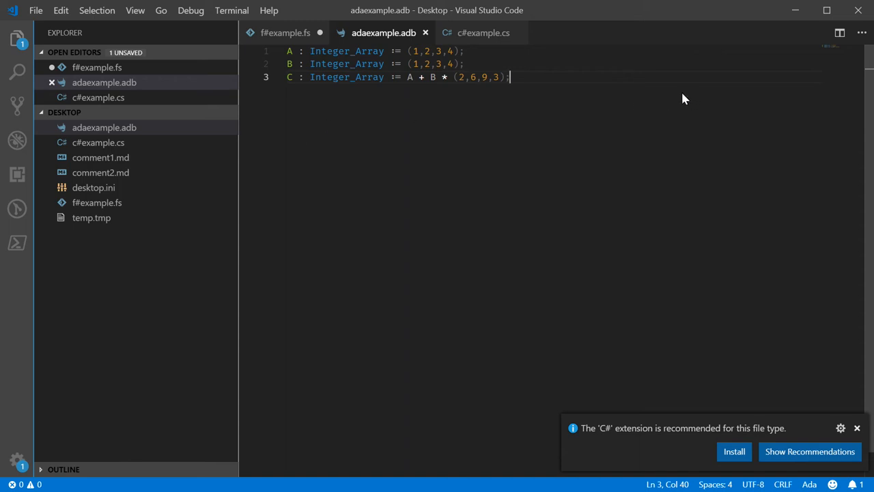
{"action": "mouse_move", "coordinate": [673, 96]}
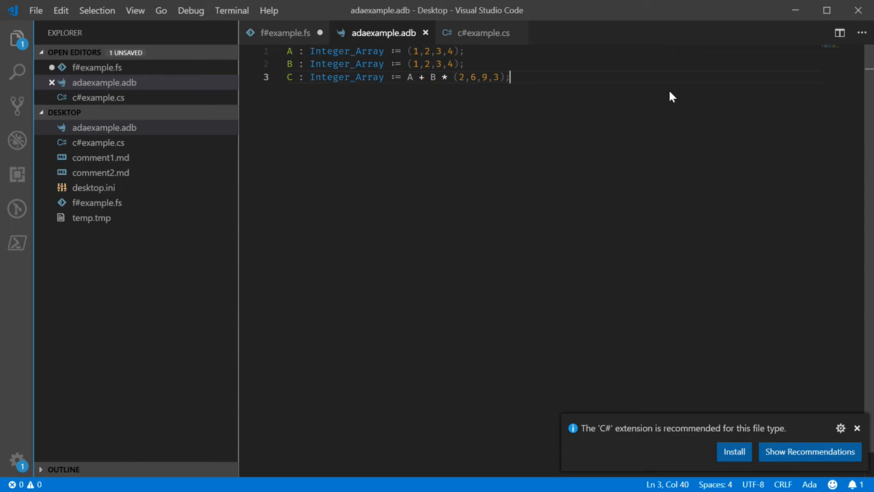
{"action": "mouse_move", "coordinate": [647, 104]}
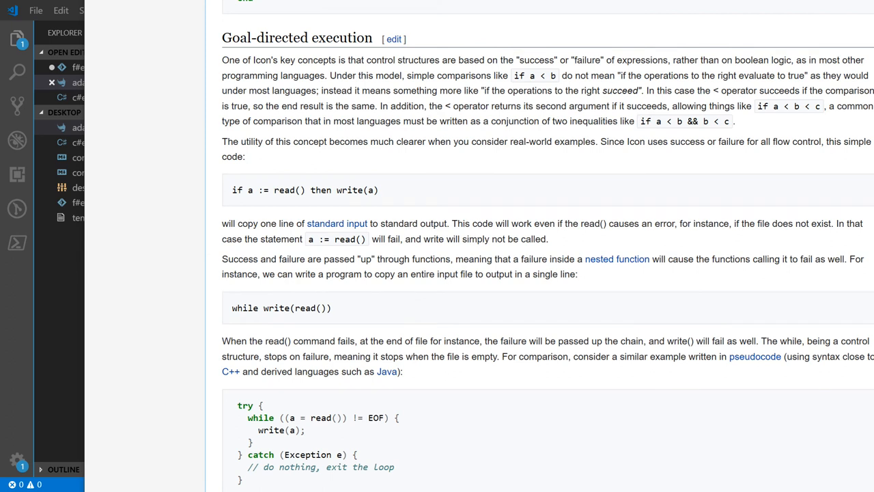
{"action": "mouse_move", "coordinate": [533, 141]}
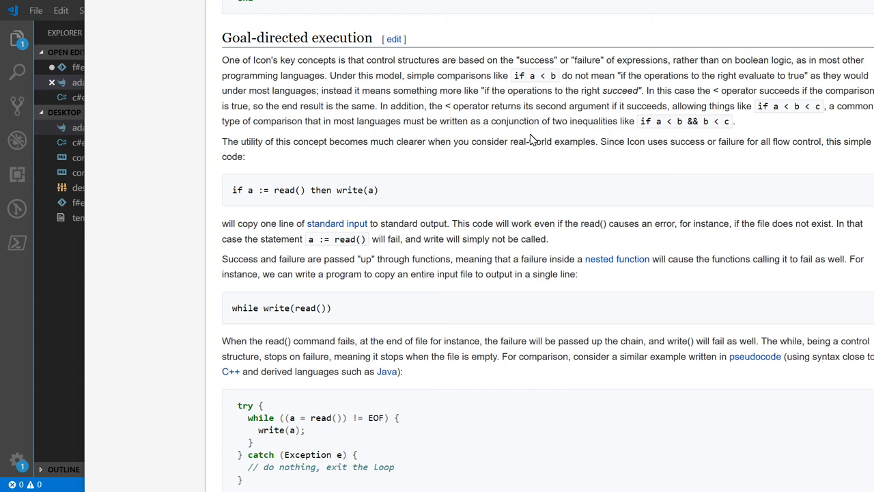
{"action": "mouse_move", "coordinate": [806, 108]}
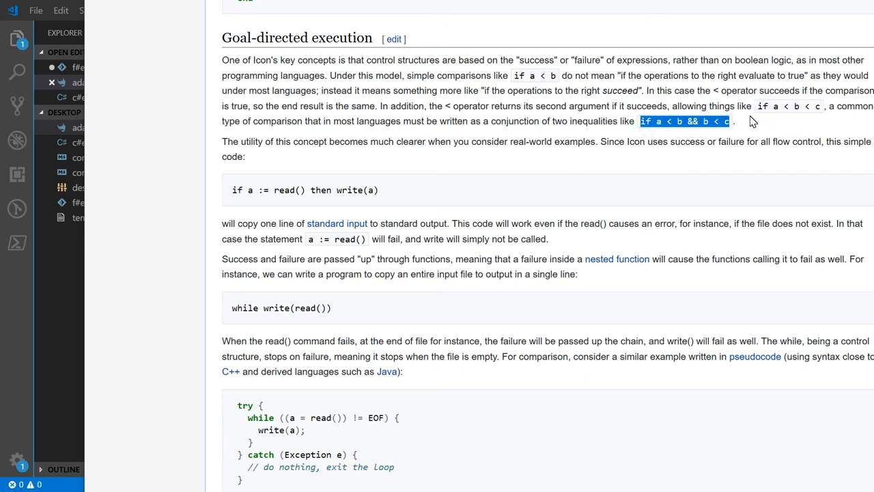
{"action": "mouse_move", "coordinate": [778, 126]}
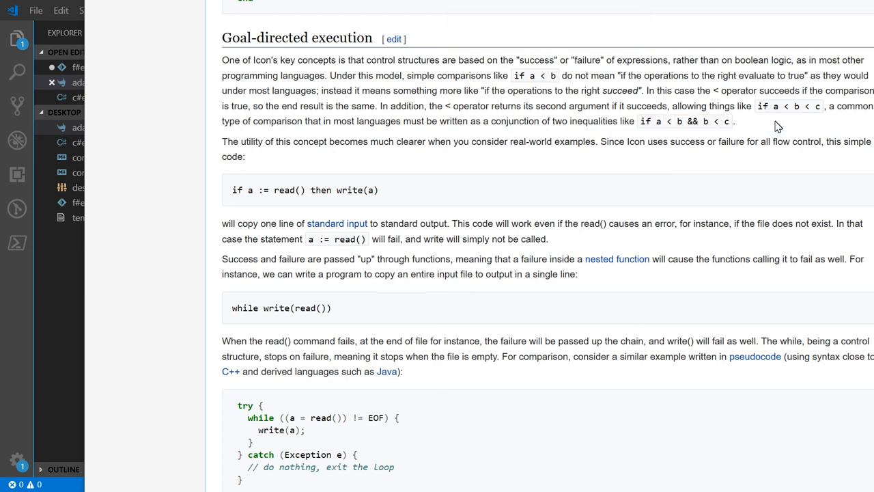
{"action": "mouse_move", "coordinate": [772, 124]}
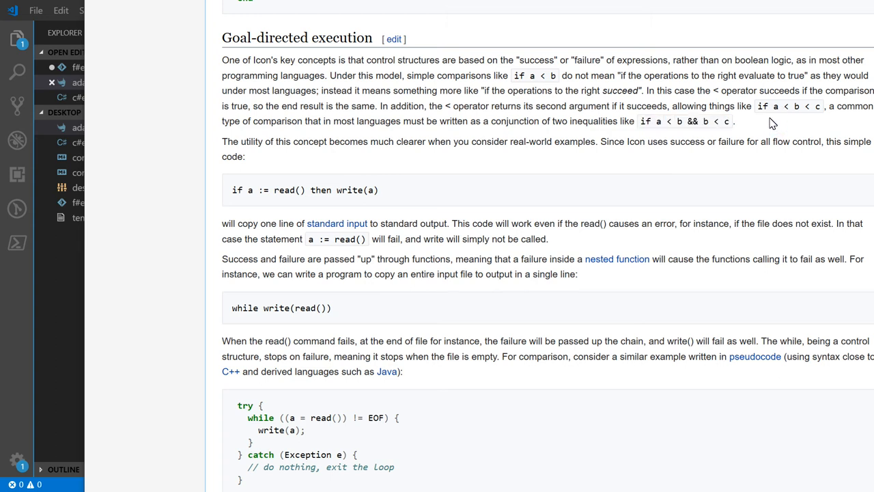
{"action": "mouse_move", "coordinate": [763, 122]}
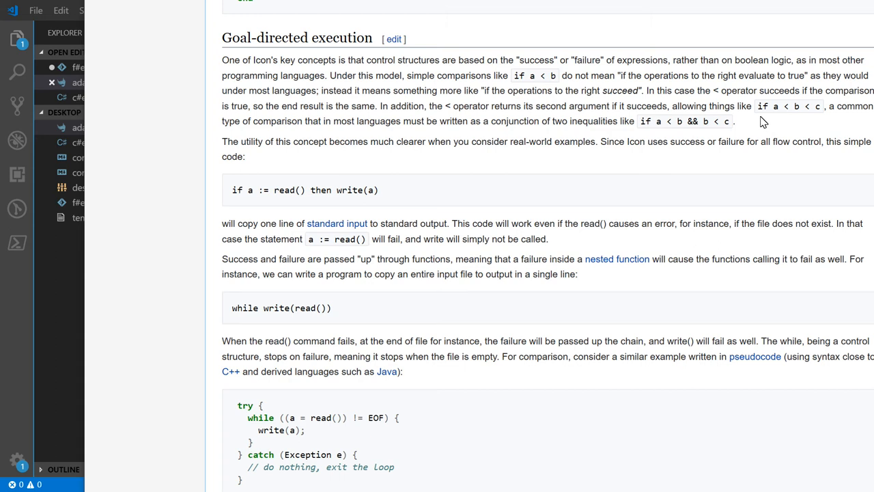
{"action": "mouse_move", "coordinate": [684, 135]}
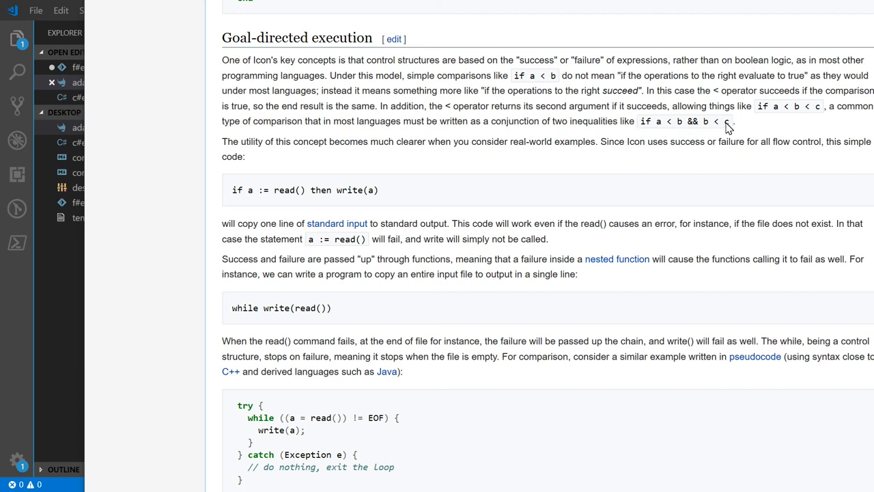
{"action": "mouse_move", "coordinate": [727, 133]}
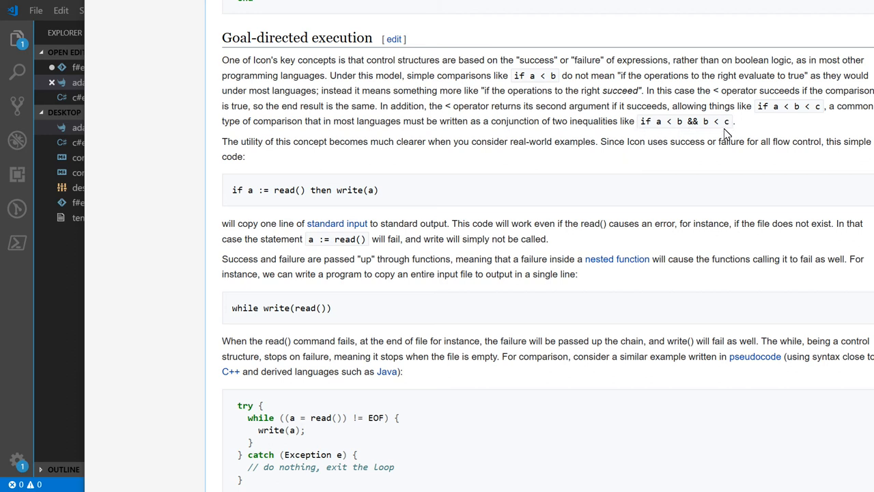
{"action": "mouse_move", "coordinate": [649, 125]}
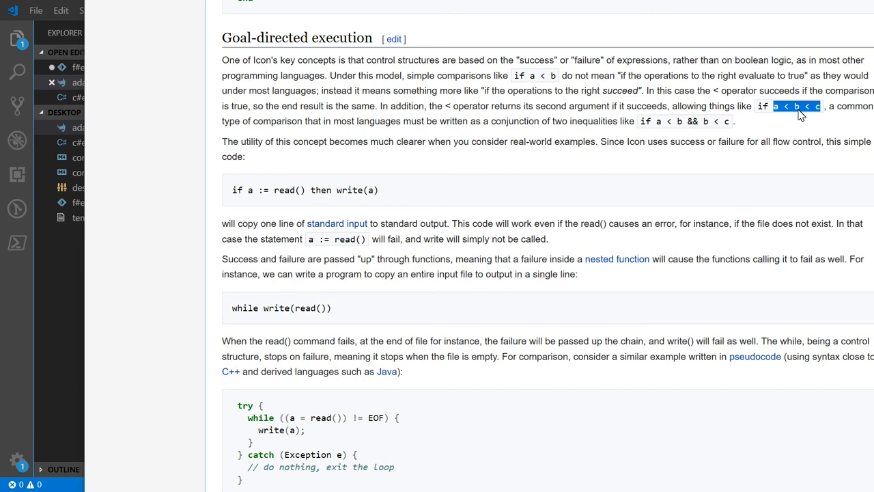
{"action": "mouse_move", "coordinate": [802, 131]}
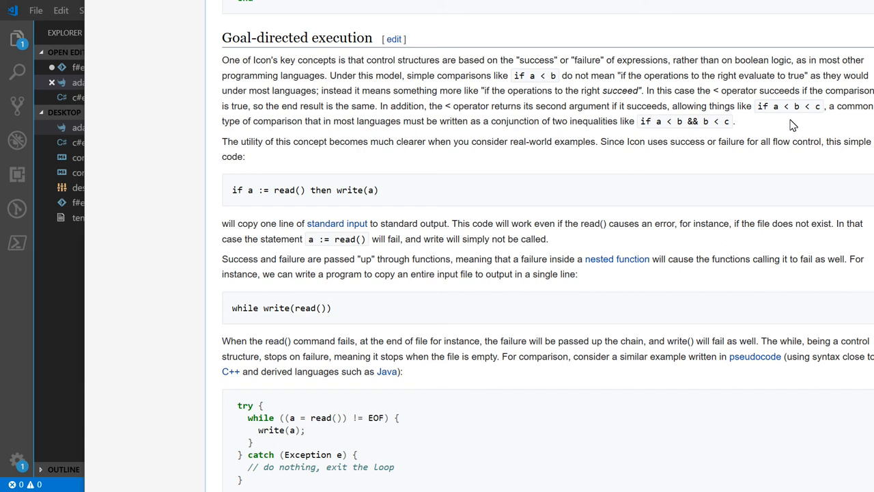
{"action": "mouse_move", "coordinate": [232, 195]}
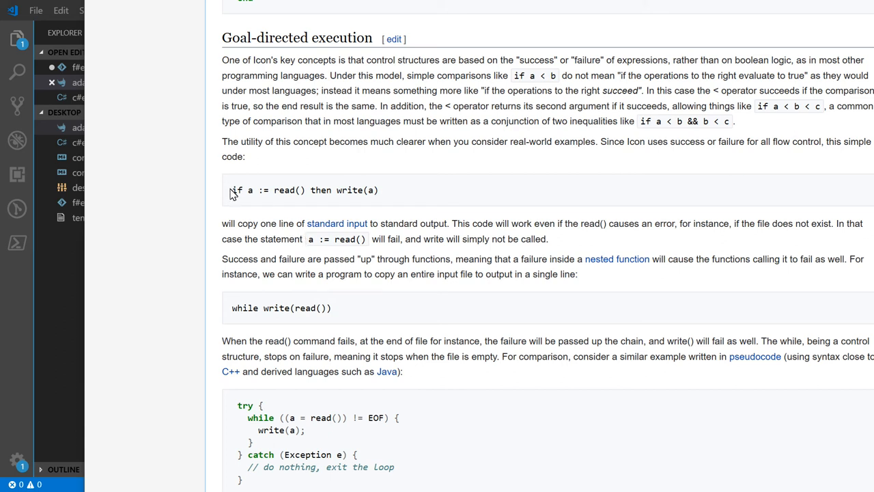
{"action": "mouse_move", "coordinate": [401, 219]}
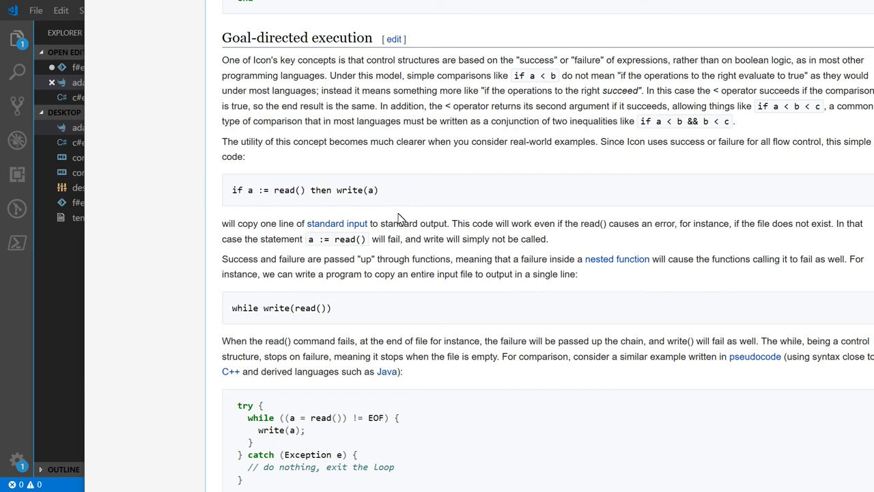
{"action": "mouse_move", "coordinate": [355, 198]}
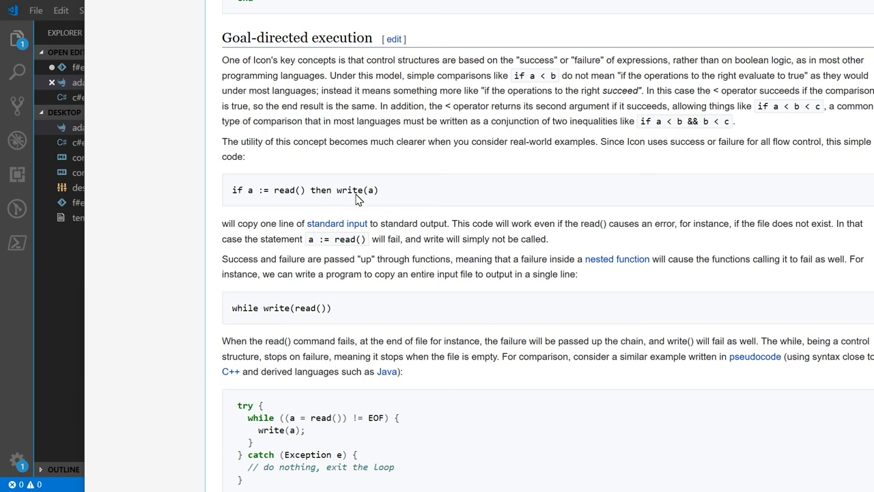
{"action": "double_click", "coordinate": [349, 190]}
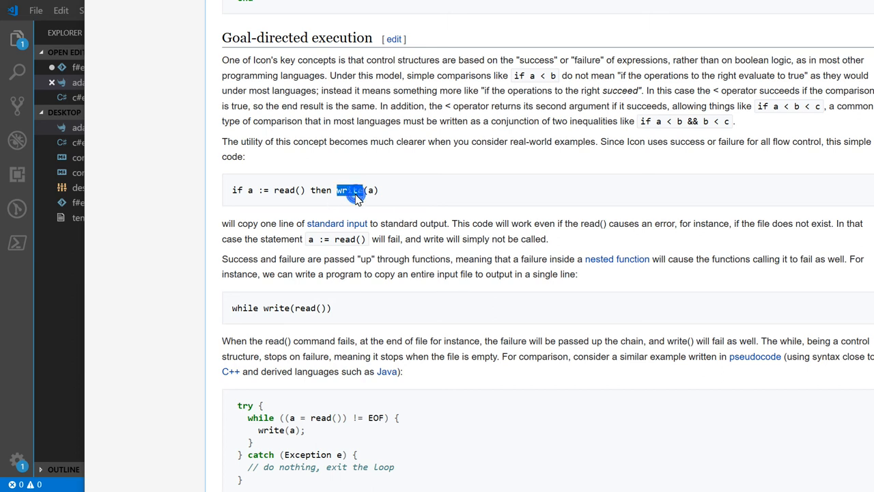
{"action": "double_click", "coordinate": [283, 190]}
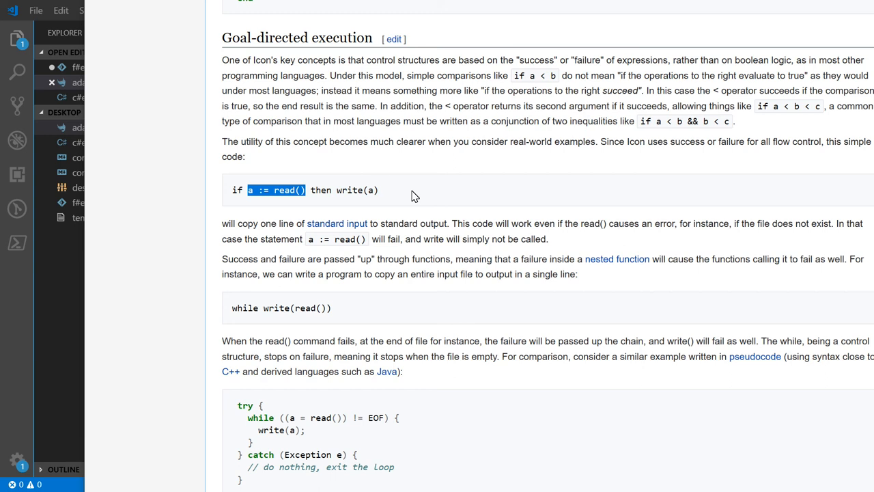
{"action": "mouse_move", "coordinate": [446, 165]}
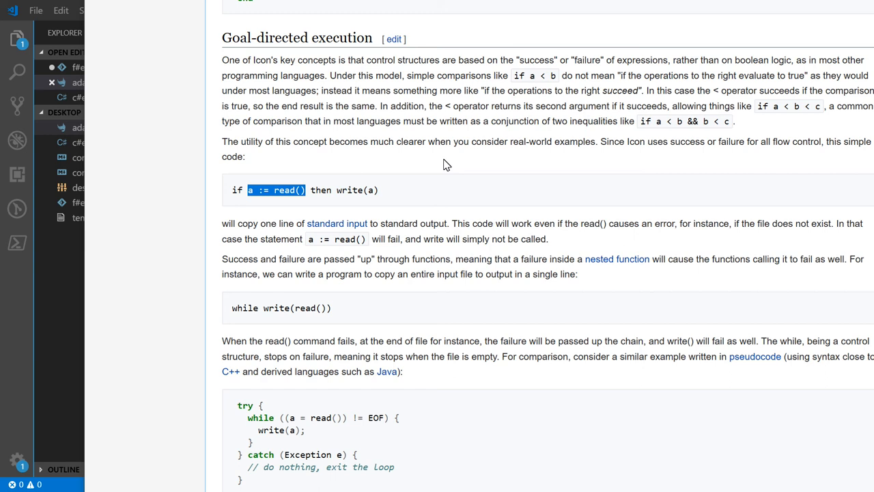
{"action": "mouse_move", "coordinate": [417, 151]}
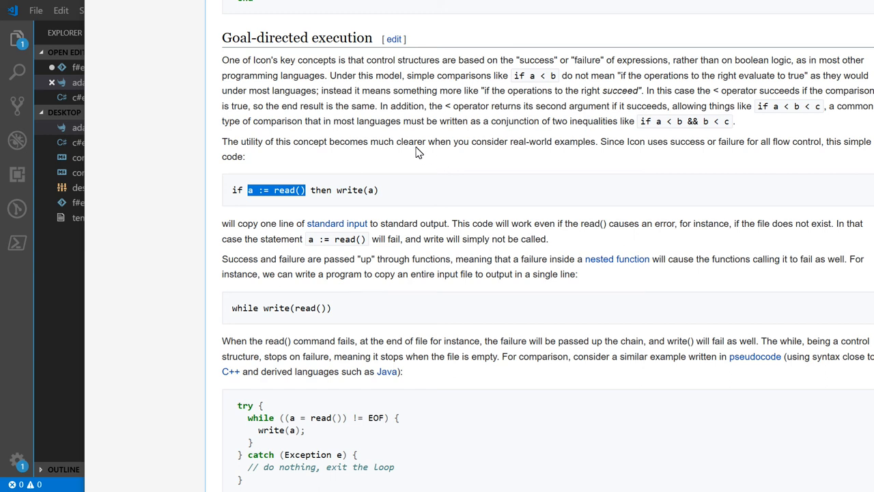
{"action": "double_click", "coordinate": [357, 190]}
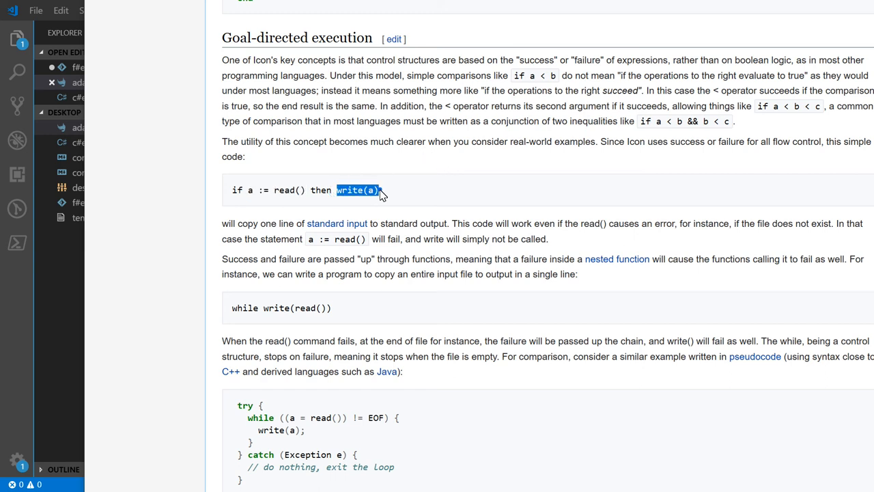
{"action": "left_click", "coordinate": [356, 190]}
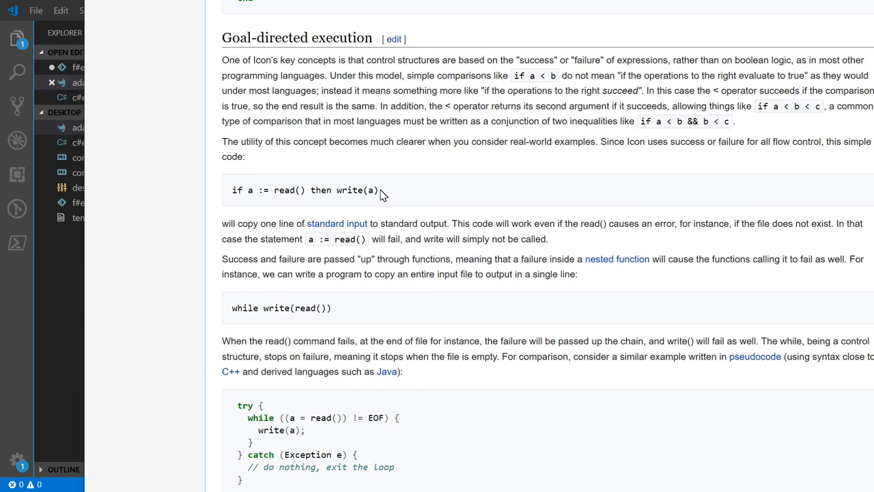
{"action": "mouse_move", "coordinate": [294, 323]}
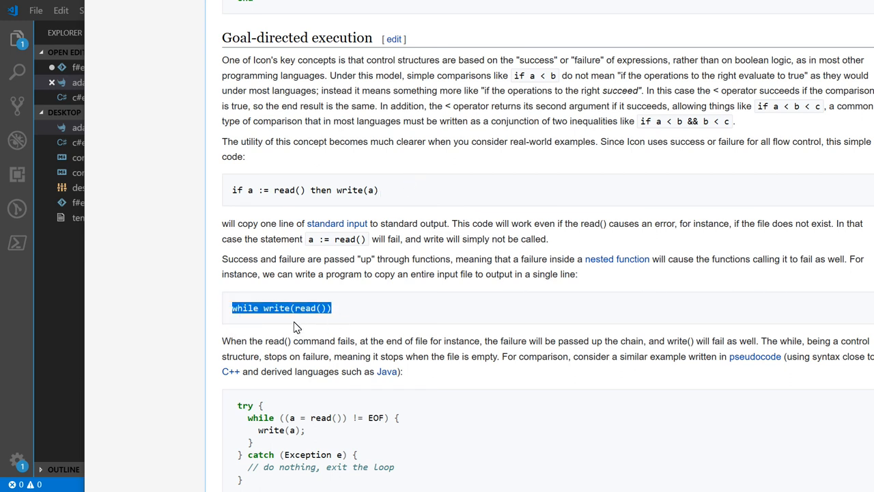
{"action": "mouse_move", "coordinate": [246, 321]}
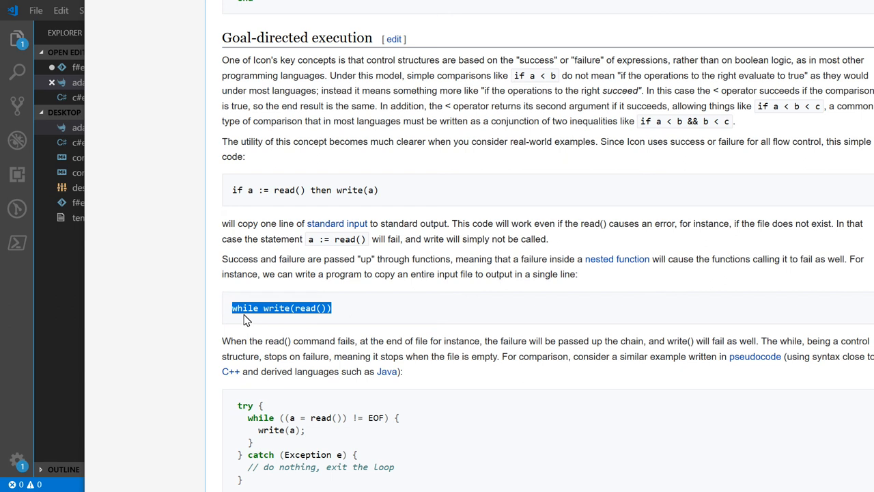
{"action": "left_click", "coordinate": [297, 318]}
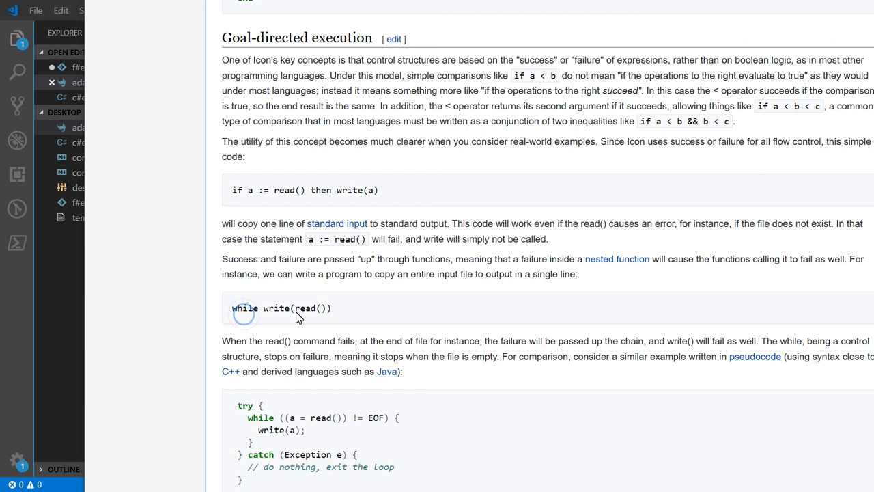
{"action": "double_click", "coordinate": [308, 308]}
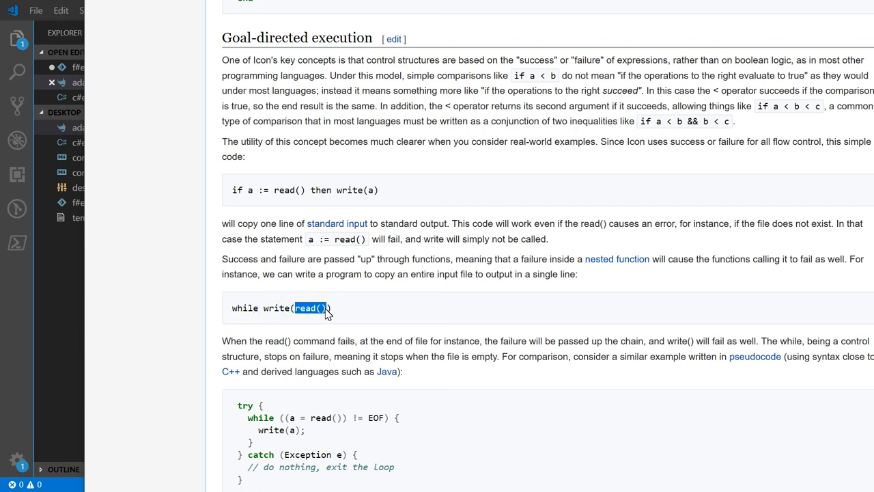